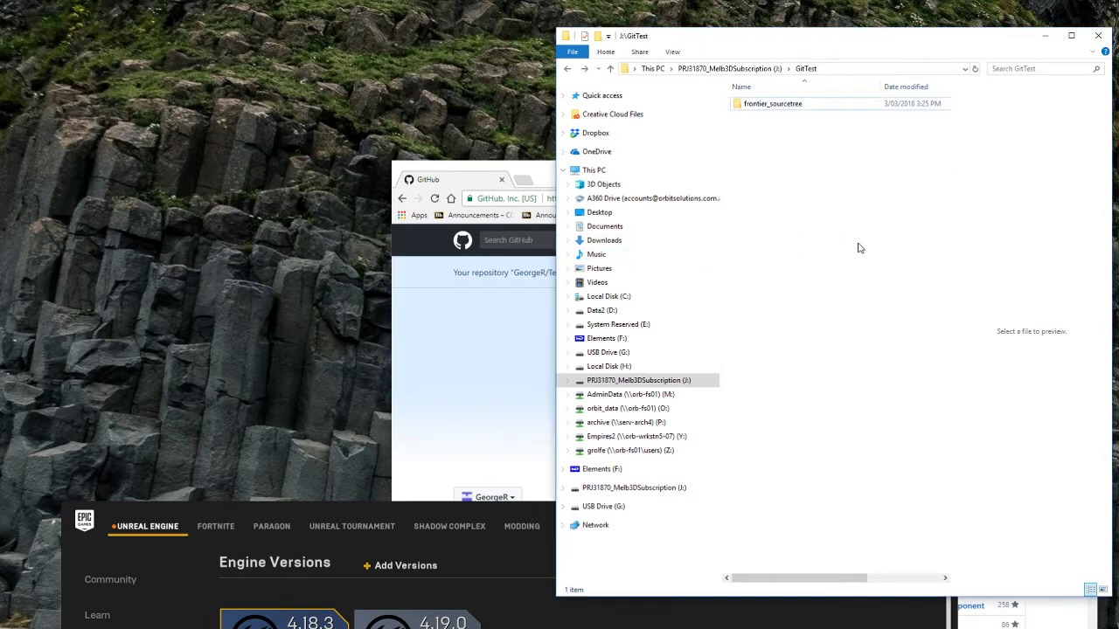
mouse_move(876, 291)
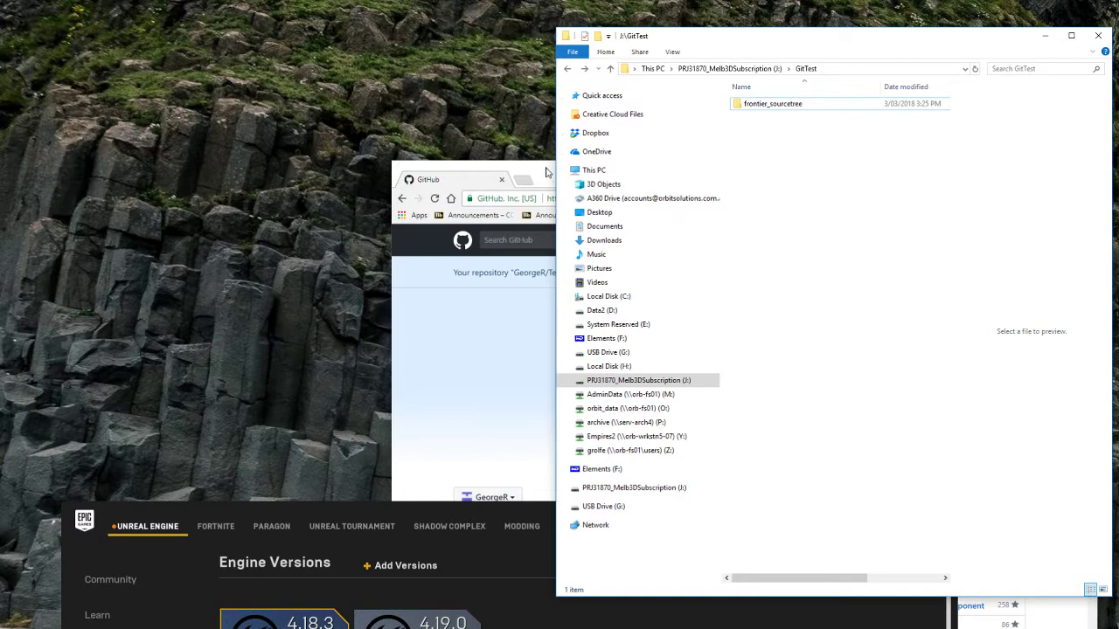
Bring the Chrome window with the GitHub profile page to the front.
click(446, 179)
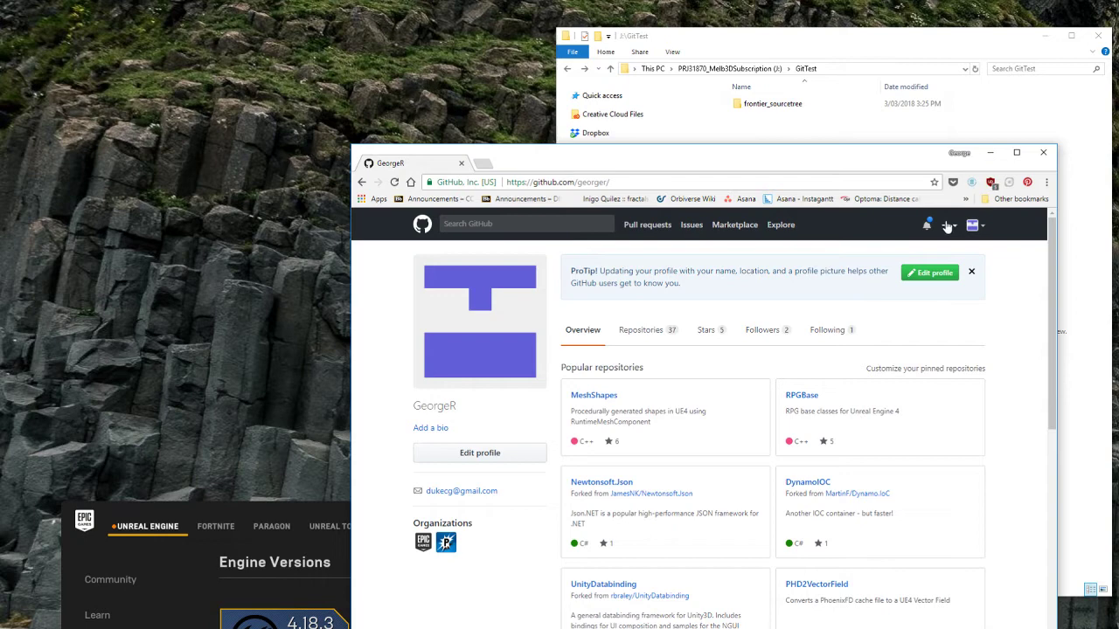
Create private GitHub repo 'TestGame', described 'Short lived test project', with UnrealEngine .gitignore.
click(949, 225)
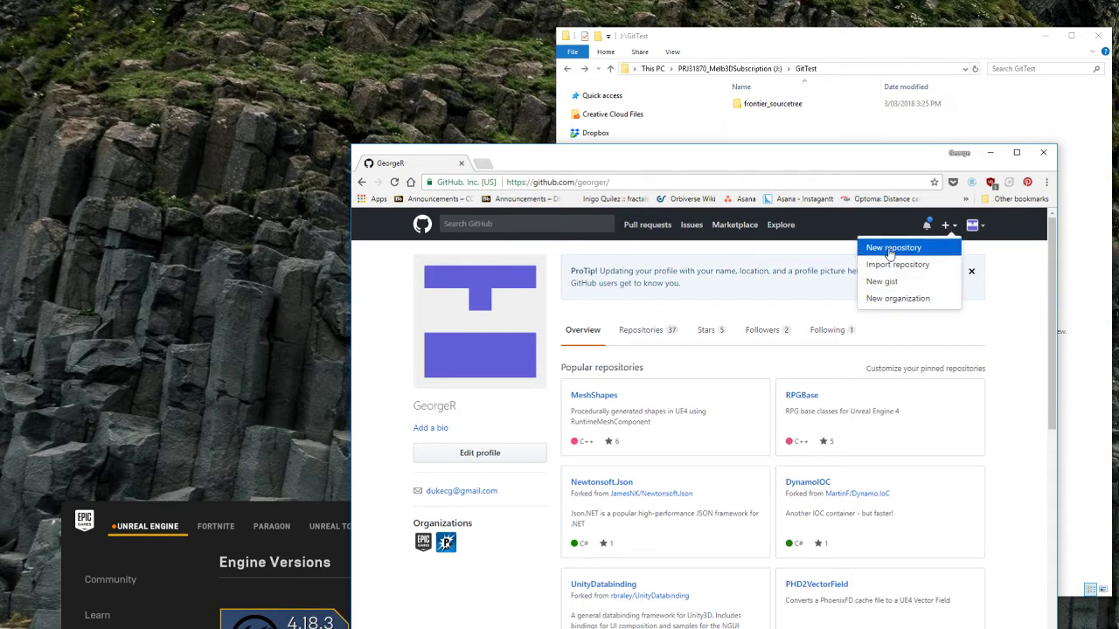
click(893, 247)
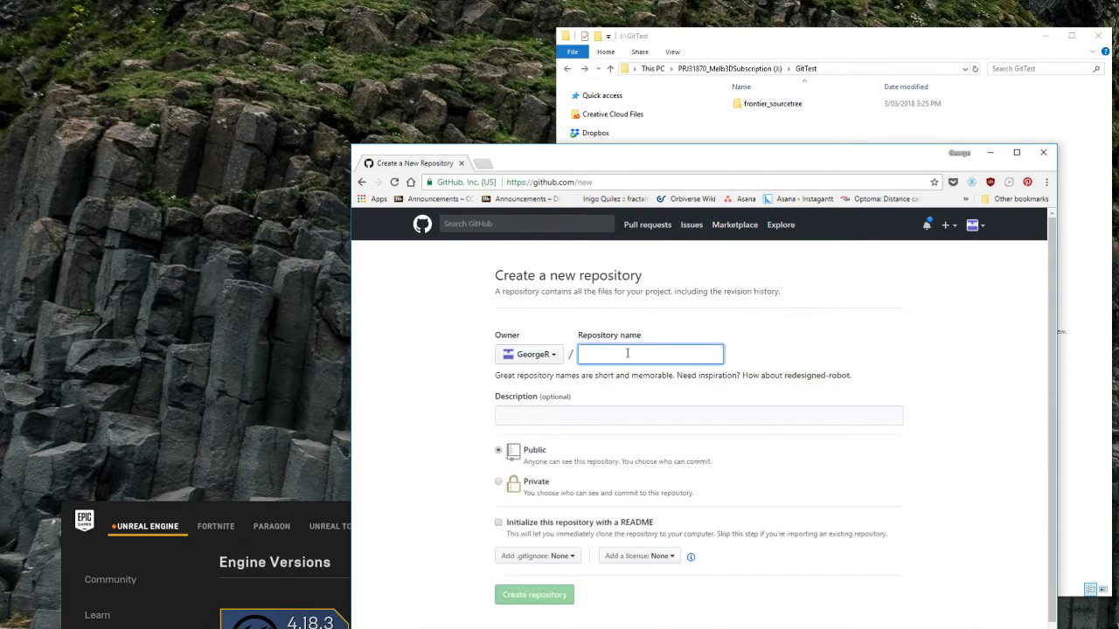
text(TestGame)
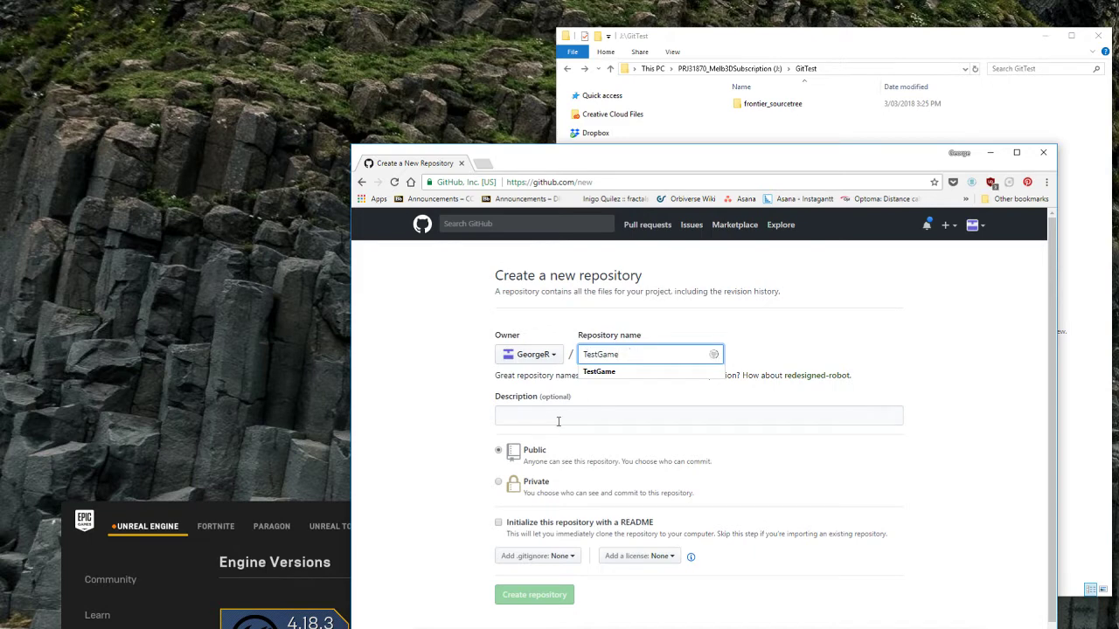
text(Short lived test p)
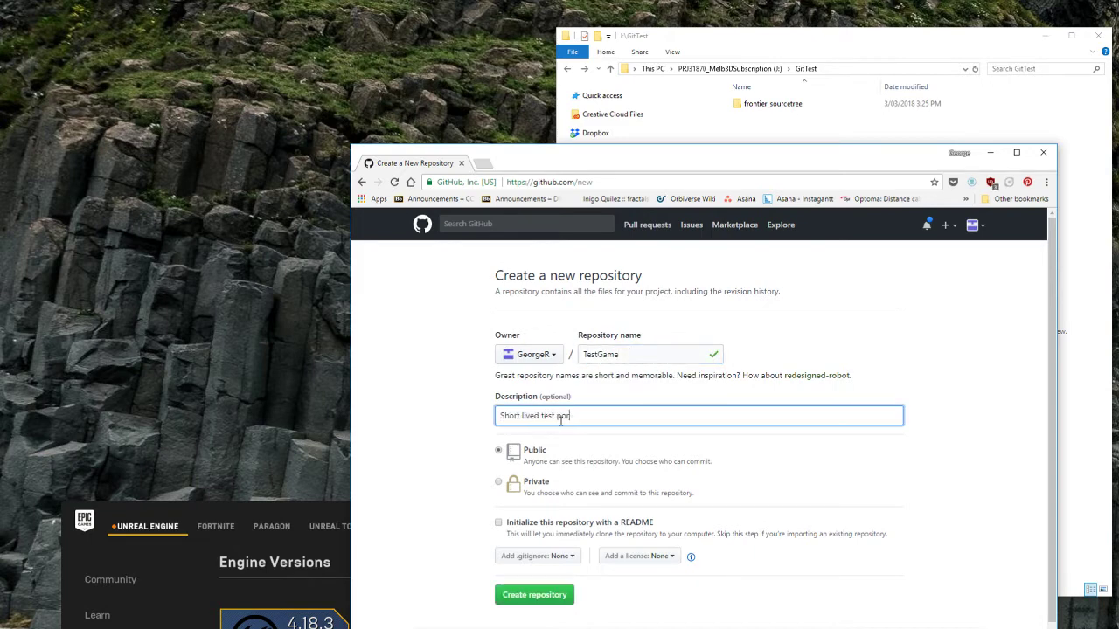
text(roject)
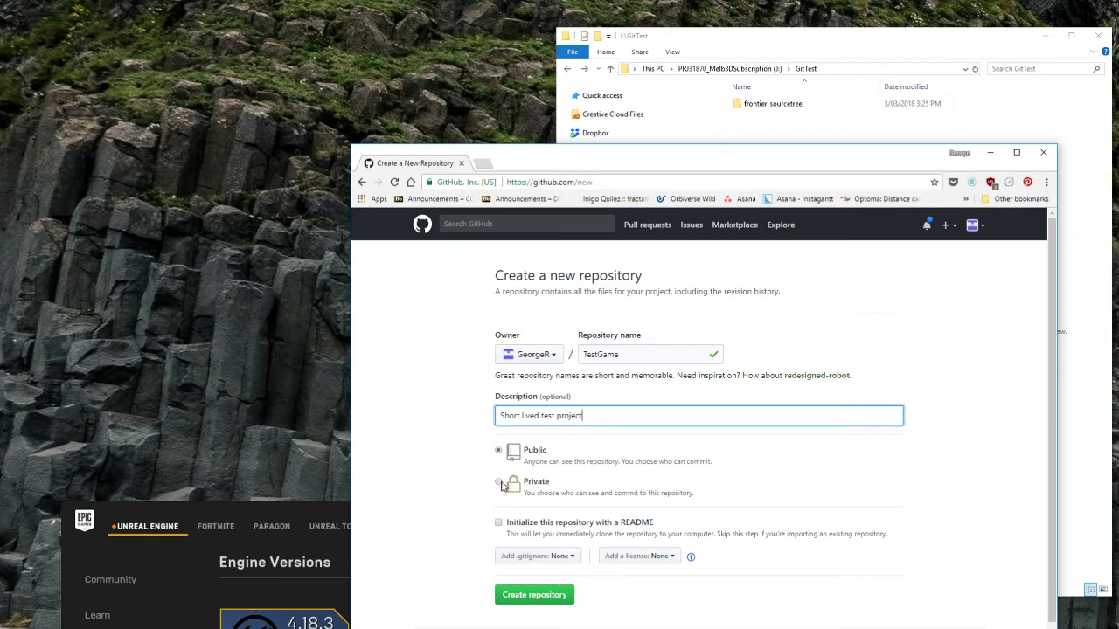
click(498, 481)
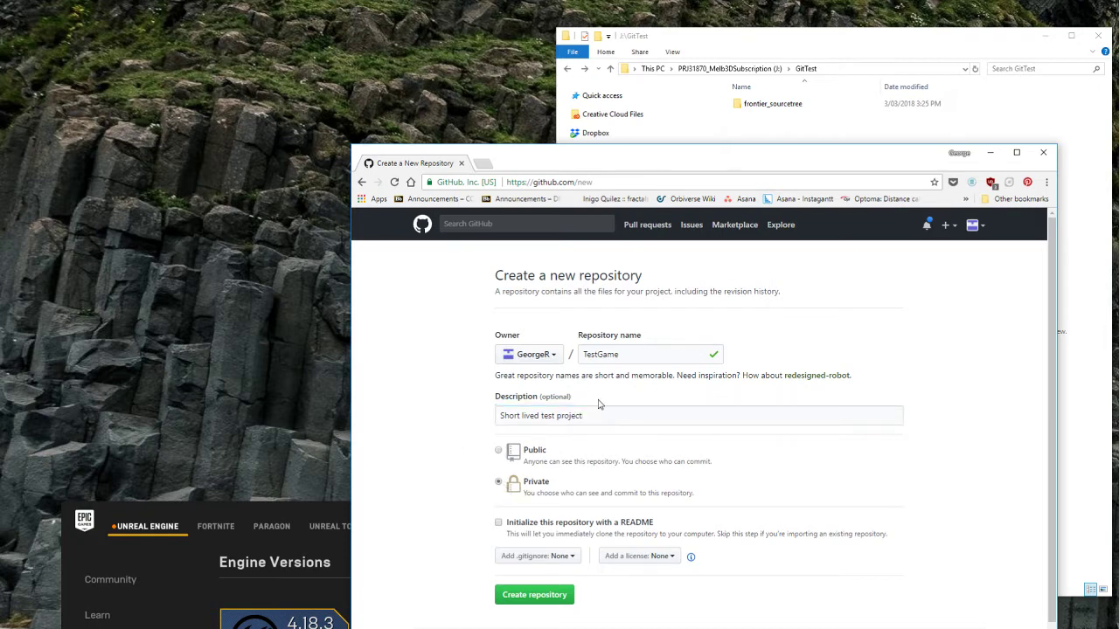
scroll(down, 3)
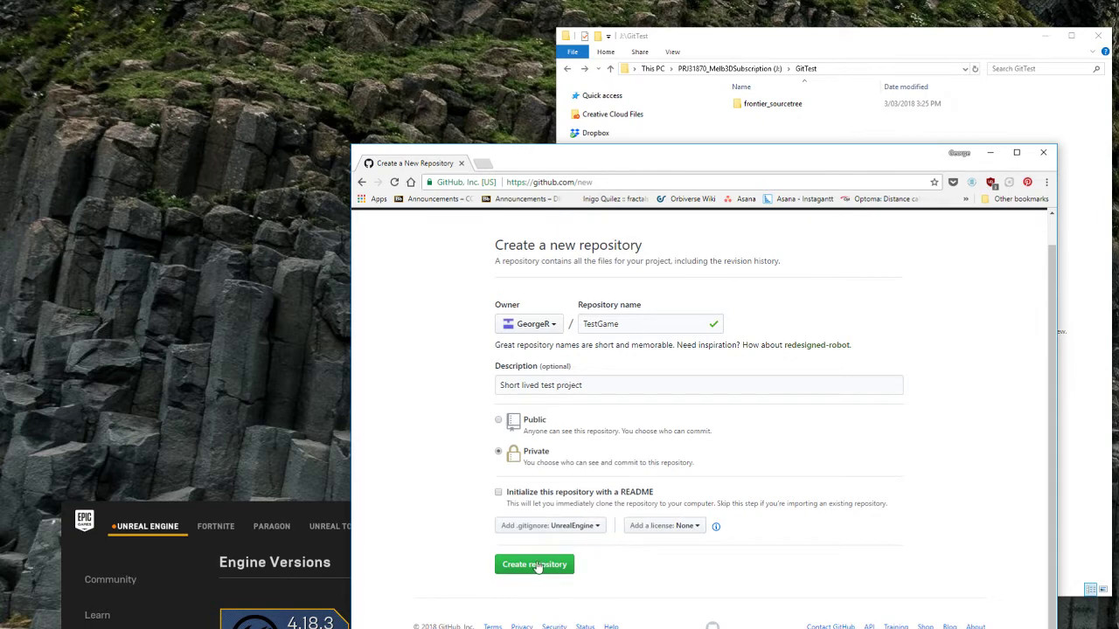
click(536, 564)
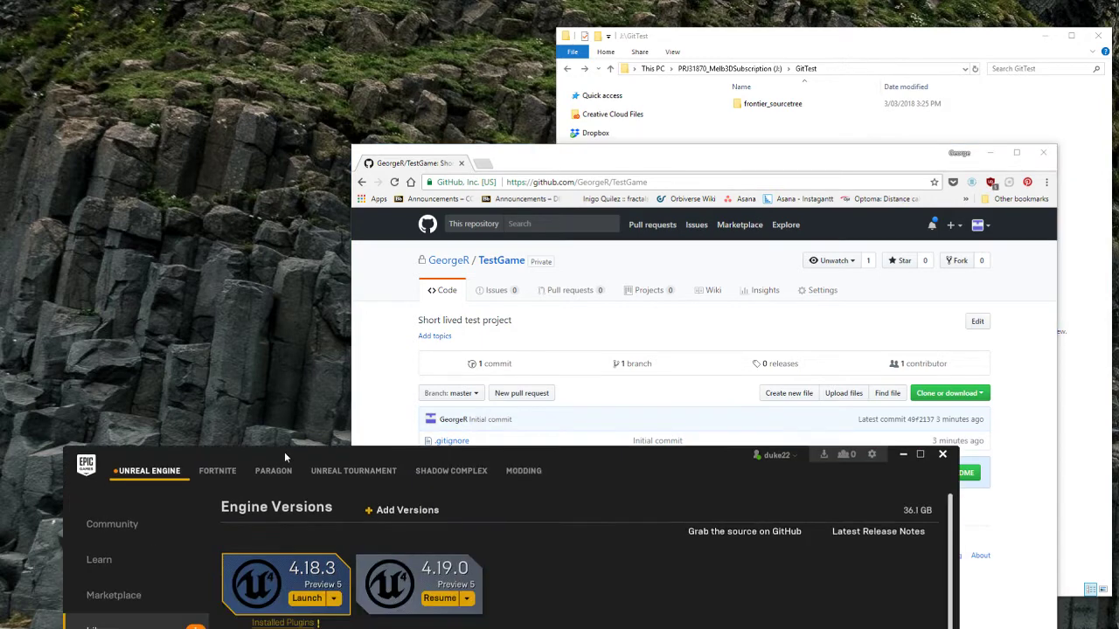
Launch Unreal Engine 4.18.3 from the Epic Games Launcher.
click(305, 597)
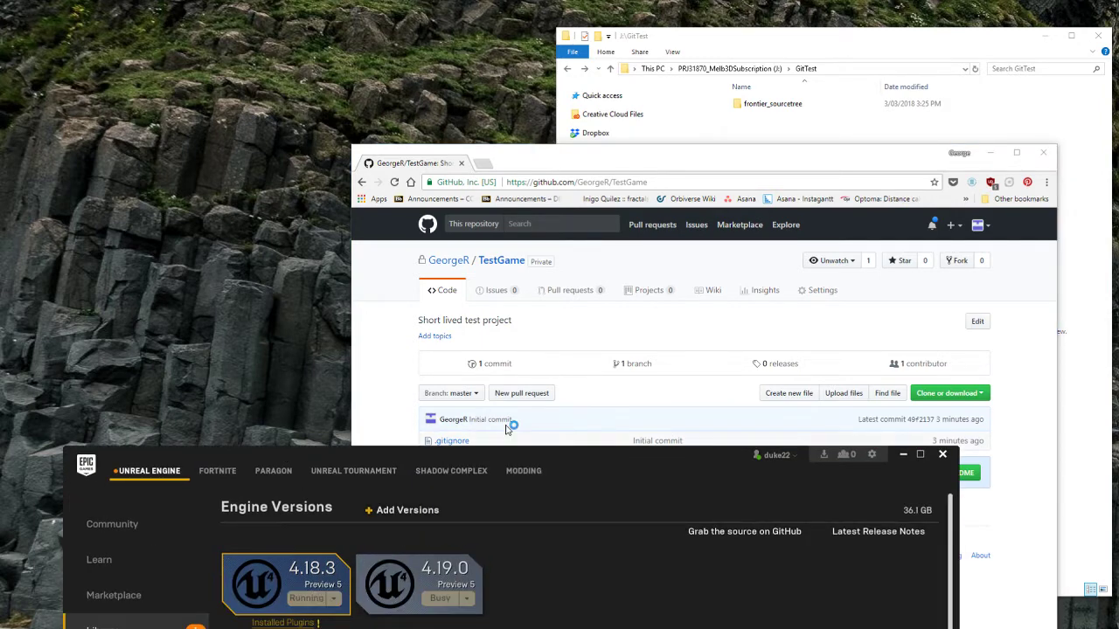
click(305, 598)
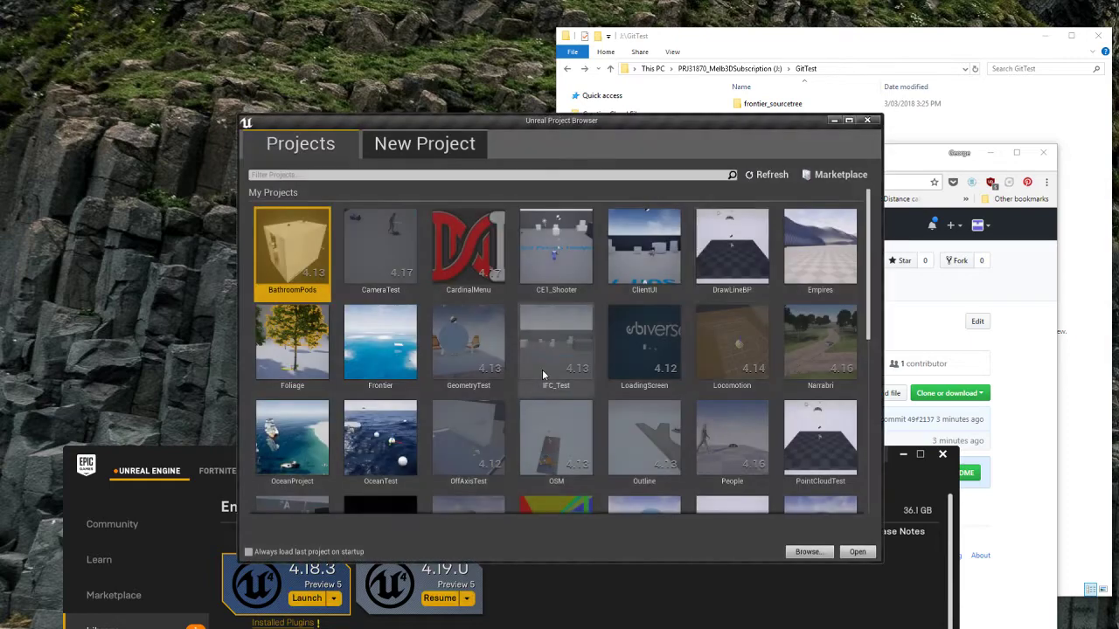
Create a C++ First Person project named TestGame in J:\GitTest.
click(424, 143)
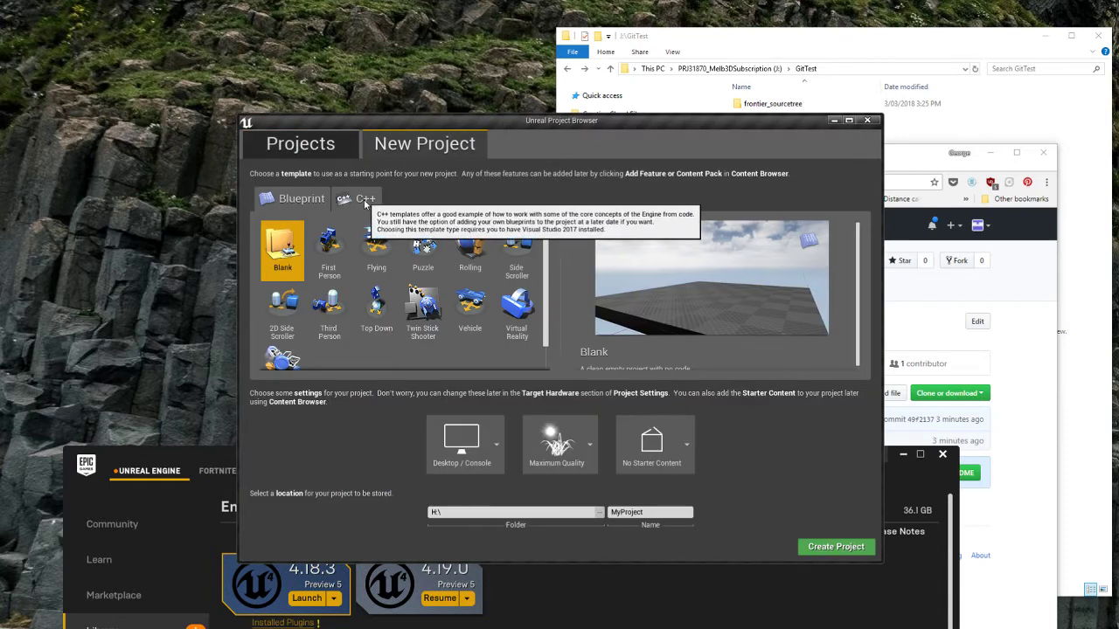
click(356, 198)
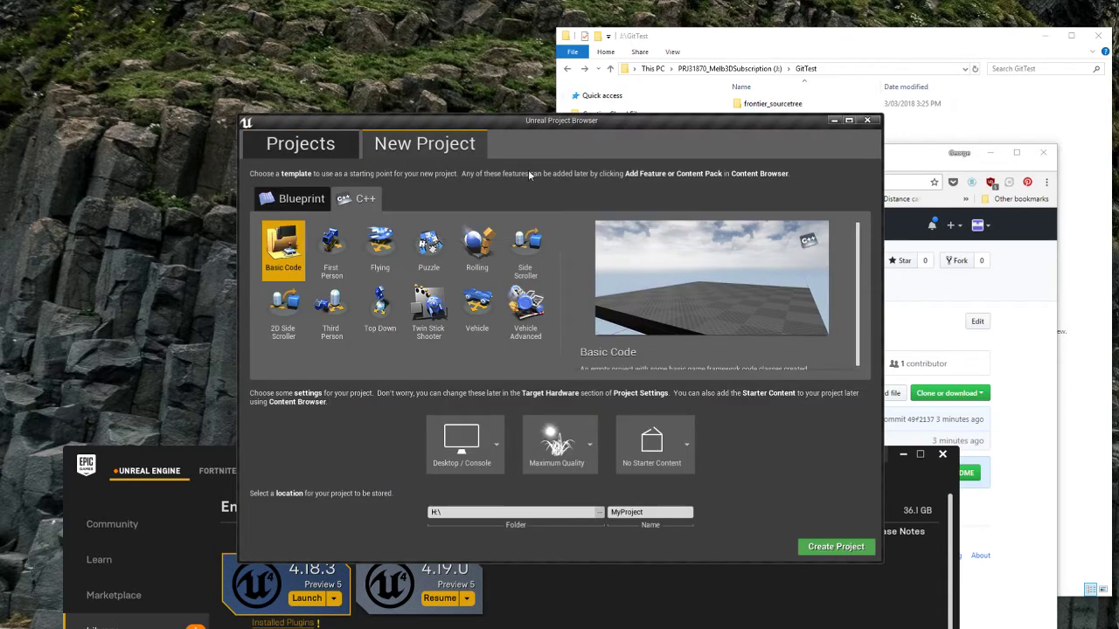
mouse_move(359, 302)
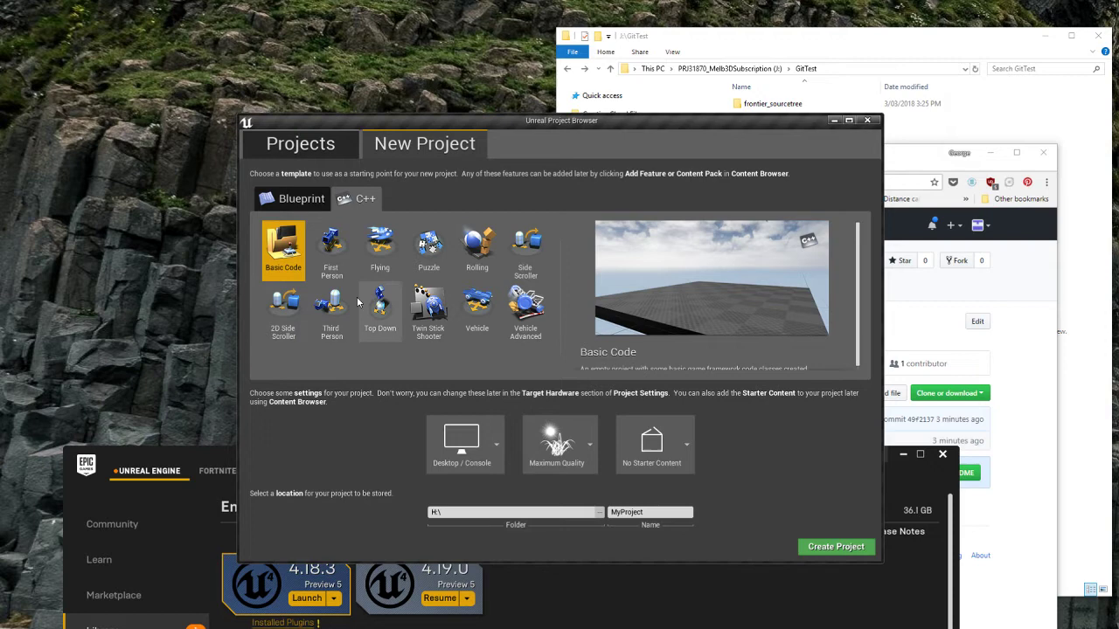
click(331, 249)
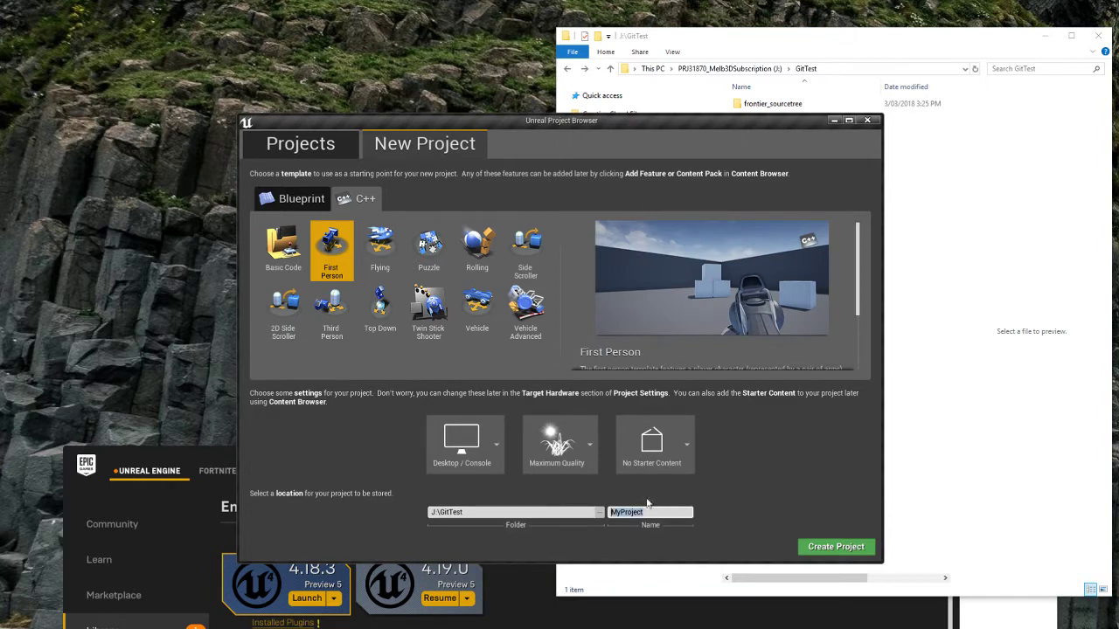
text(TestGame)
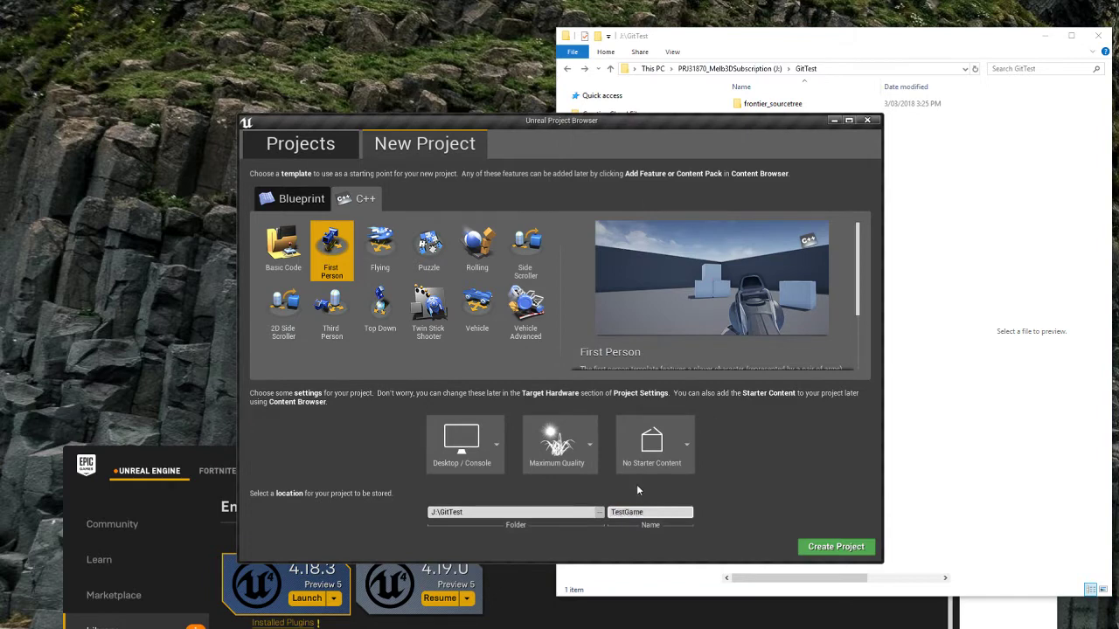
mouse_move(826, 556)
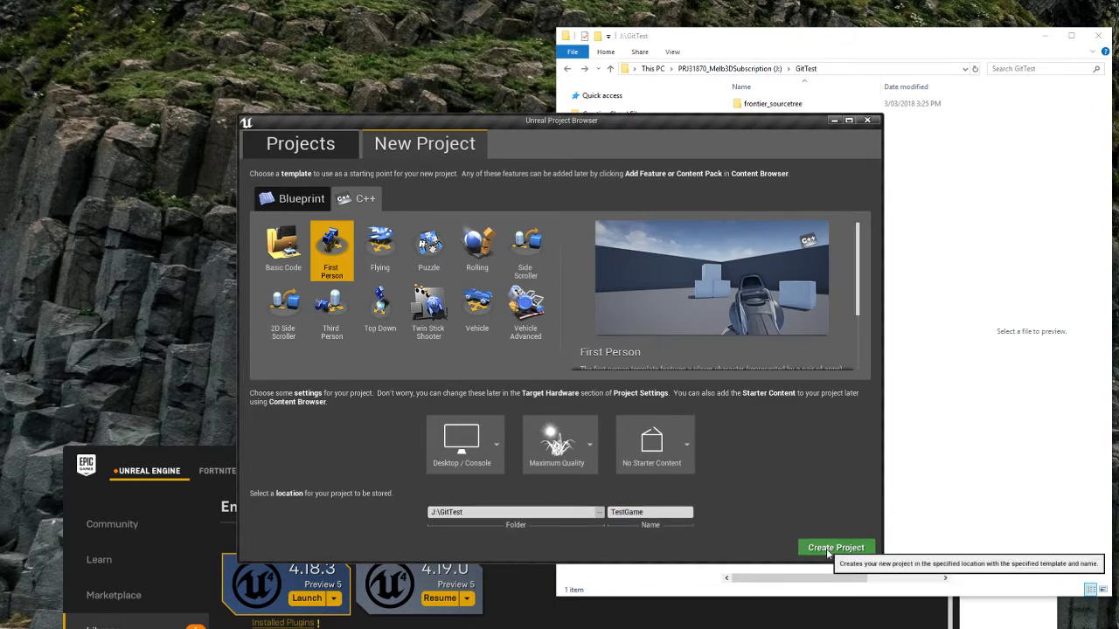
click(835, 547)
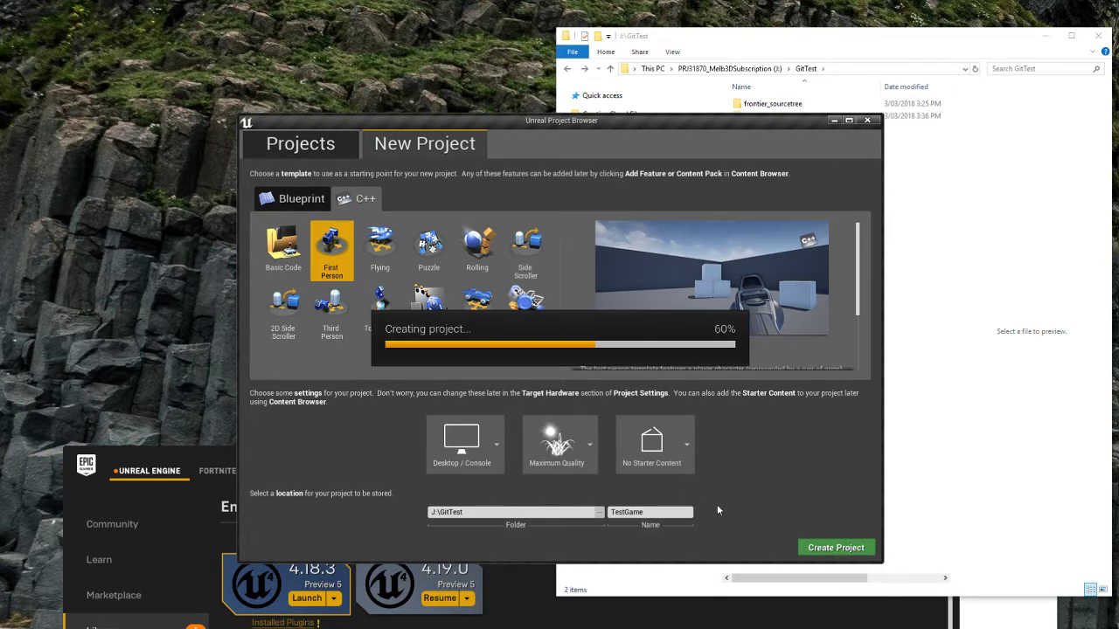
mouse_move(747, 504)
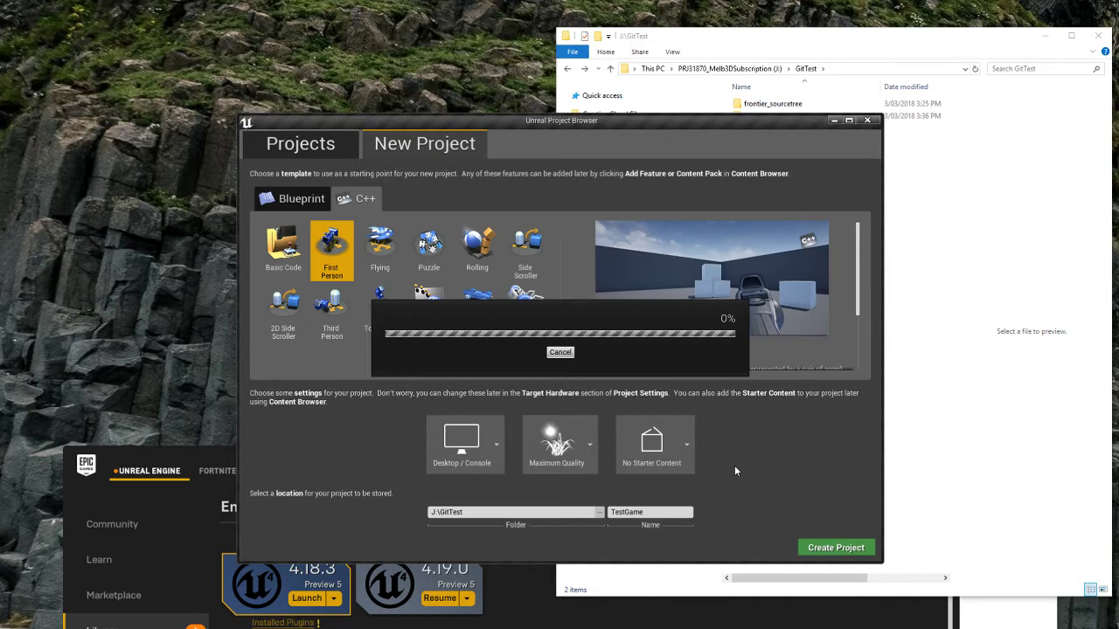
mouse_move(703, 418)
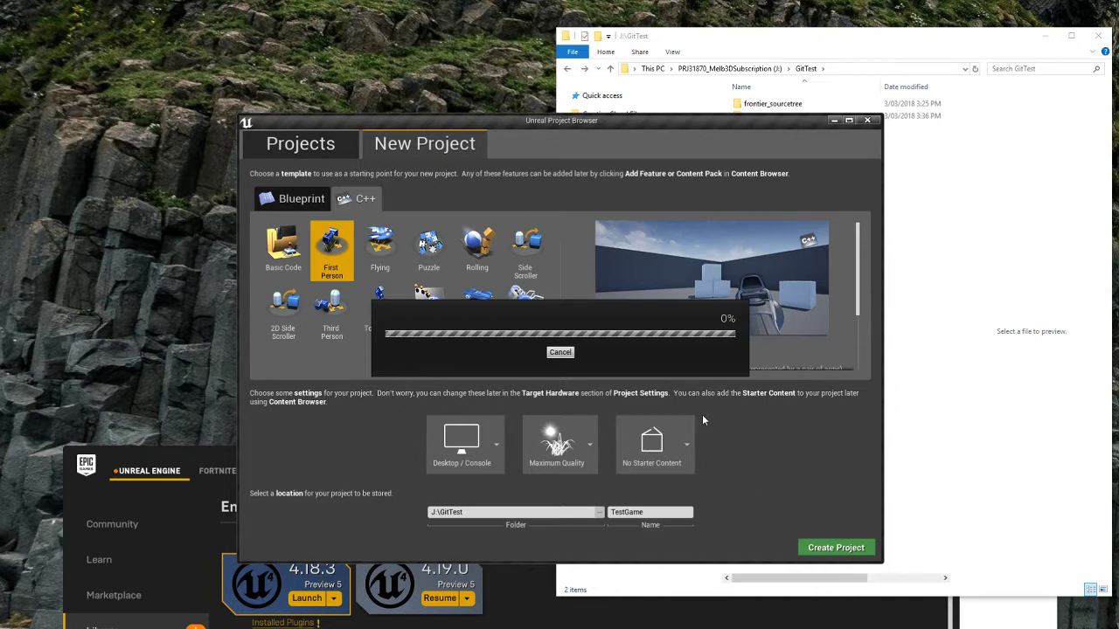
mouse_move(688, 413)
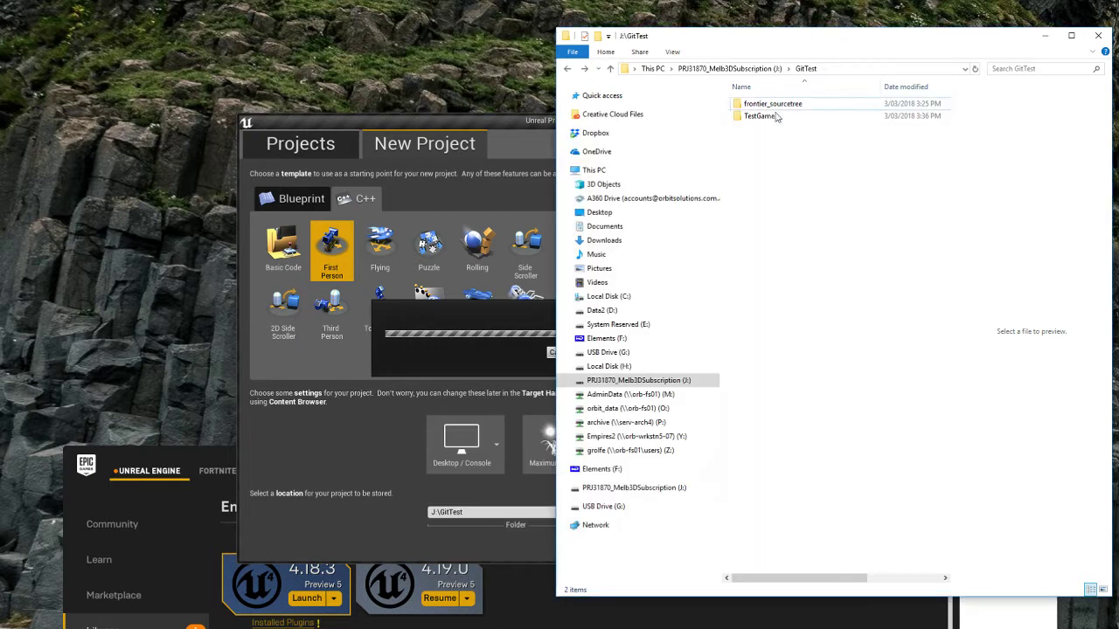
Check the new TestGame folder's files, then return to the project creation progress.
double_click(759, 115)
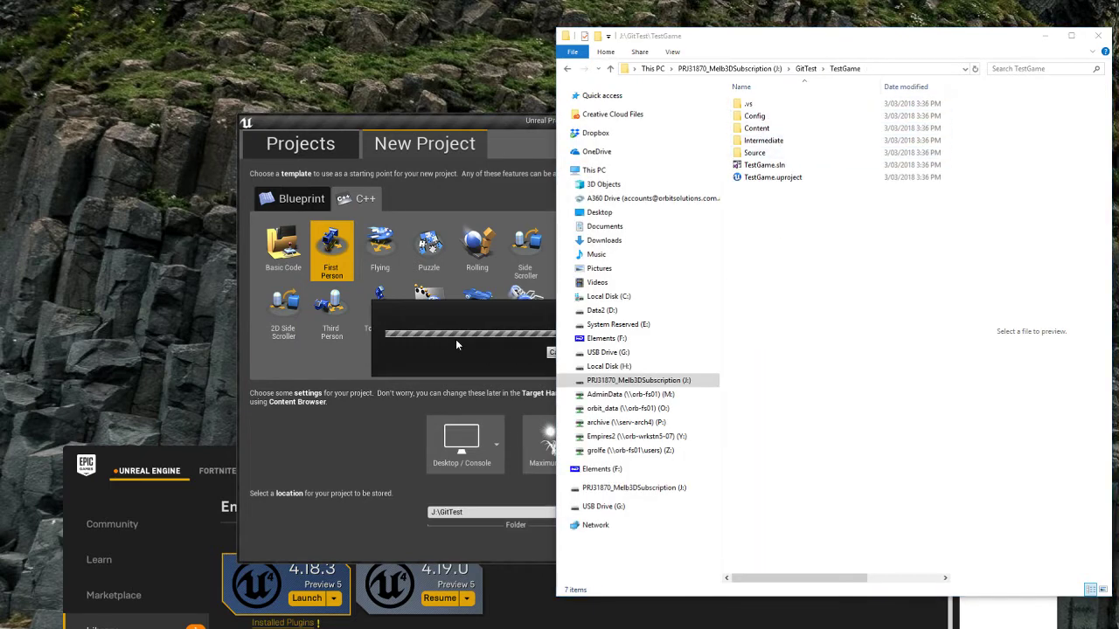
mouse_move(400, 409)
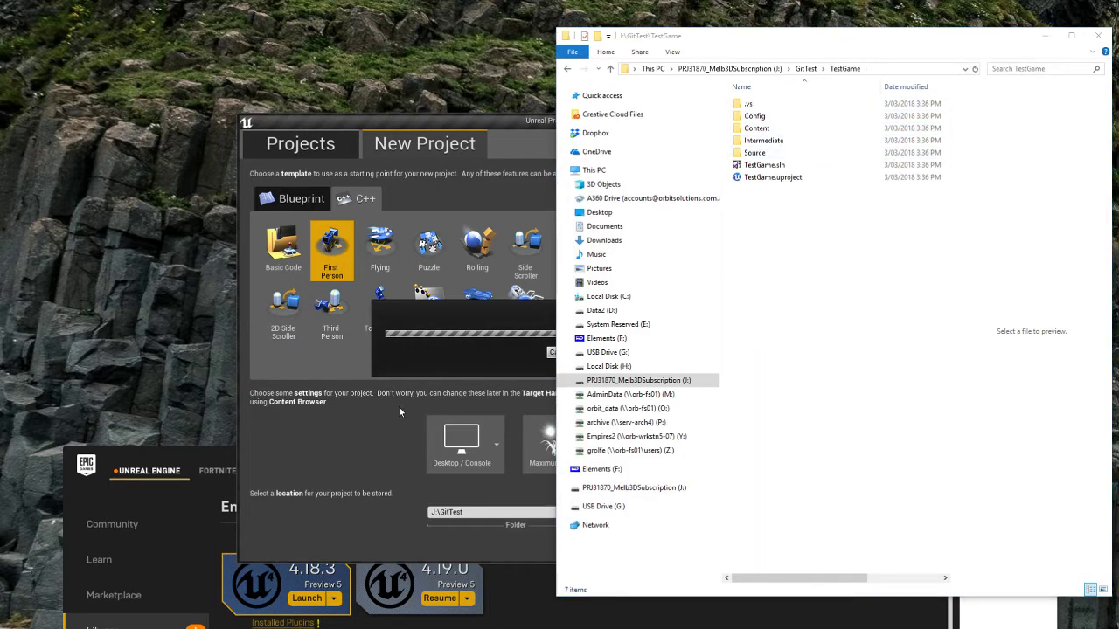
click(836, 547)
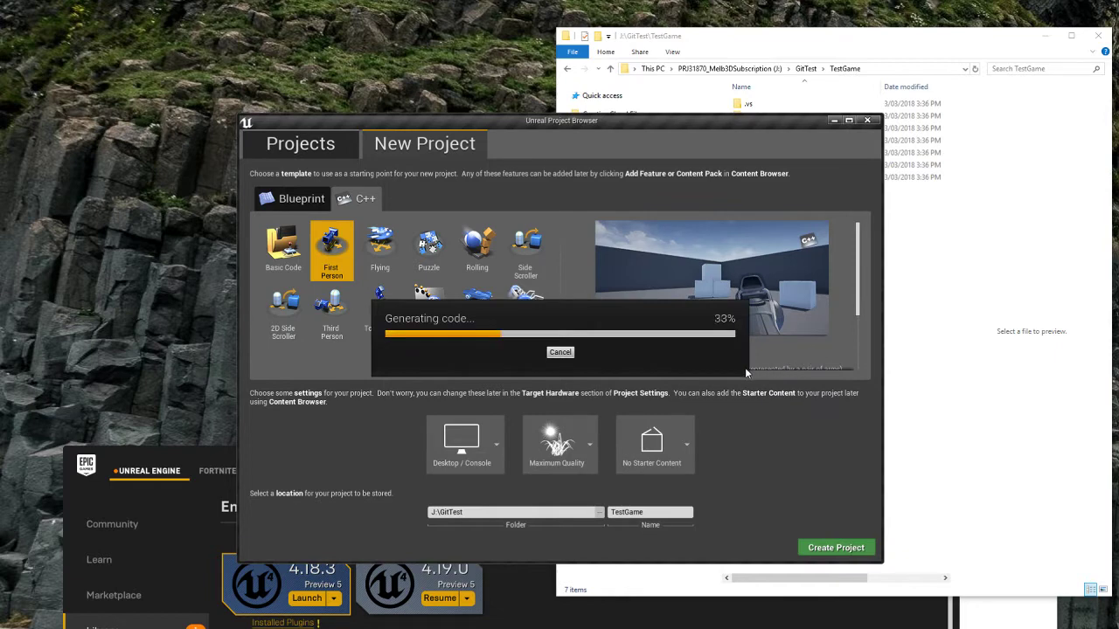
mouse_move(722, 366)
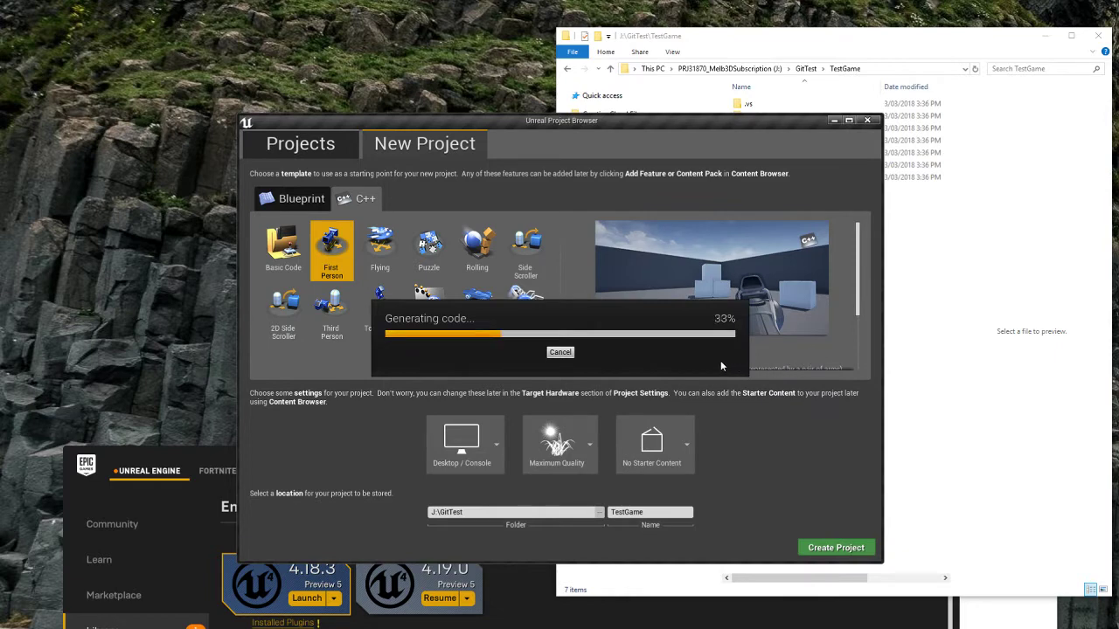
mouse_move(672, 352)
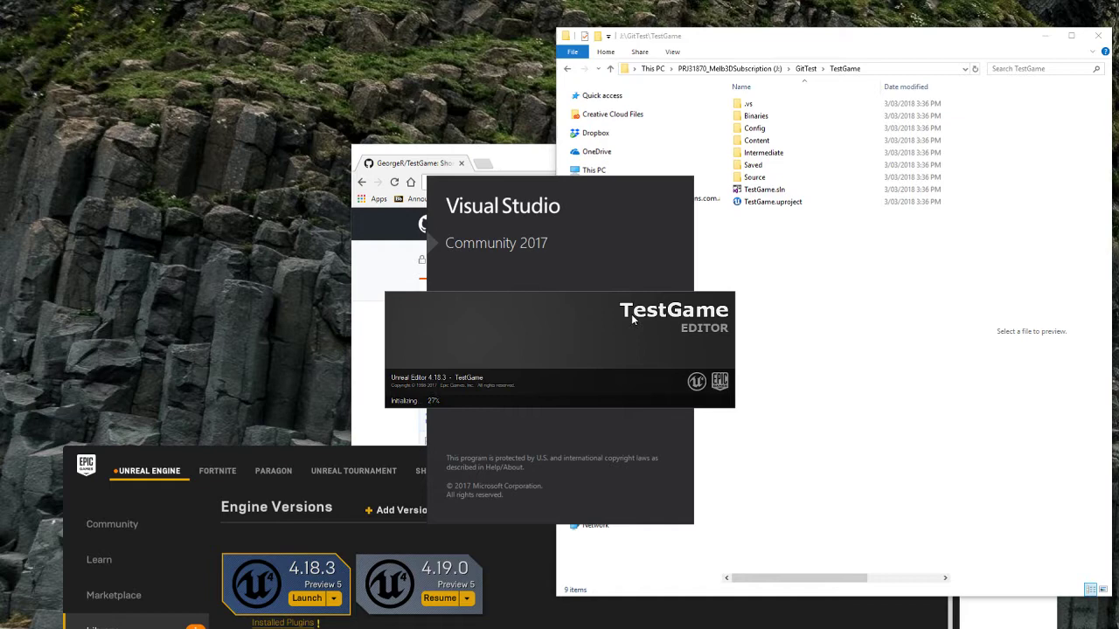
mouse_move(632, 274)
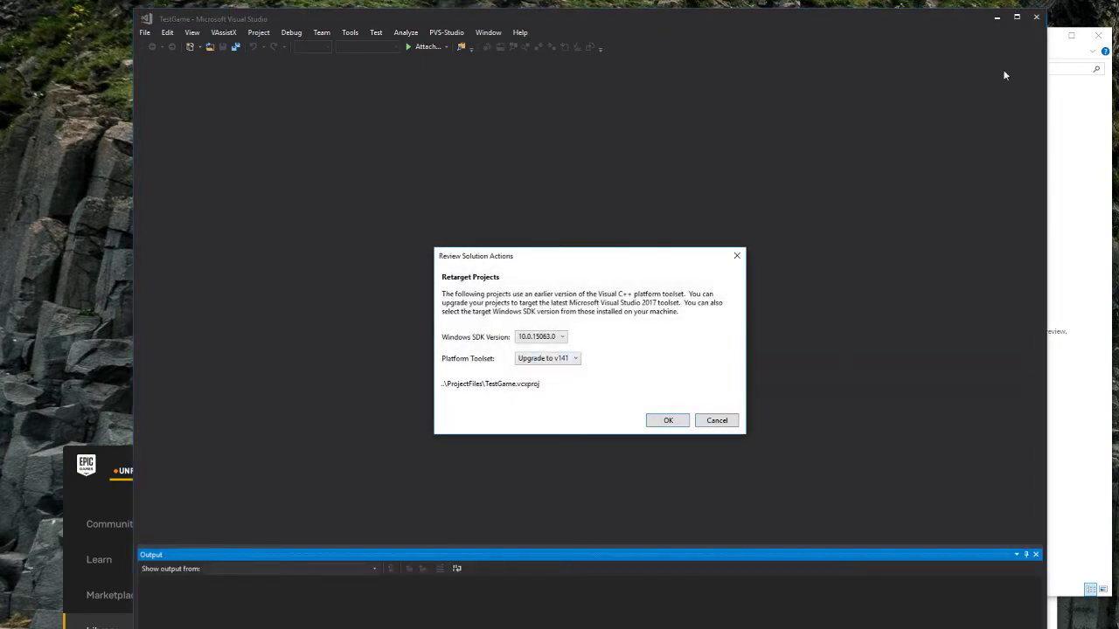
Accept the Visual Studio toolset retargeting prompt with OK.
click(667, 419)
text(TestGame_)
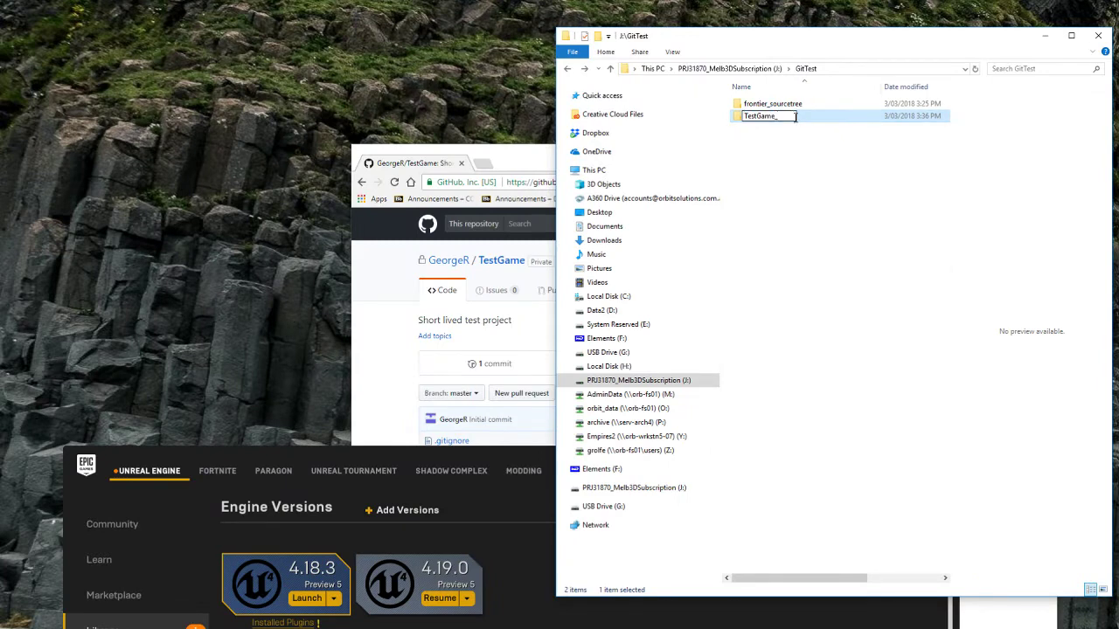
Confirm renaming the J:\GitTest project folder to TestGame_.
click(809, 354)
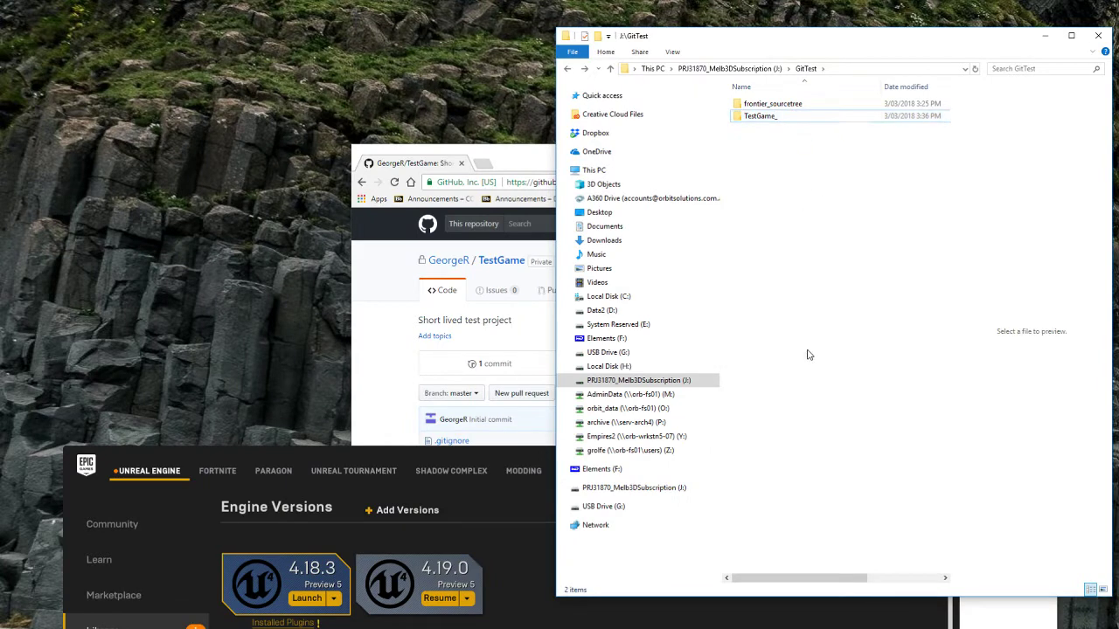
click(4, 628)
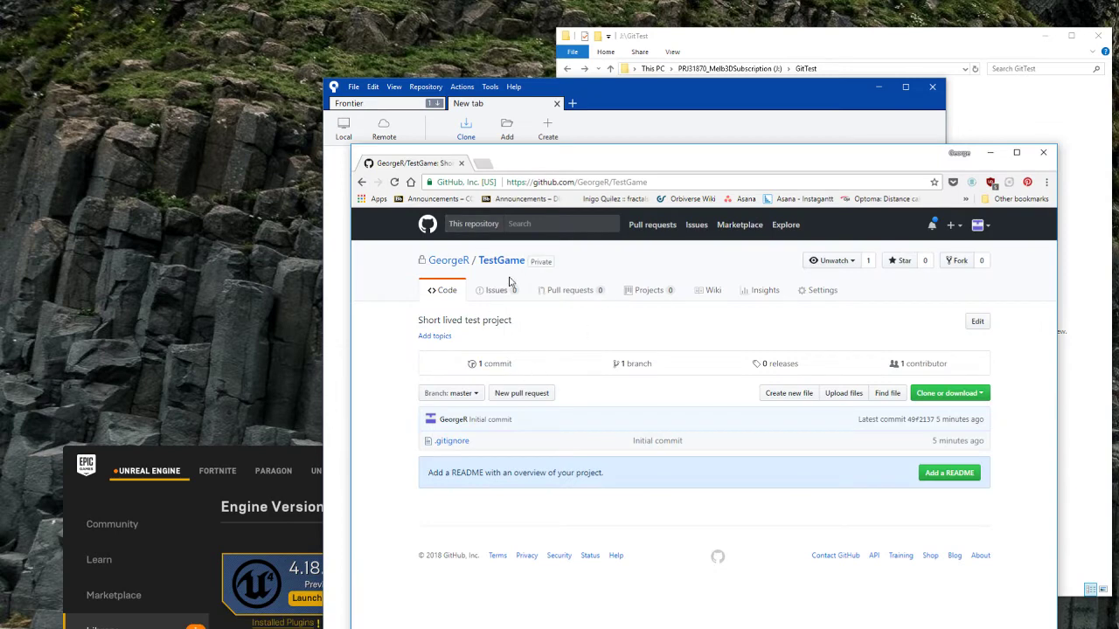
mouse_move(520, 262)
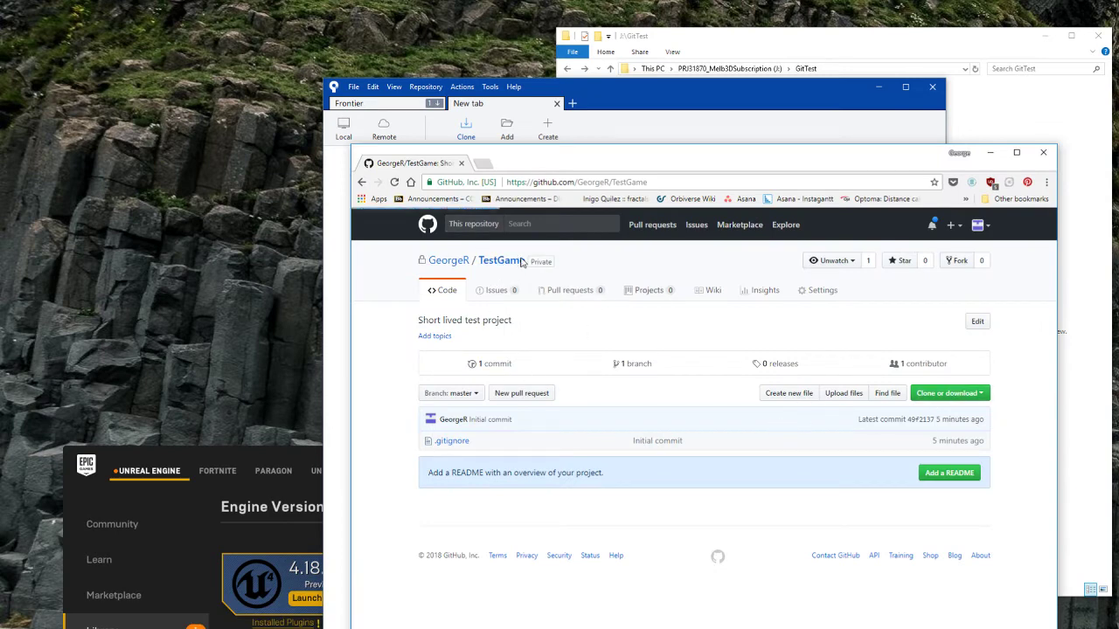
Copy the TestGame clone URL from GitHub and clone it into J:\GitTest\TestGame.
click(964, 394)
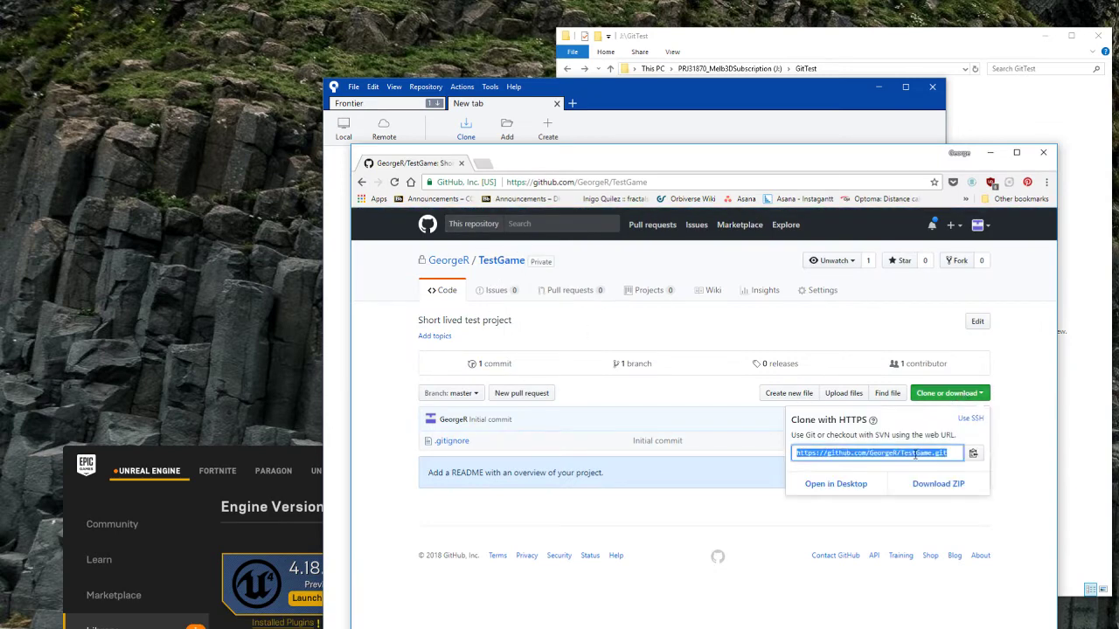
click(466, 128)
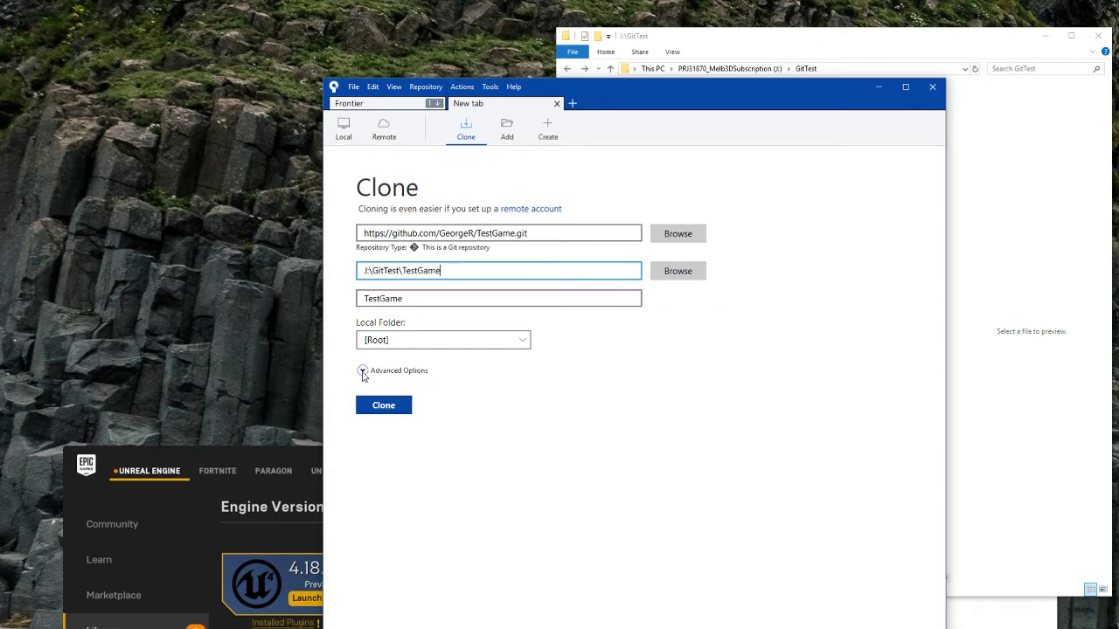
click(383, 405)
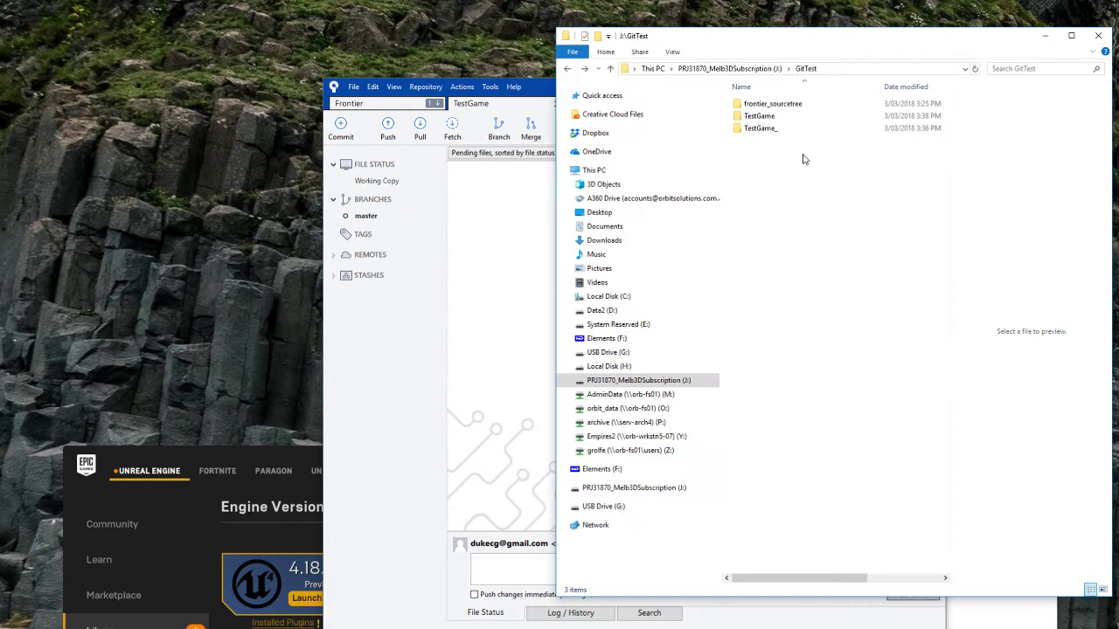
Copy all TestGame_ project files into the cloned GitTest\TestGame folder.
double_click(757, 116)
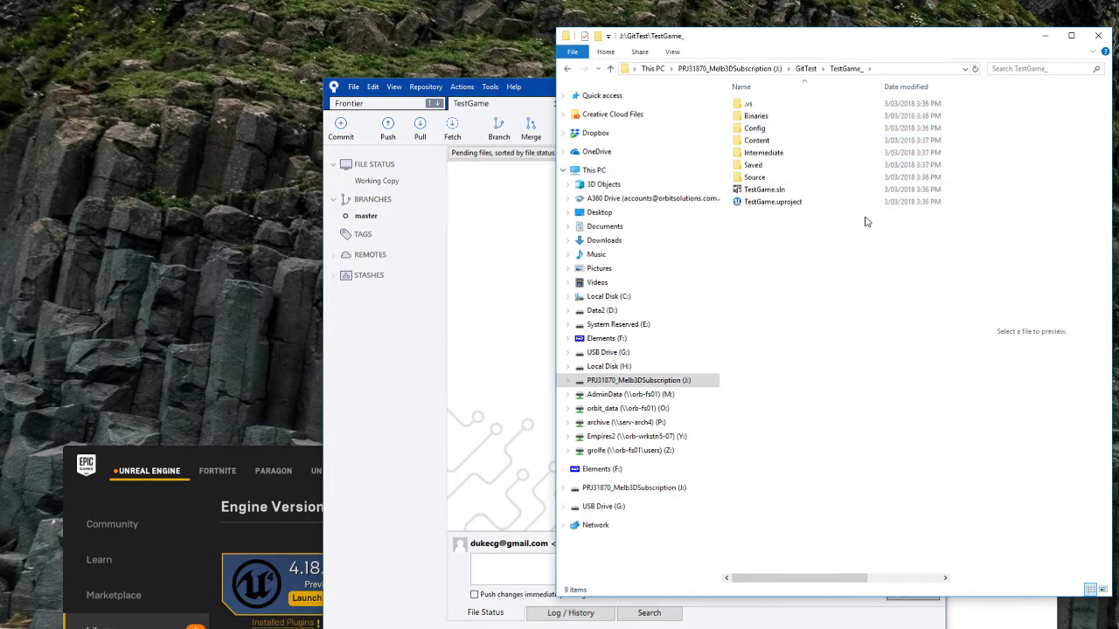
key(ctrl+a)
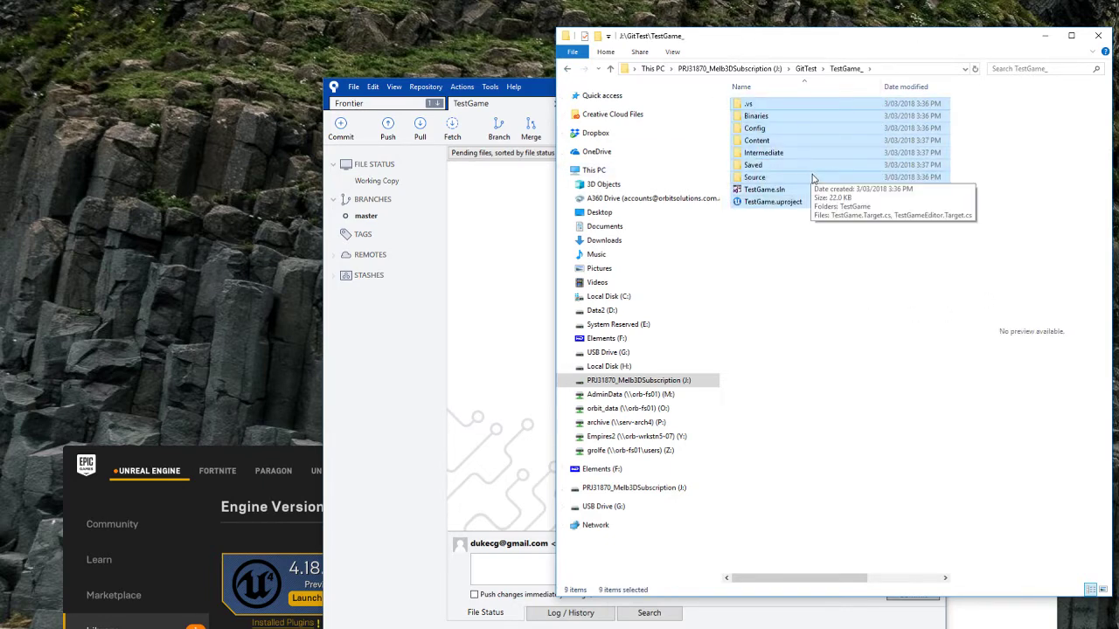
click(565, 68)
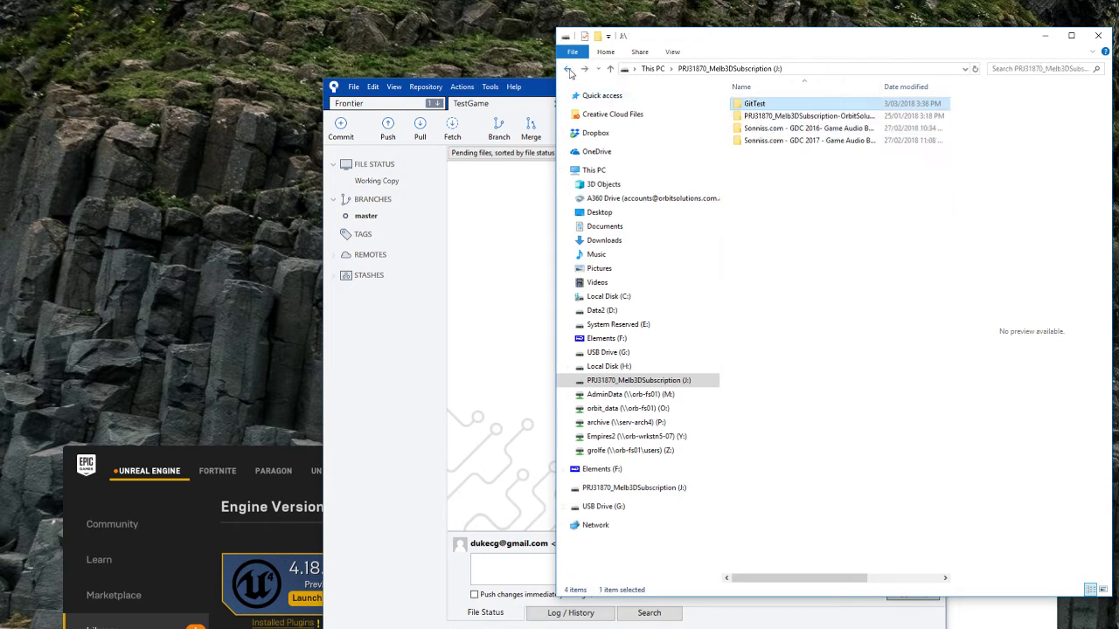
double_click(755, 105)
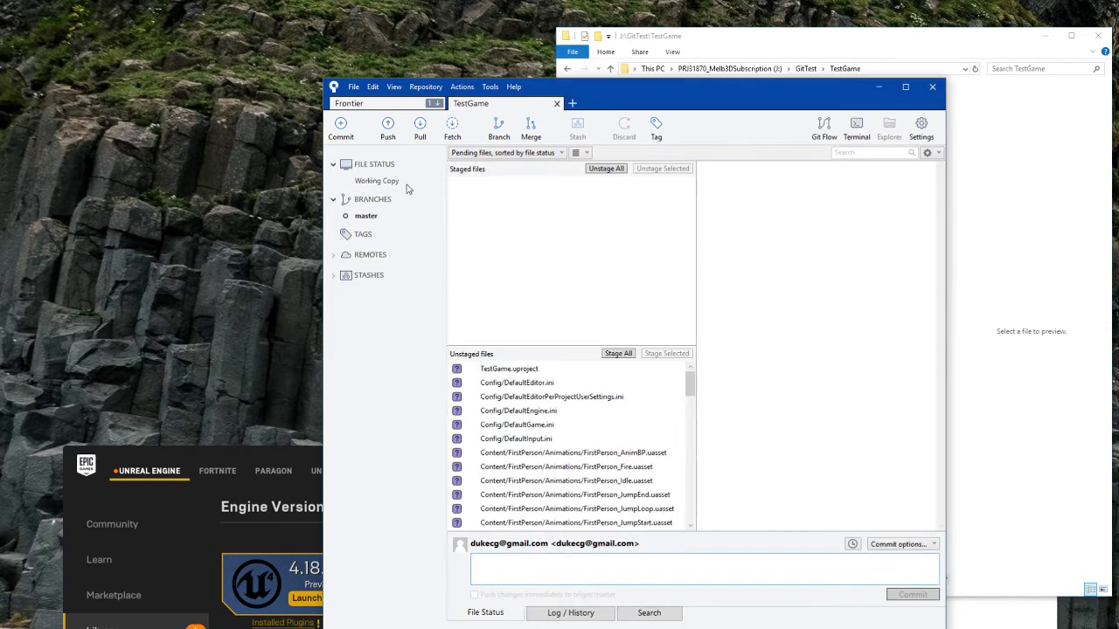
Preview the unstaged config and animation asset files in Sourcetree.
click(552, 396)
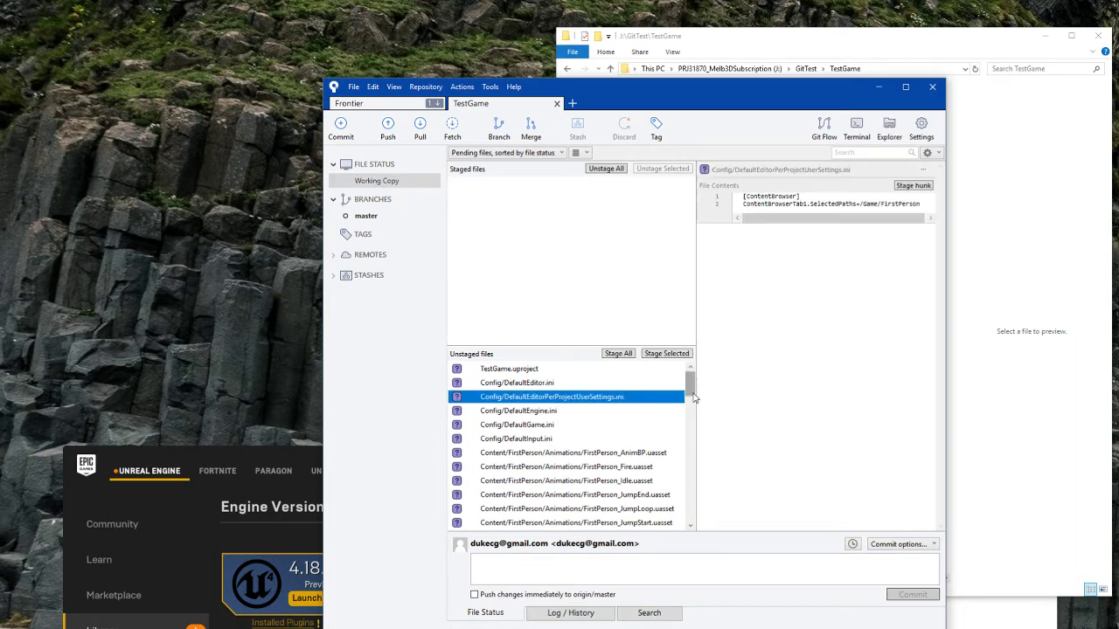
scroll(down, 3)
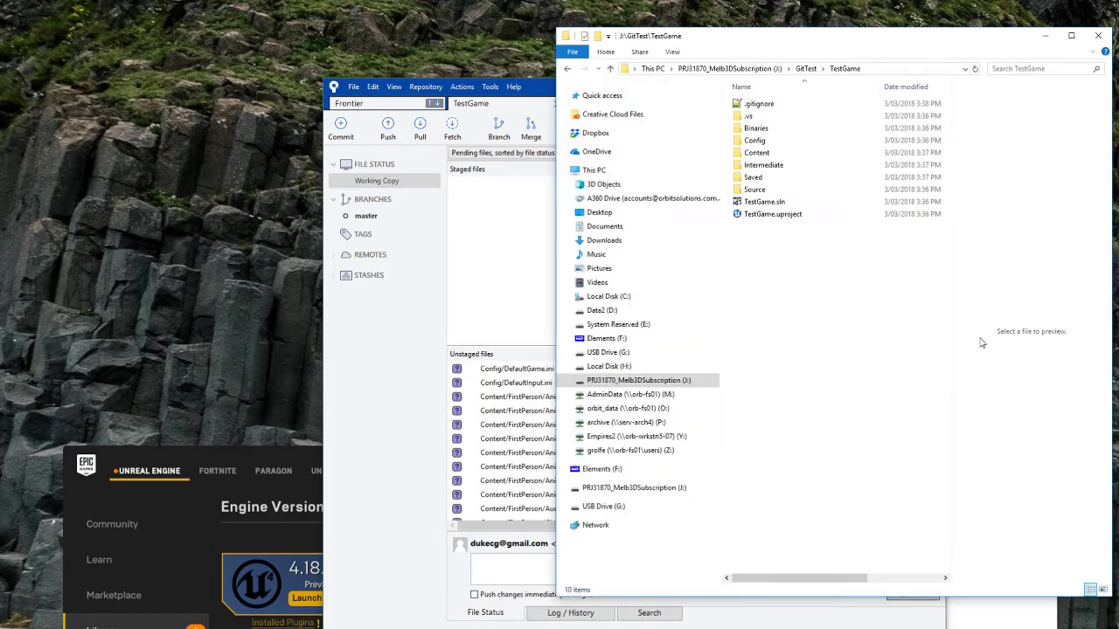
click(576, 466)
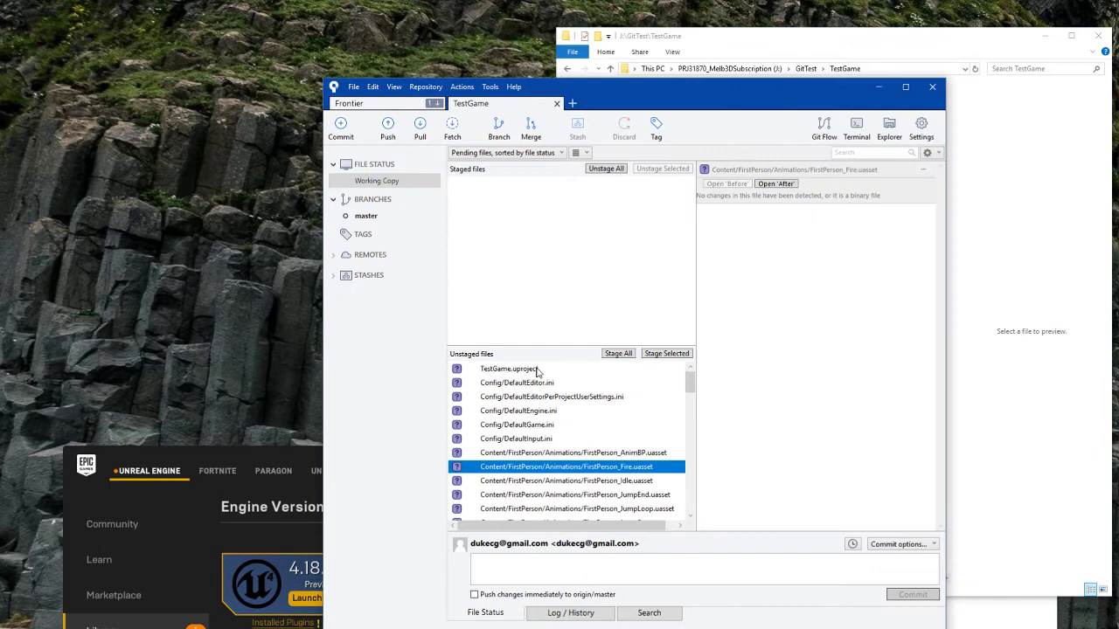
scroll(down, 3)
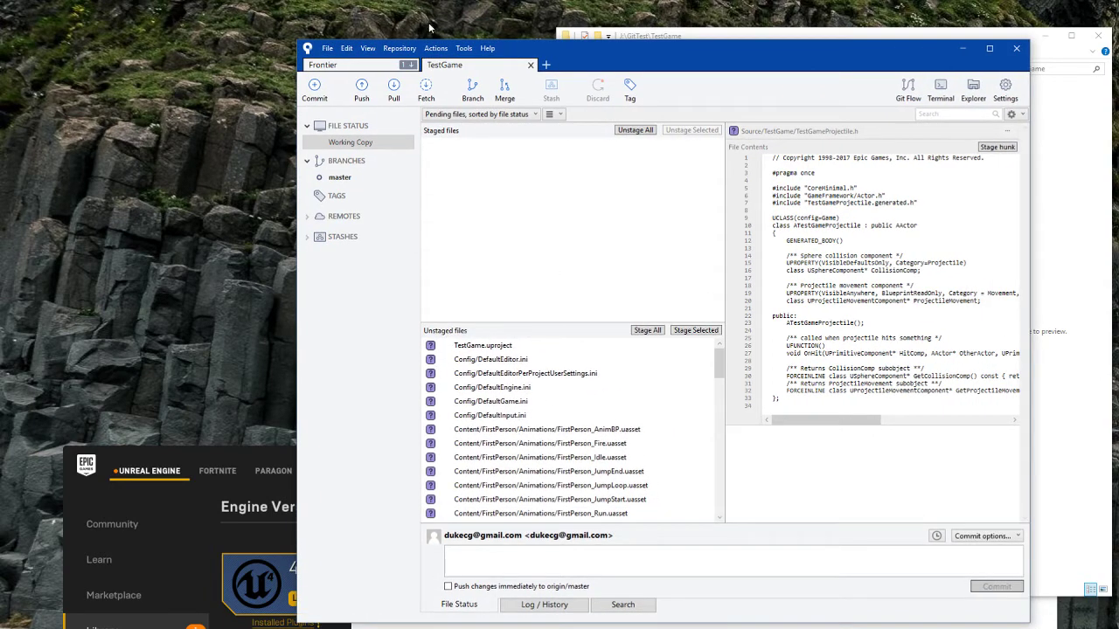
Initialise Git LFS for the repository and add *.uasset and *.umap file types.
click(400, 48)
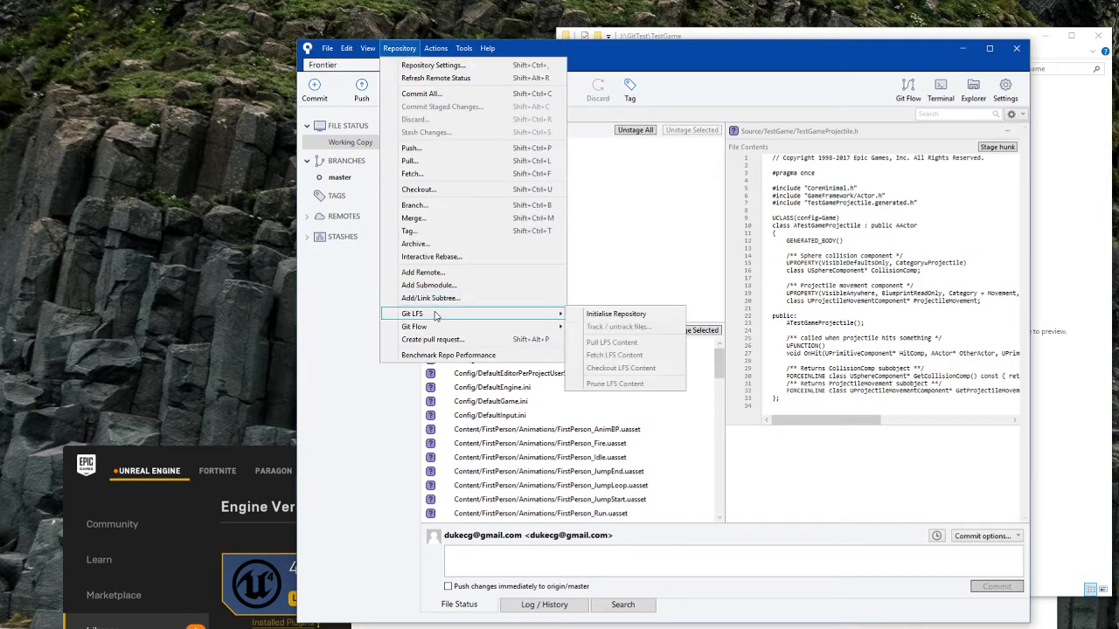
mouse_move(617, 313)
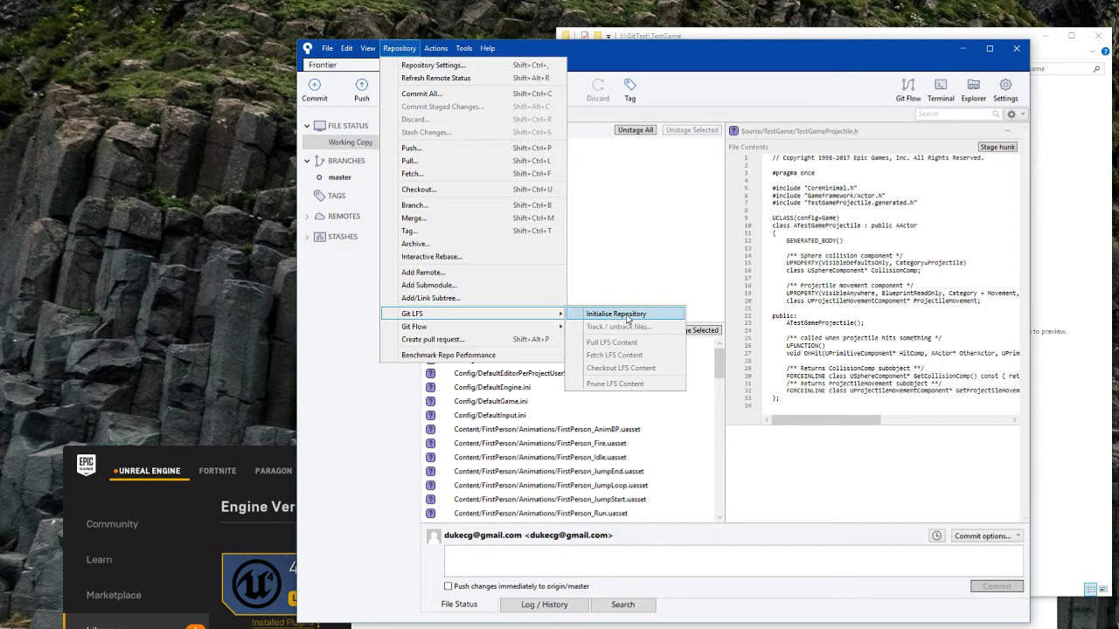
click(616, 314)
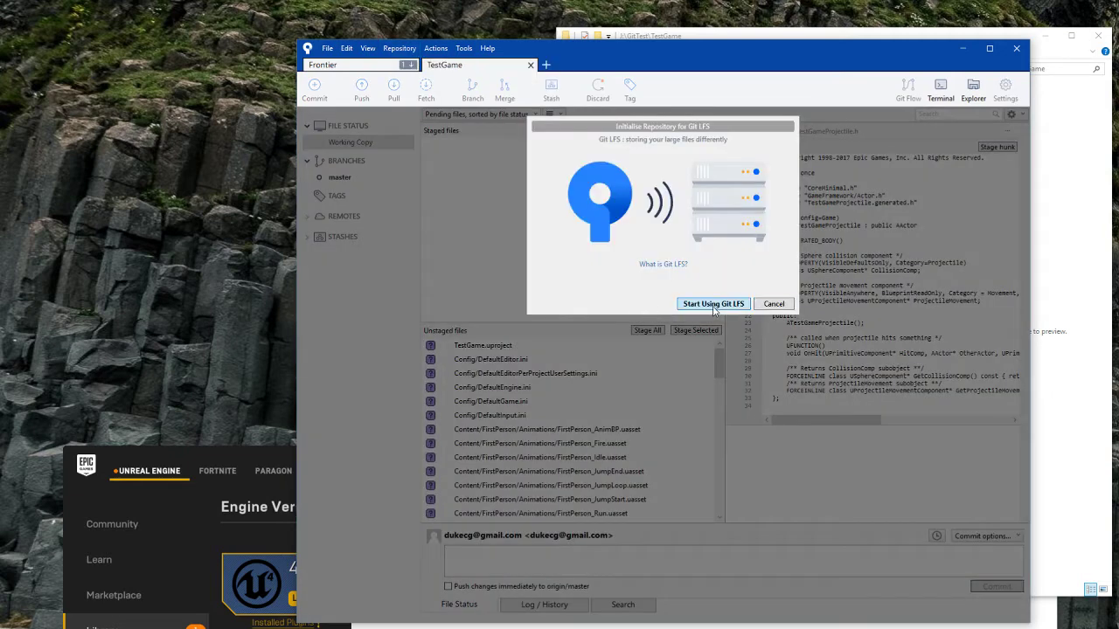
click(712, 303)
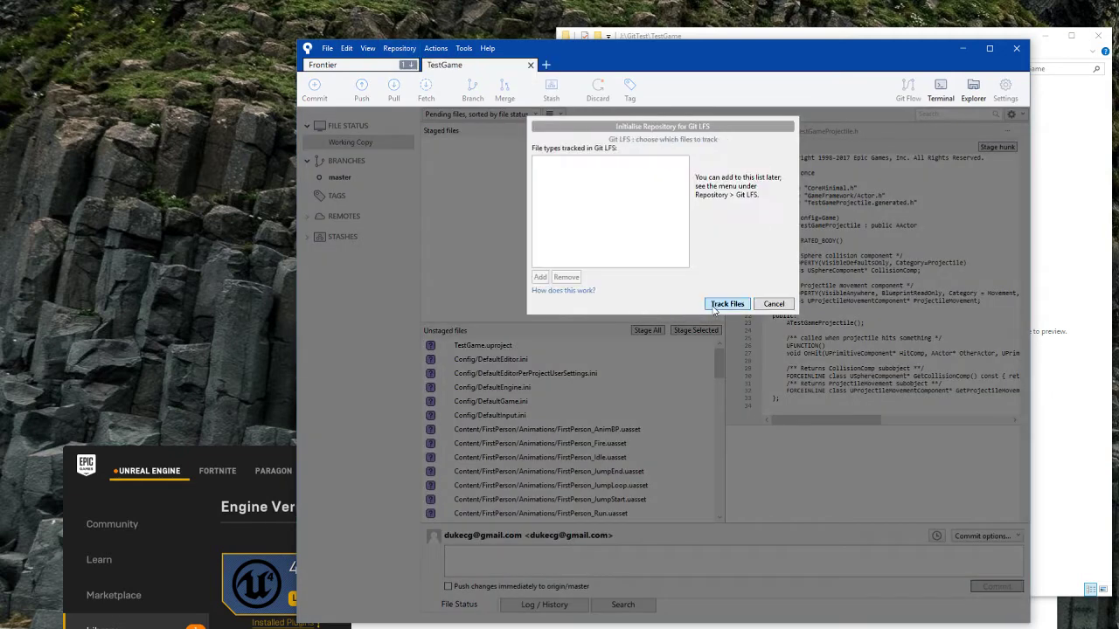
click(539, 277)
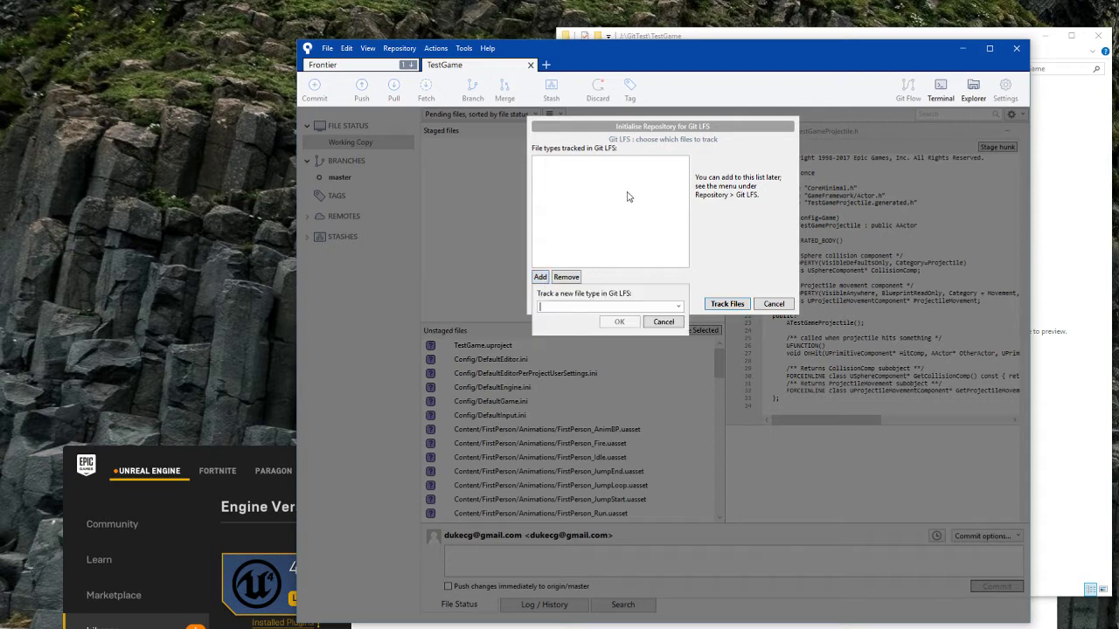
mouse_move(620, 322)
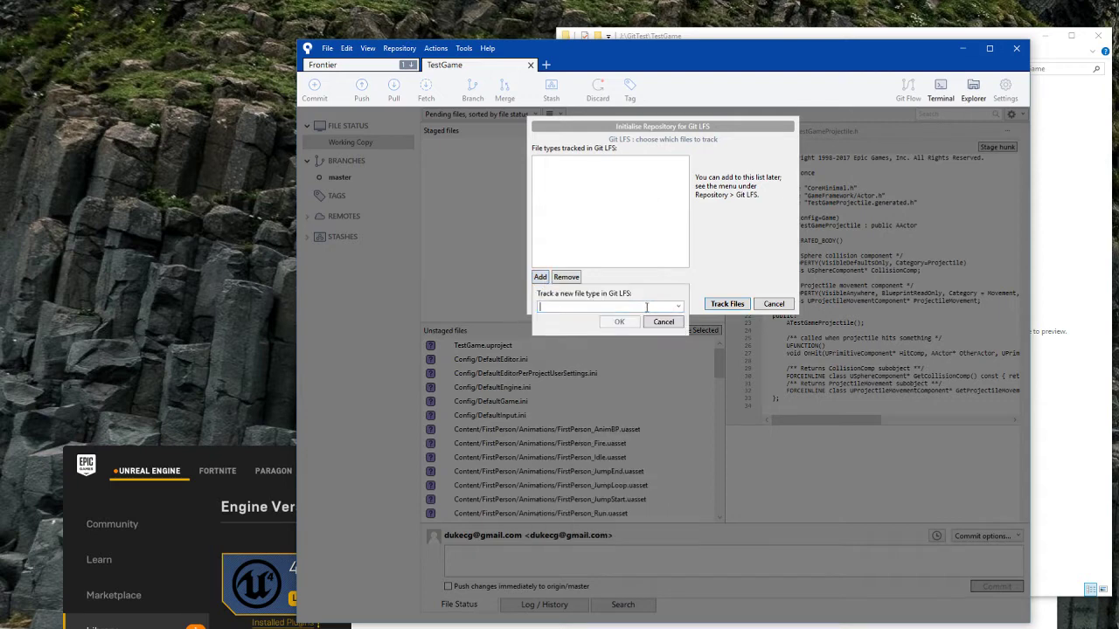
text(uasset)
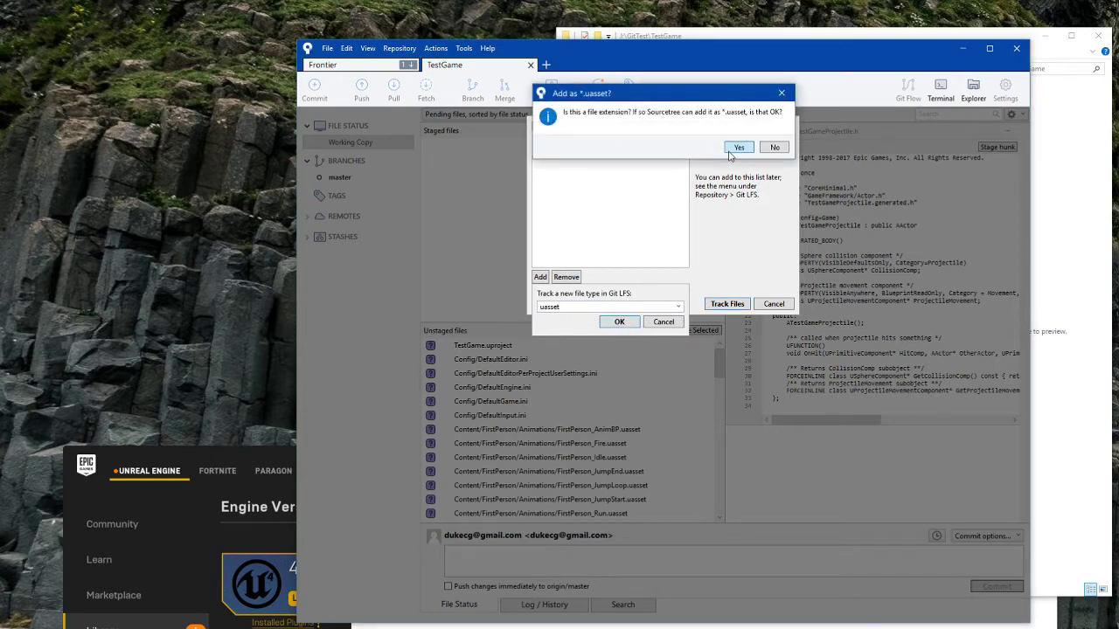
click(738, 147)
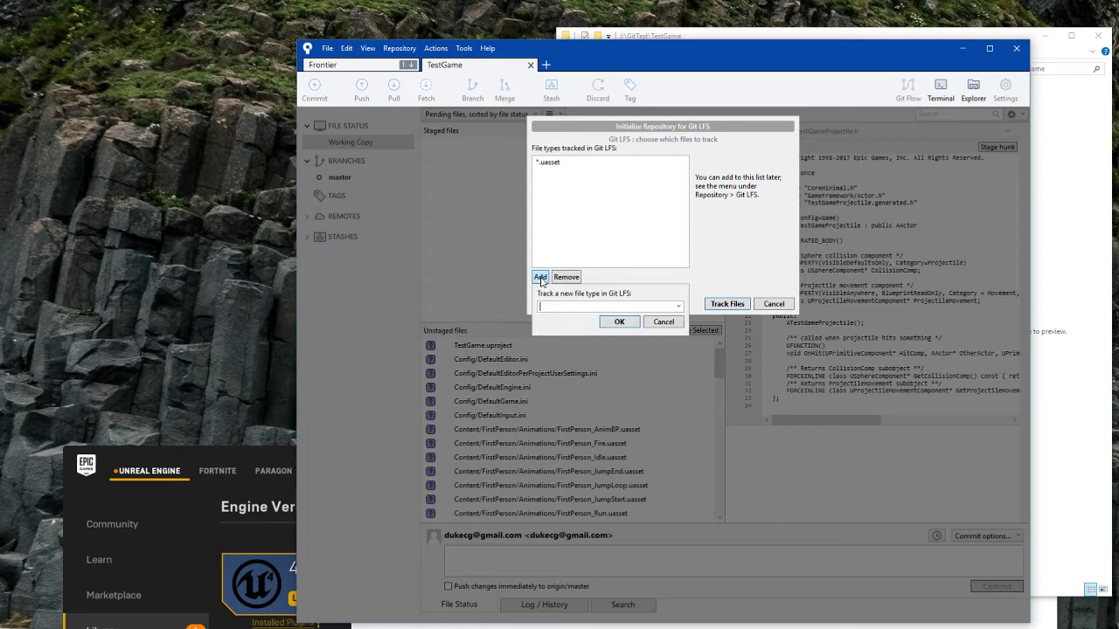
text(umap)
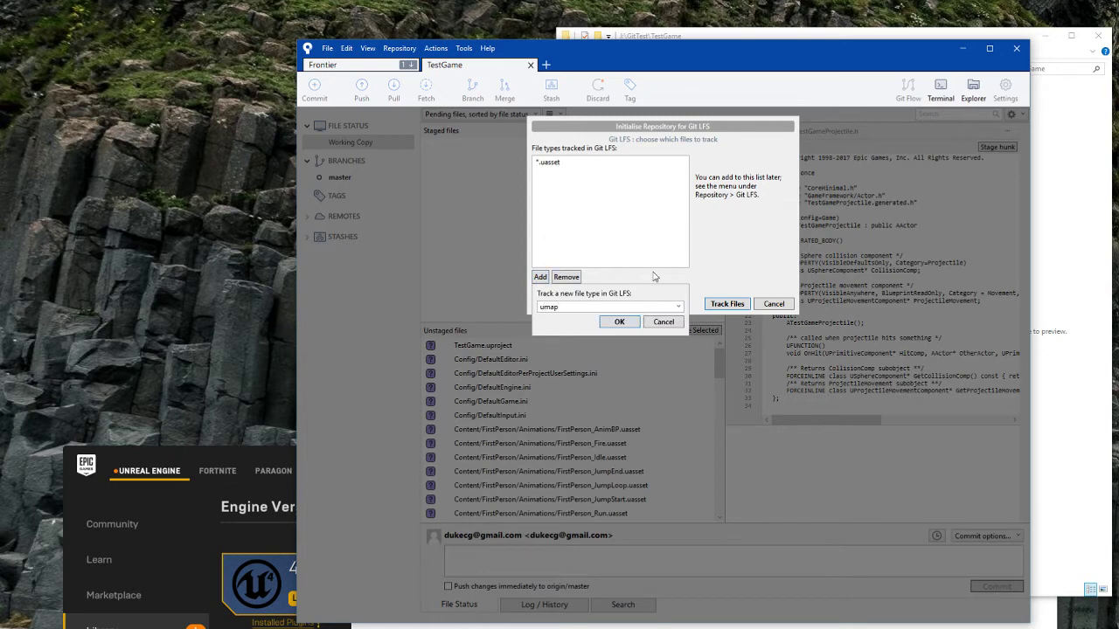
click(540, 277)
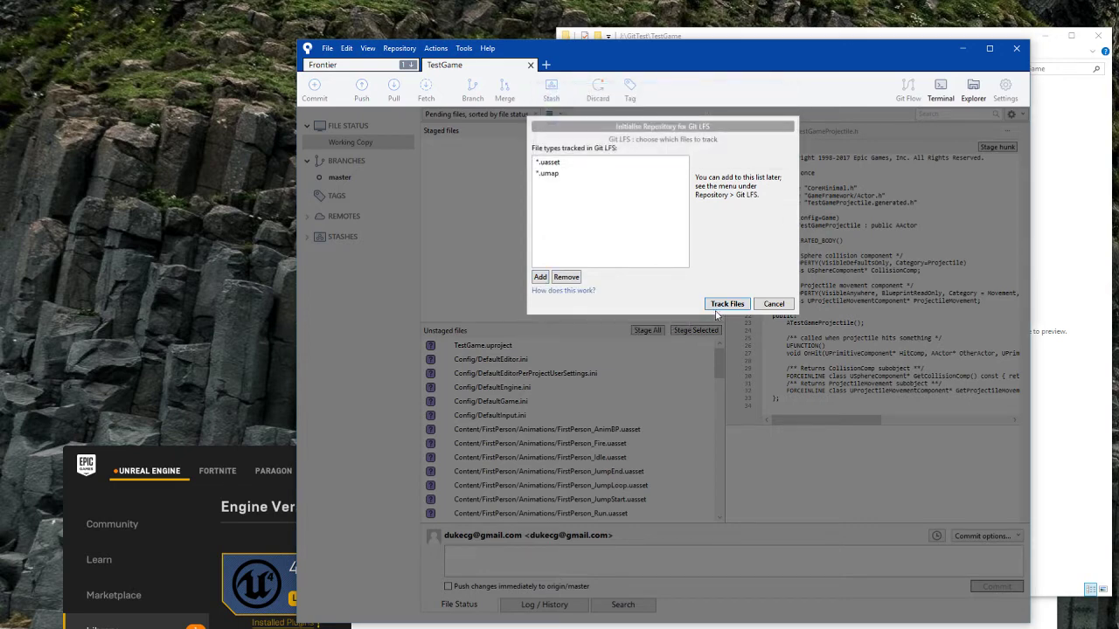
mouse_move(574, 241)
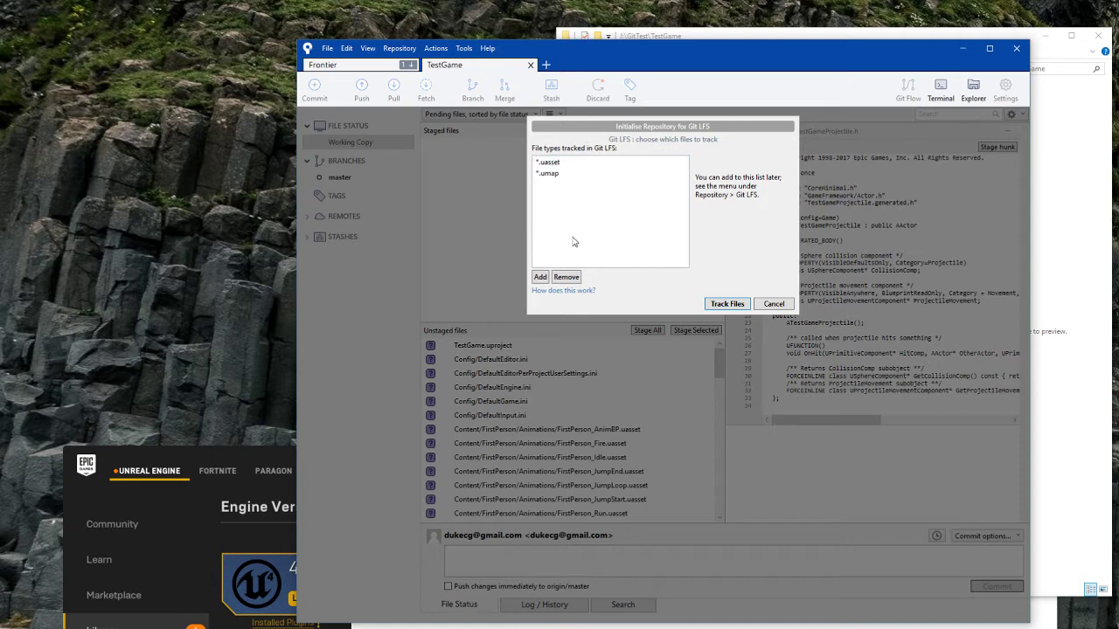
Review the *.umap and *.uasset entries and track them with Git LFS.
click(544, 173)
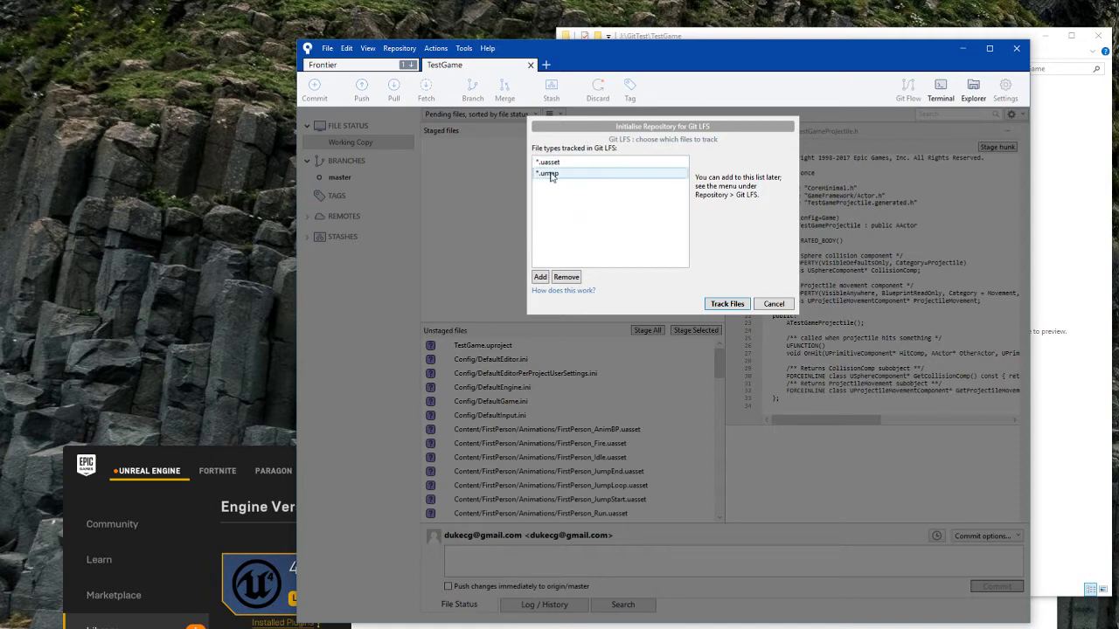
click(549, 161)
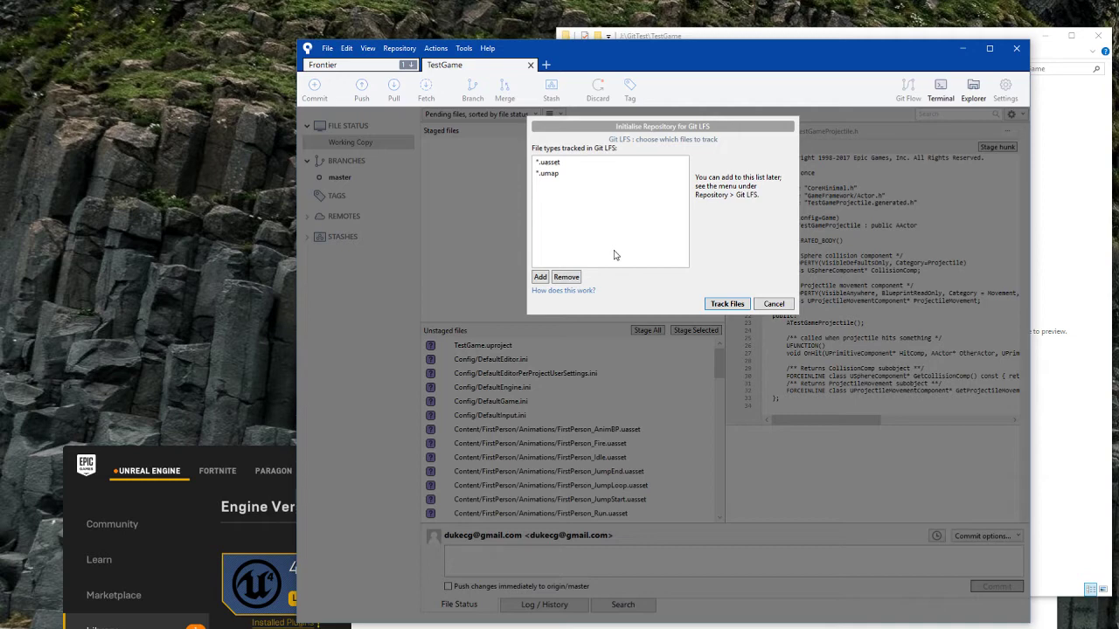
click(559, 162)
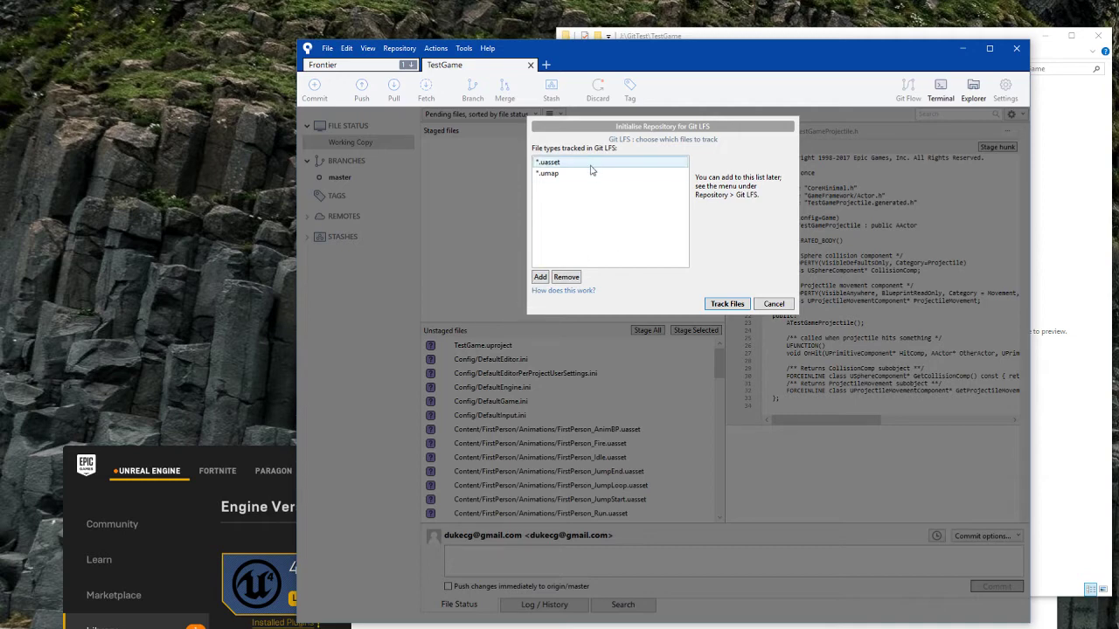
click(539, 276)
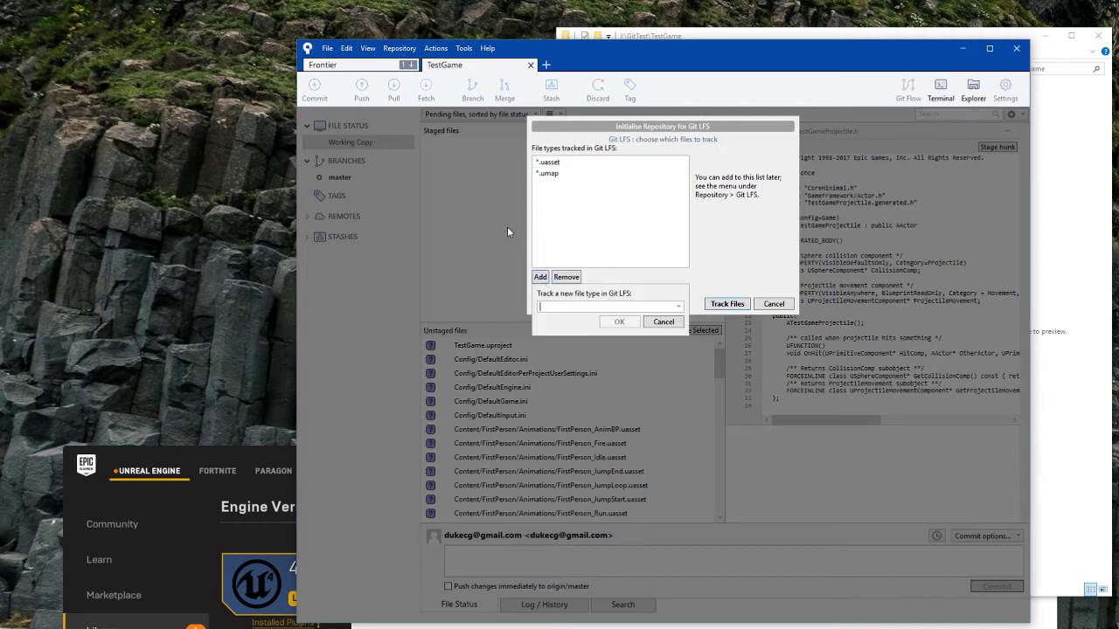
click(550, 173)
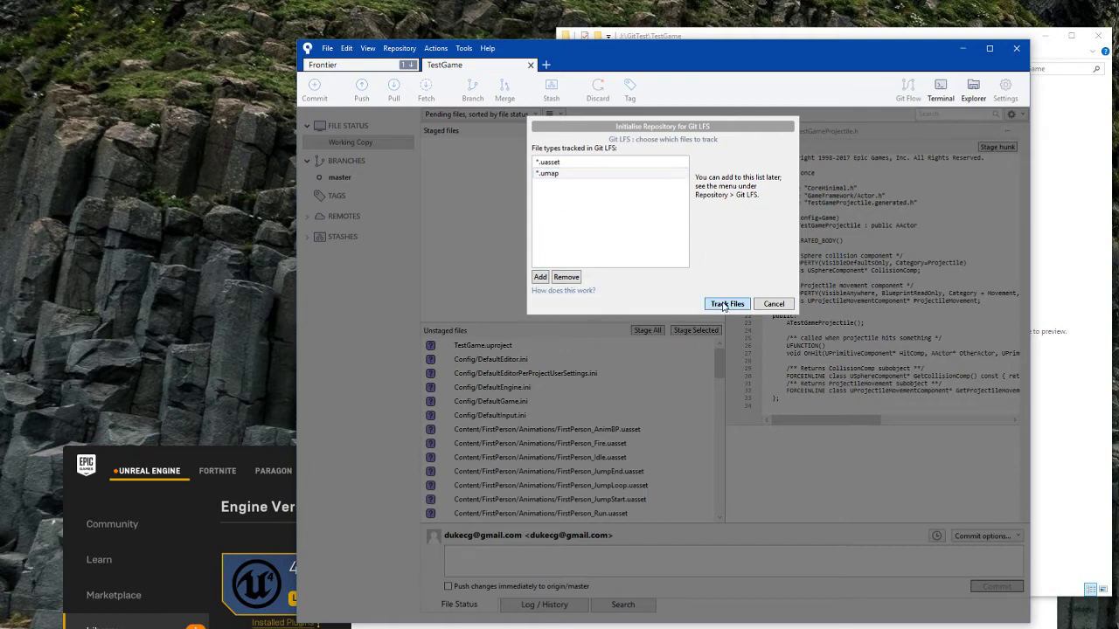
click(726, 303)
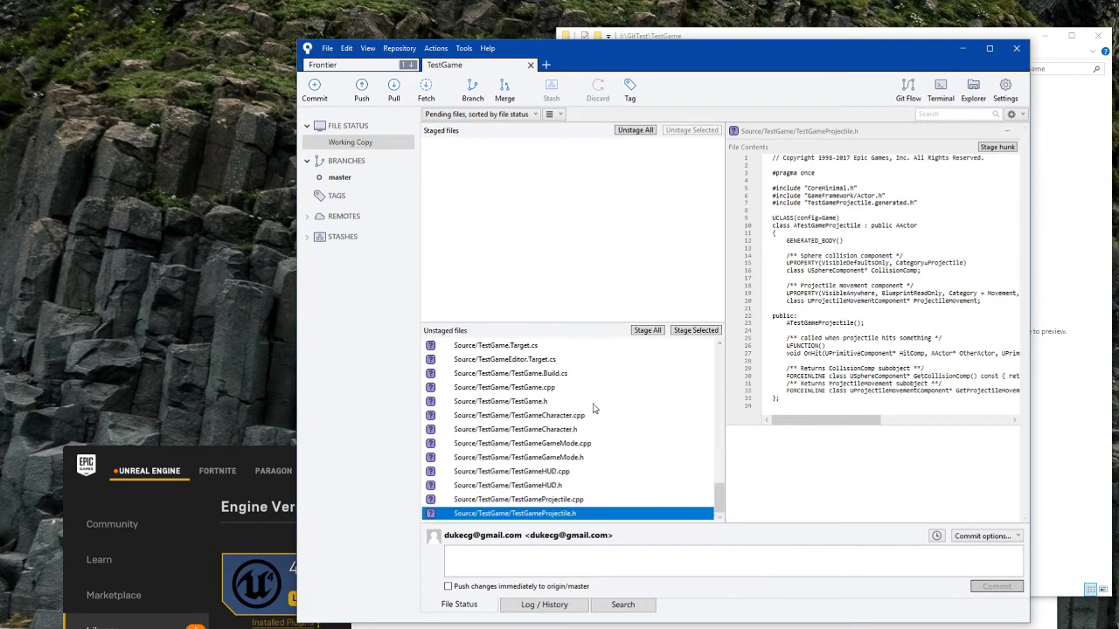
Stage all TestGame project files and commit them with the message 'initial commit'.
click(500, 401)
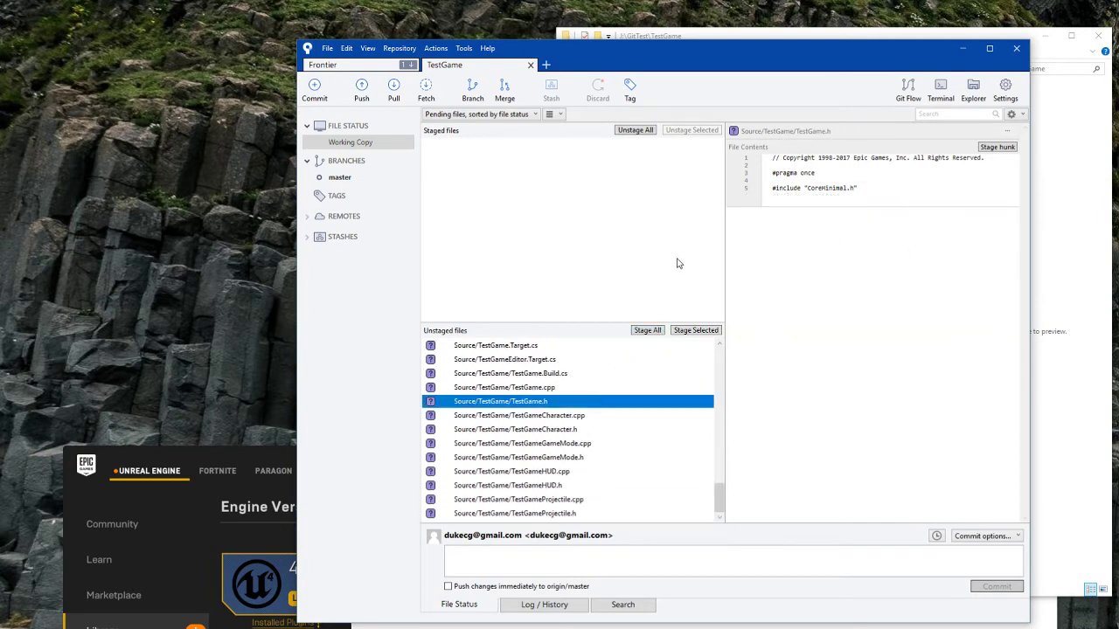
mouse_move(667, 260)
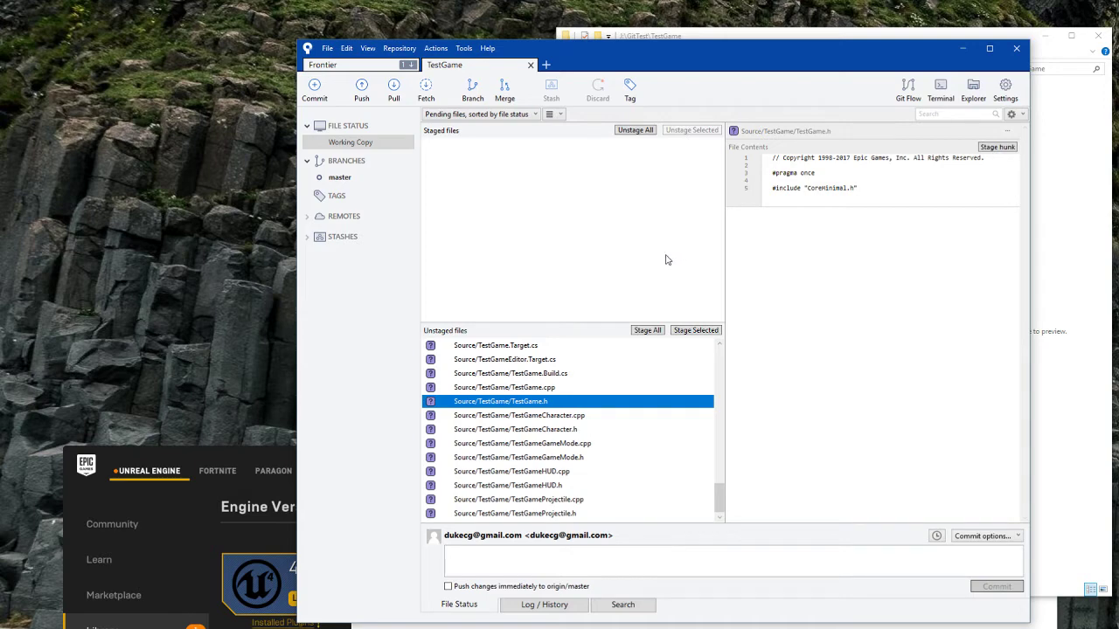
mouse_move(647, 336)
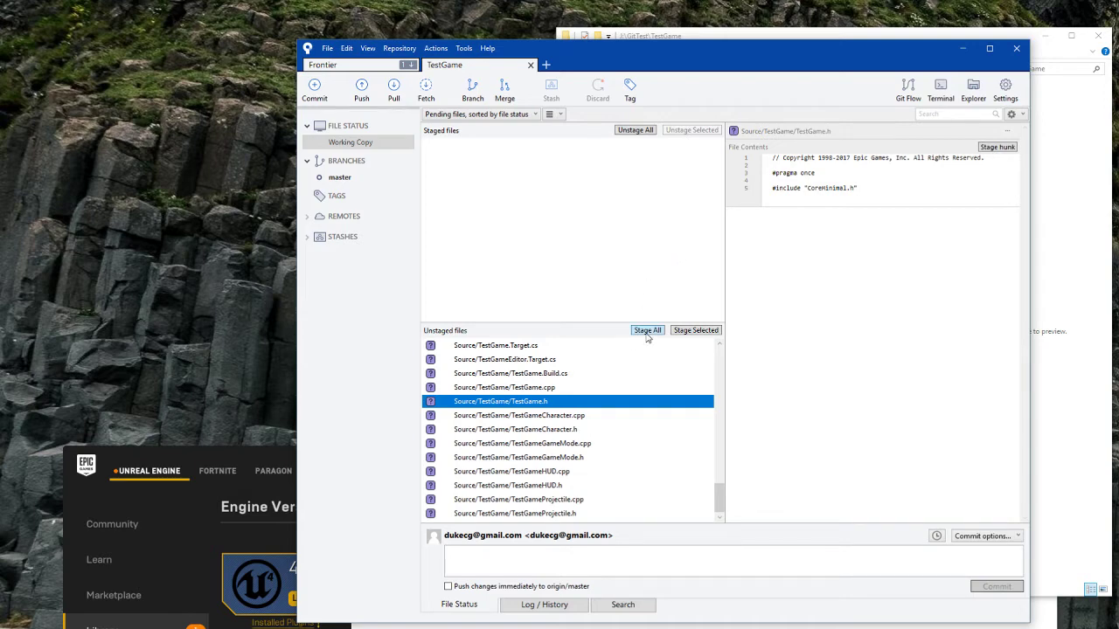
click(646, 331)
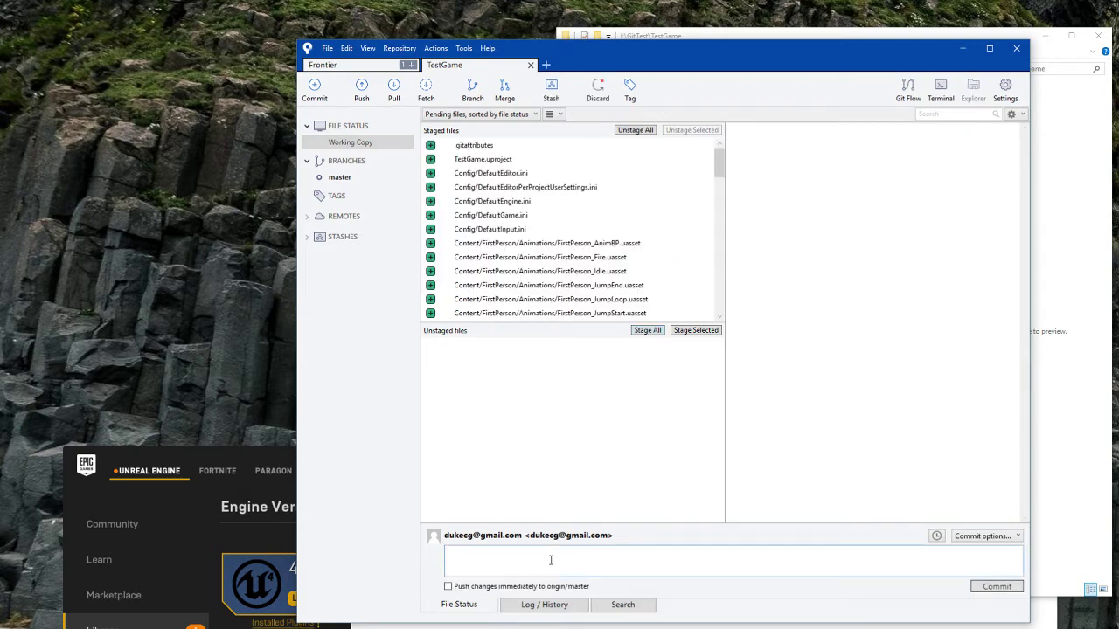
text(init)
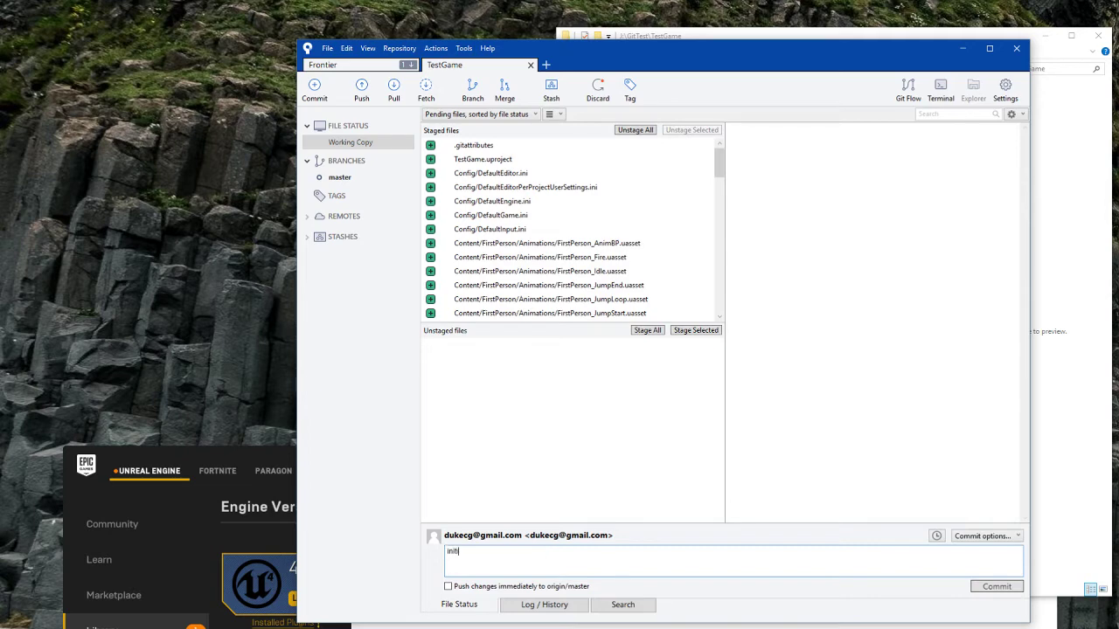
text(initial commit)
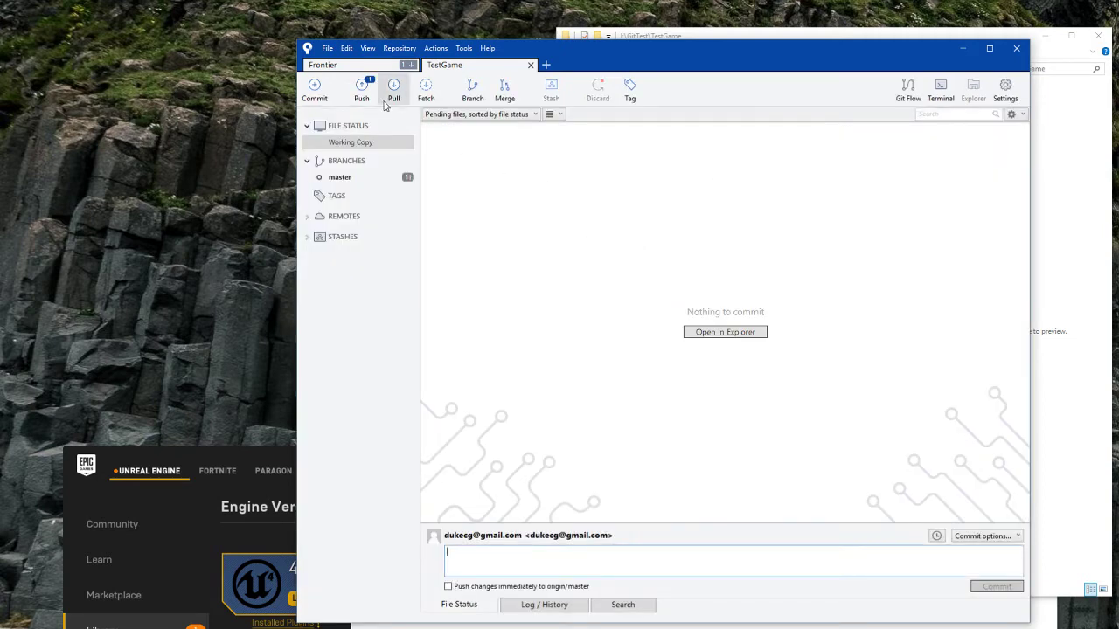
Push master and its 53 LFS files to origin, viewing the full output.
click(356, 88)
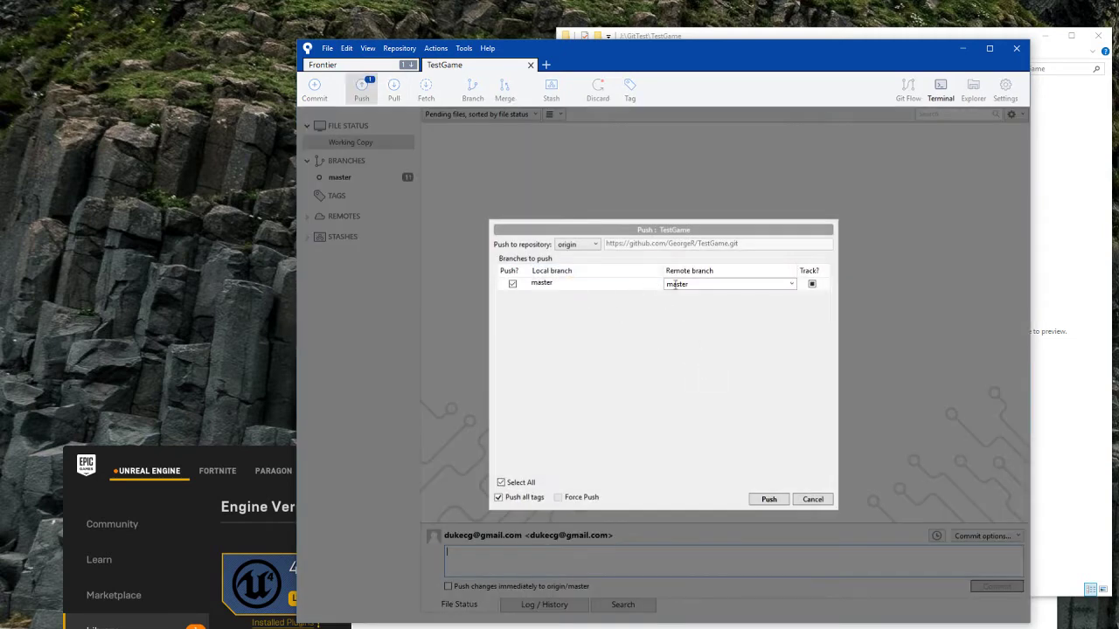
click(767, 499)
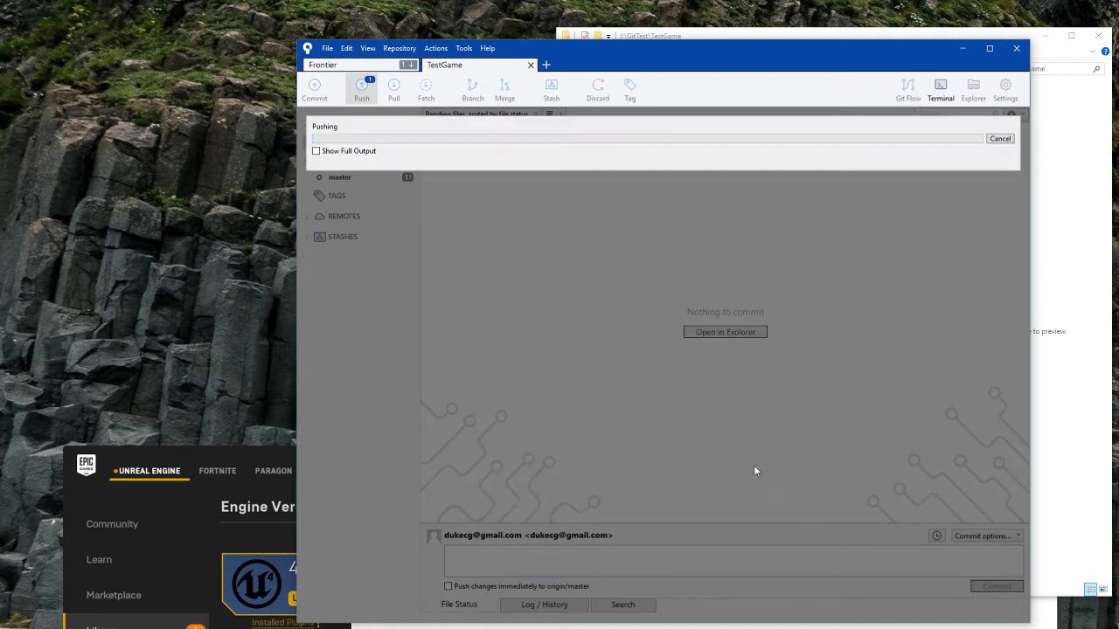
click(316, 151)
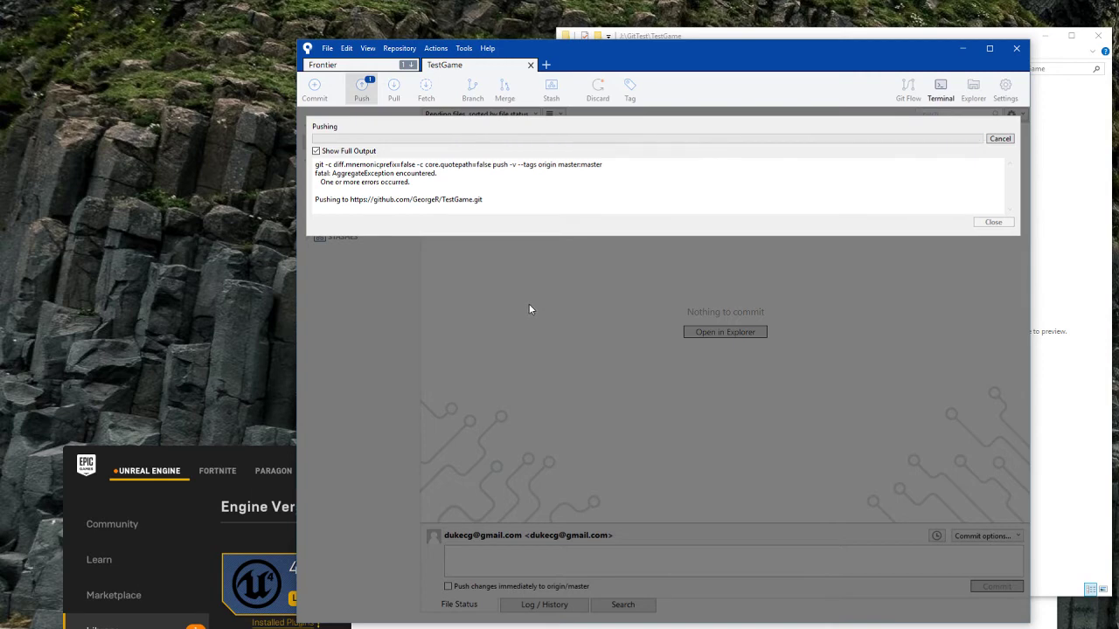
mouse_move(318, 175)
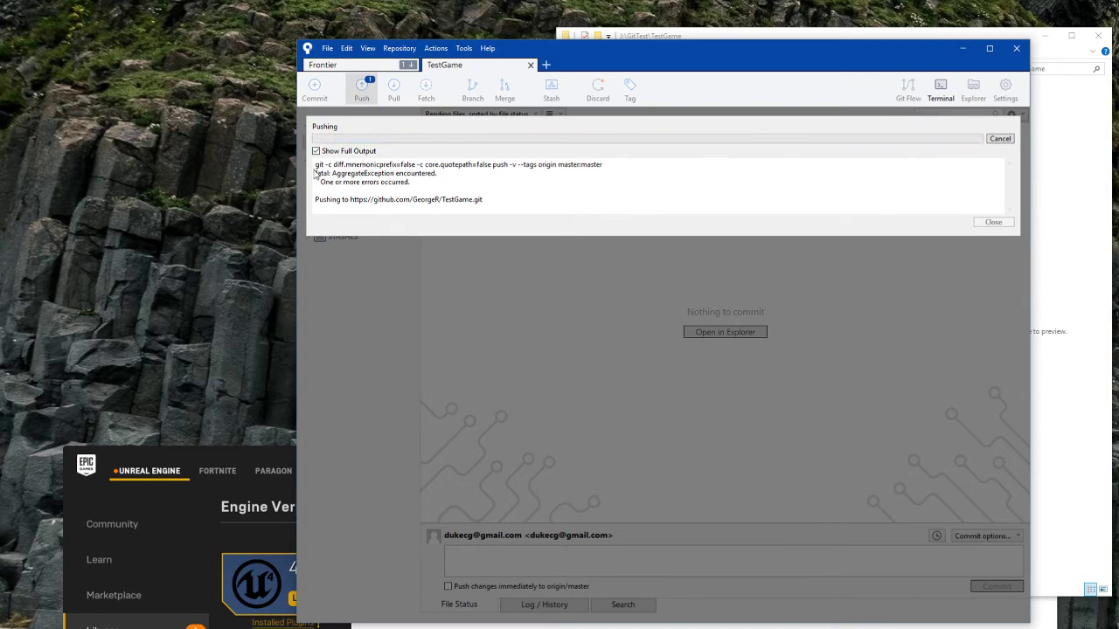
drag(316, 173, 441, 183)
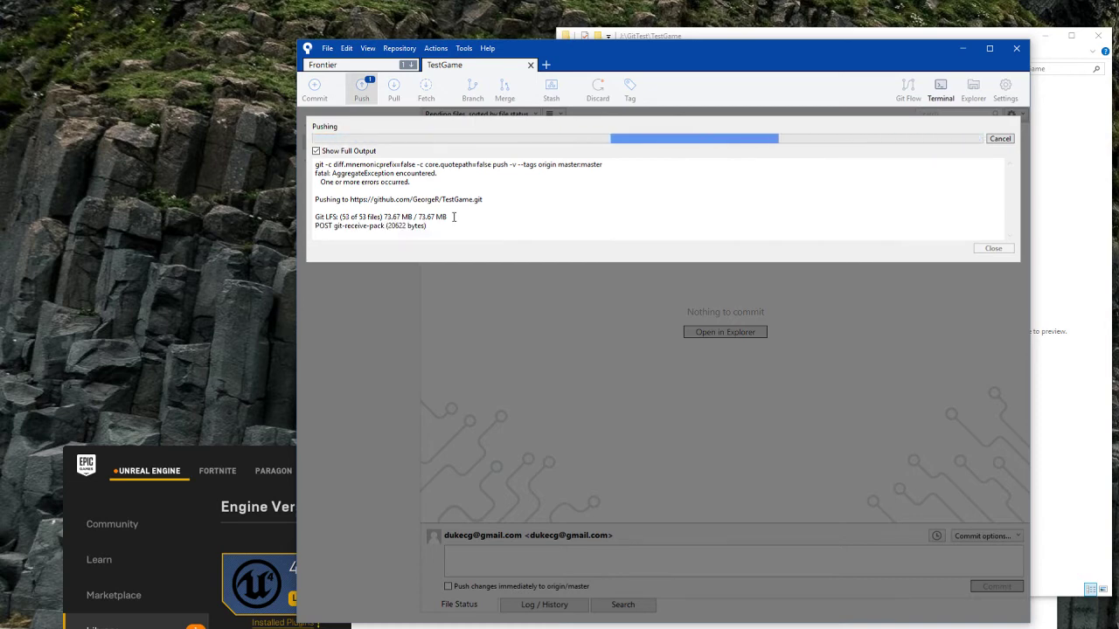
mouse_move(460, 221)
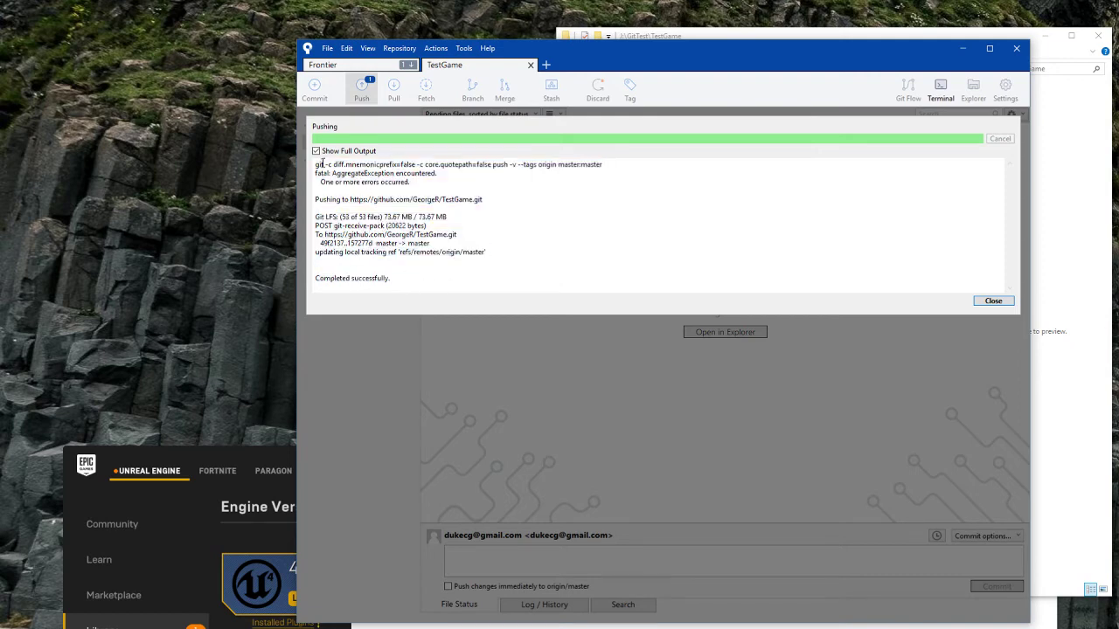
drag(319, 216, 389, 278)
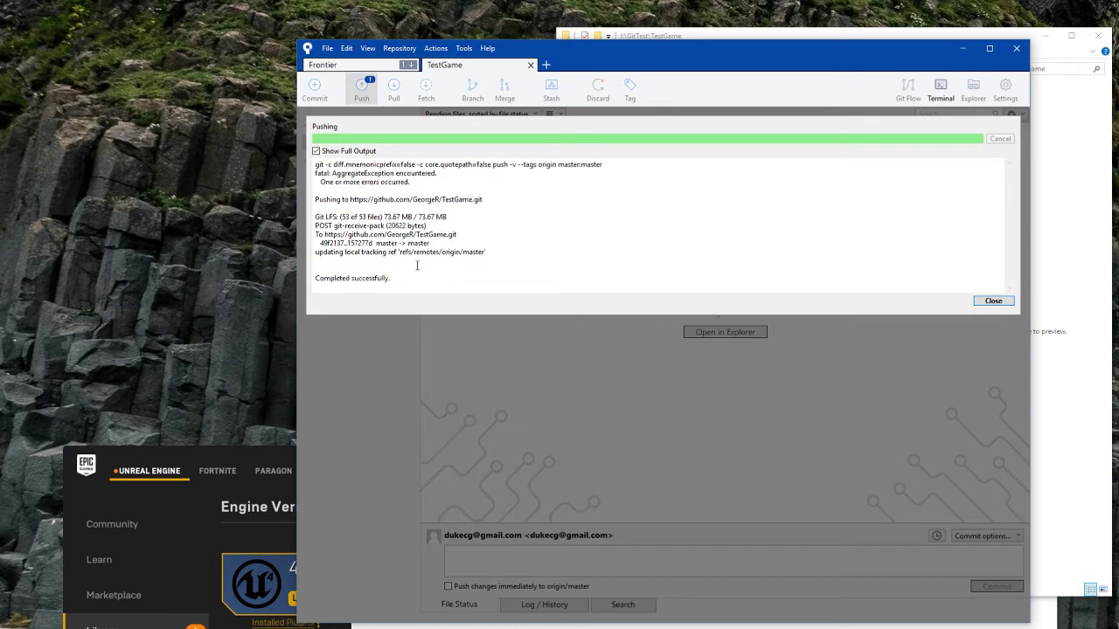
mouse_move(775, 279)
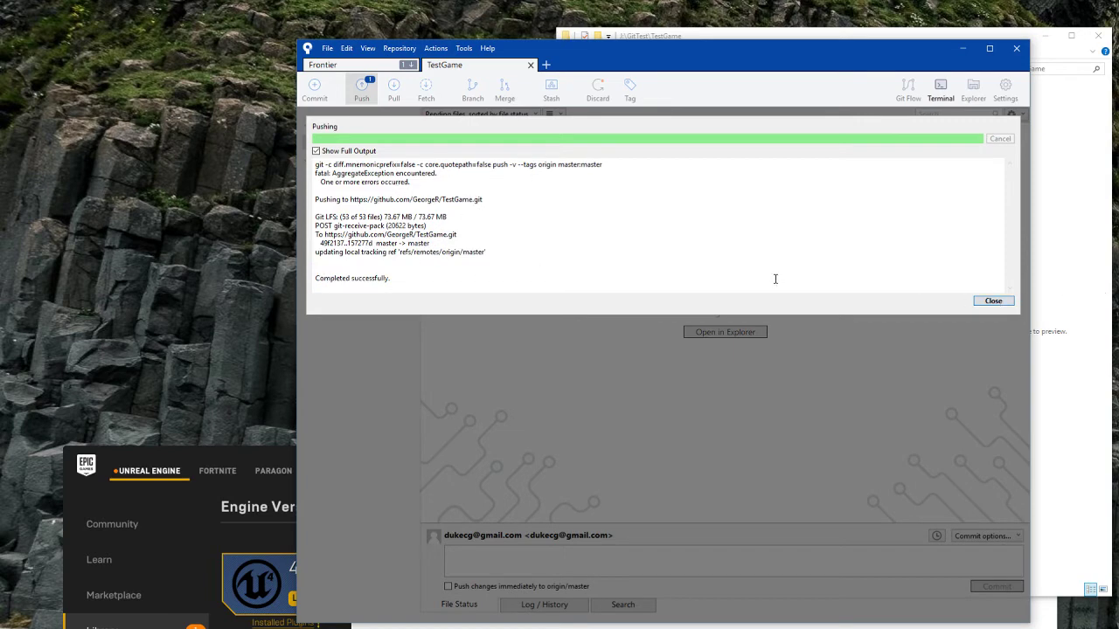
click(992, 300)
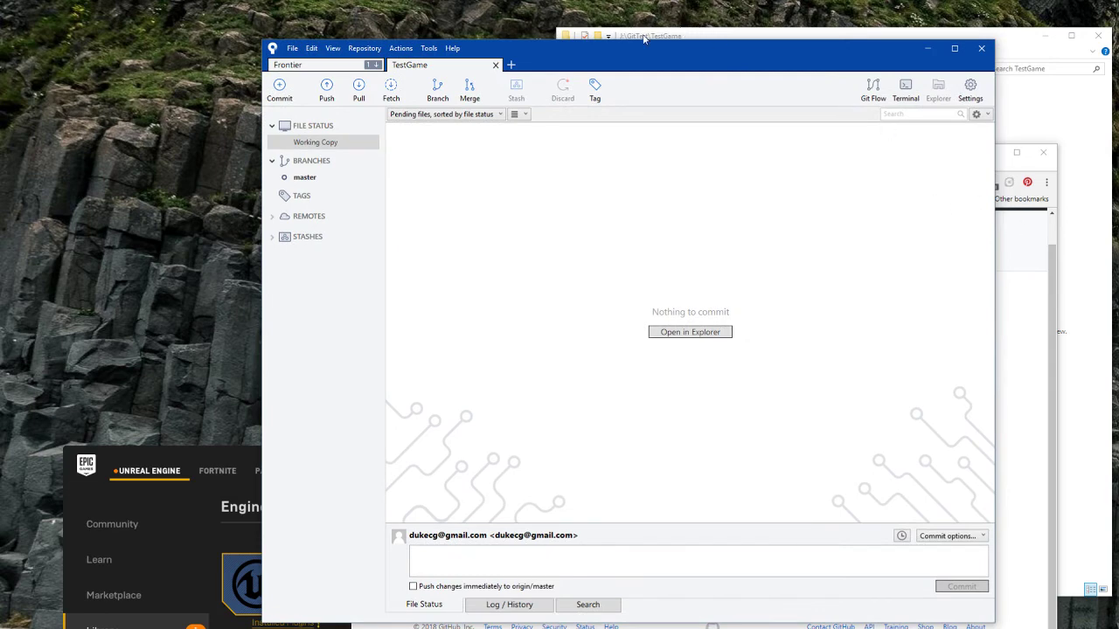
Create a Plugins folder inside J:\GitTest\TestGame in File Explorer.
click(690, 332)
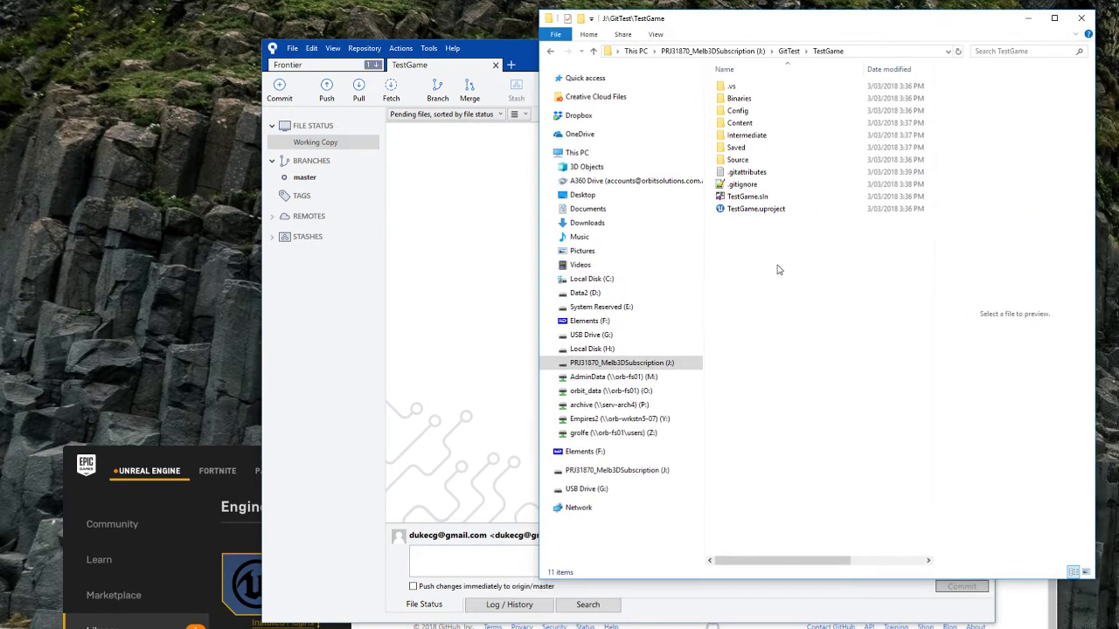
mouse_move(754, 250)
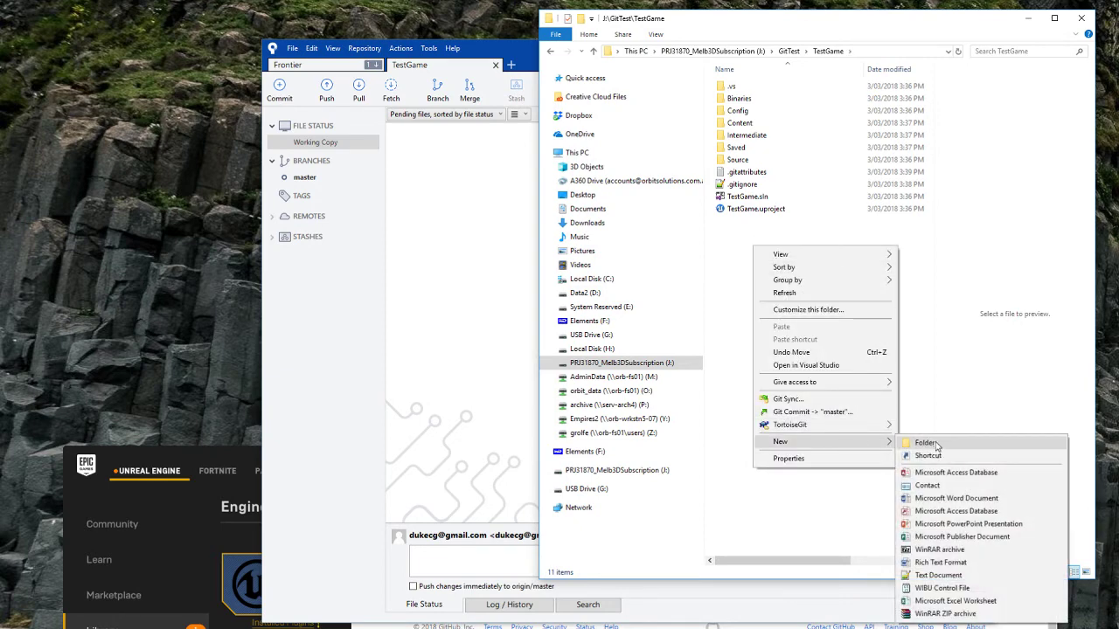
click(928, 442)
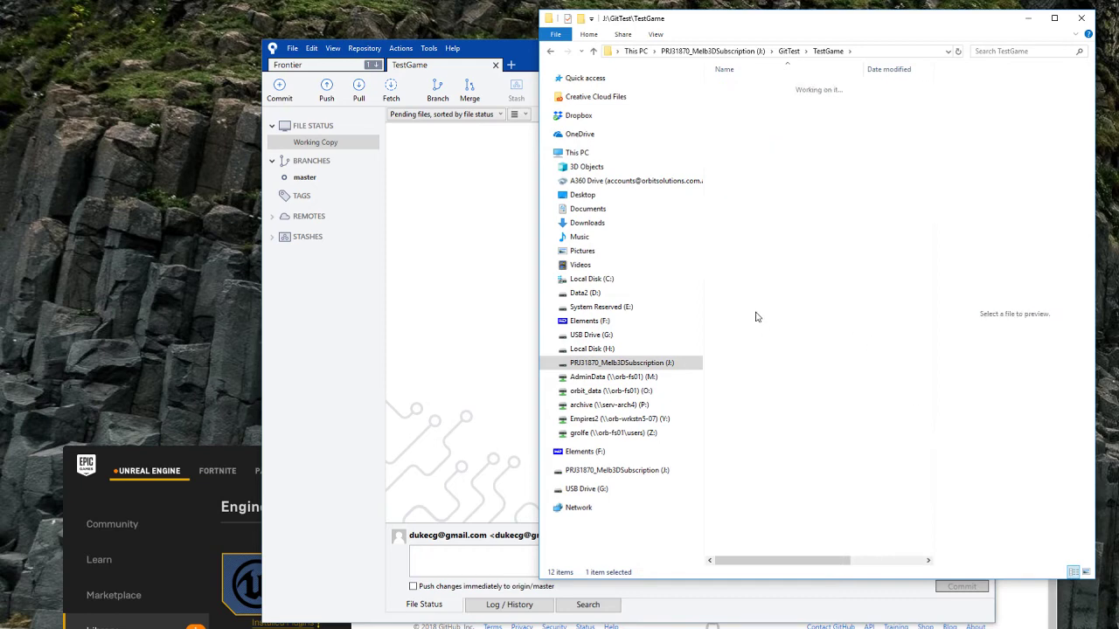
right_click(295, 276)
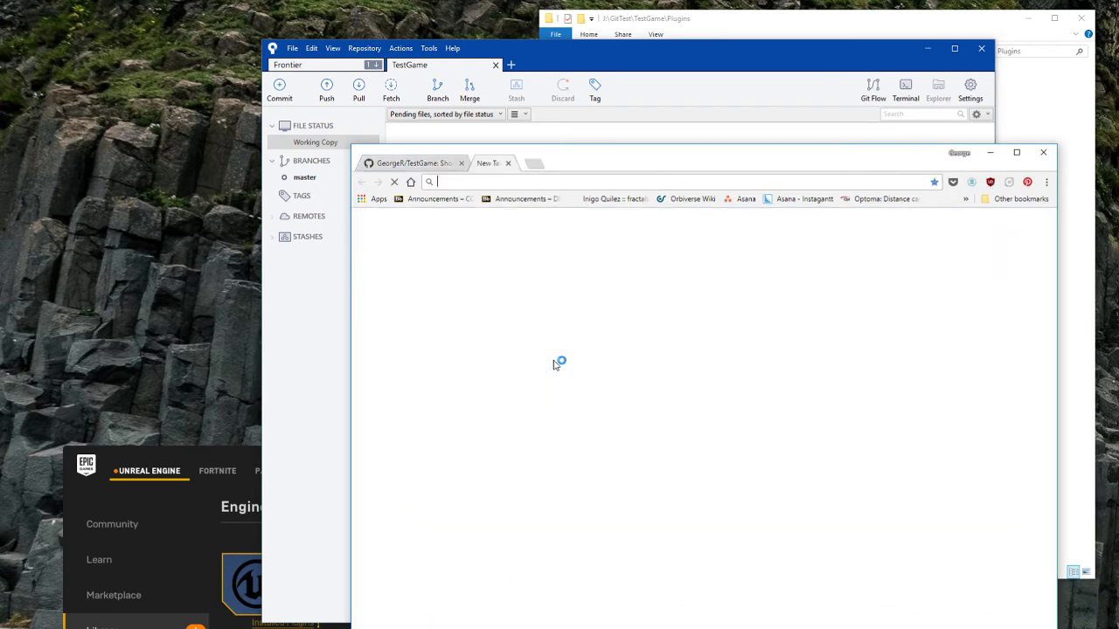
Search 'runtimemeshcomponent' and open the github.com/Koderz/RuntimeMeshComponent suggestion.
text(runtimeme)
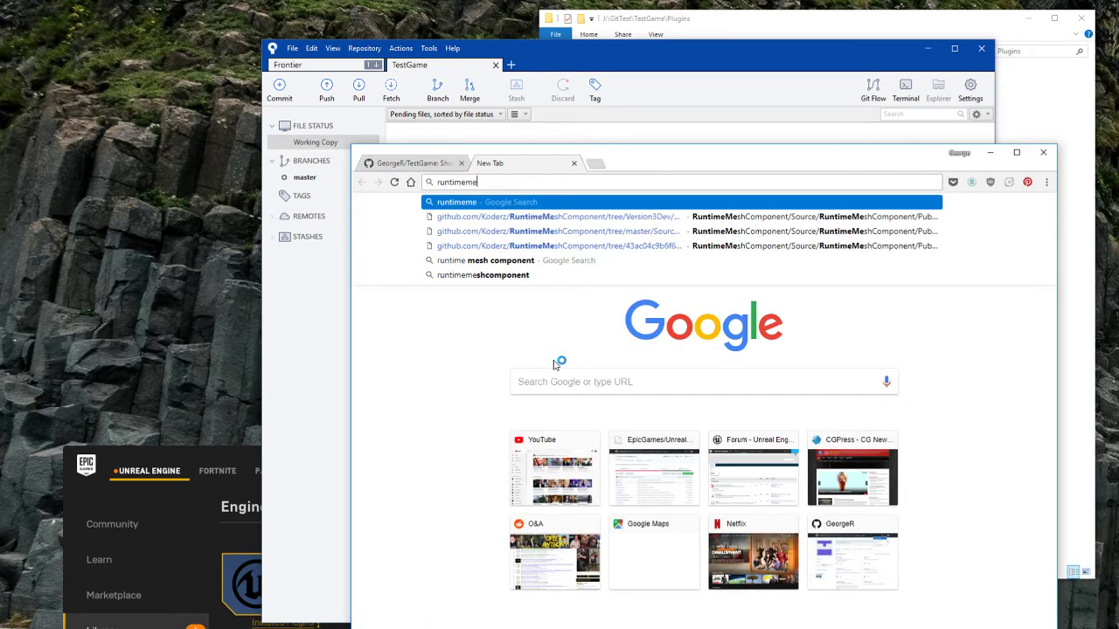
text(shcomponent/)
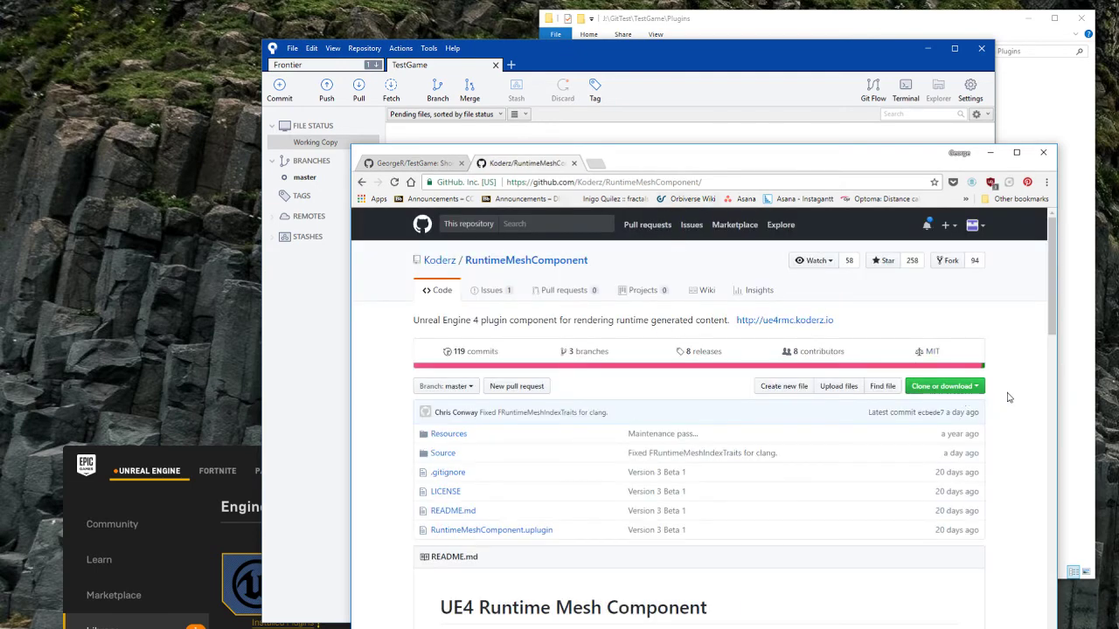
click(944, 386)
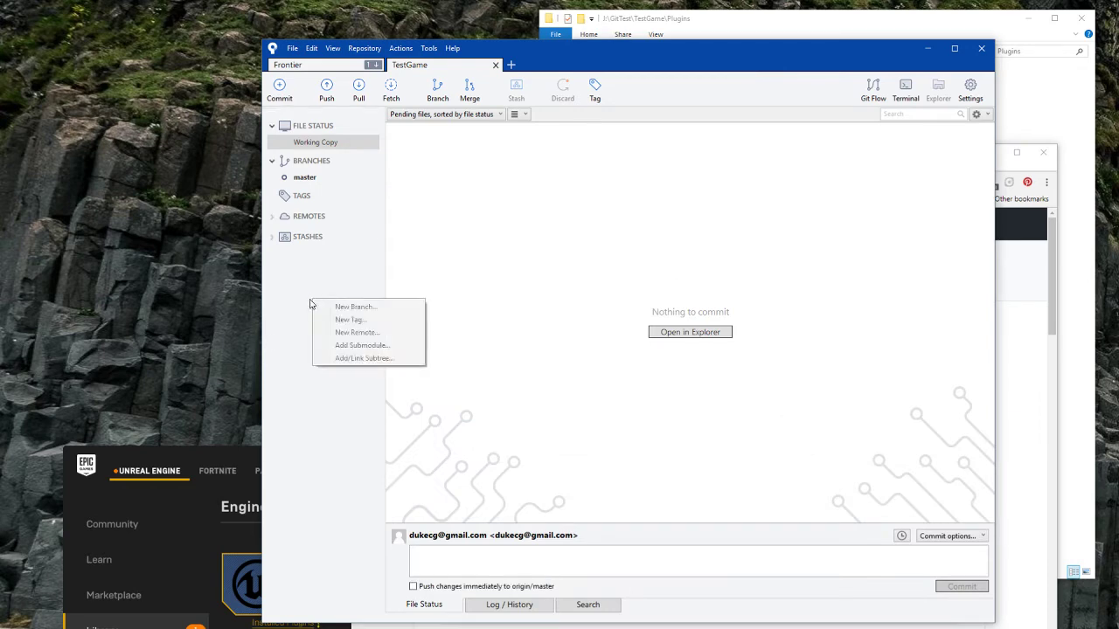
mouse_move(351, 348)
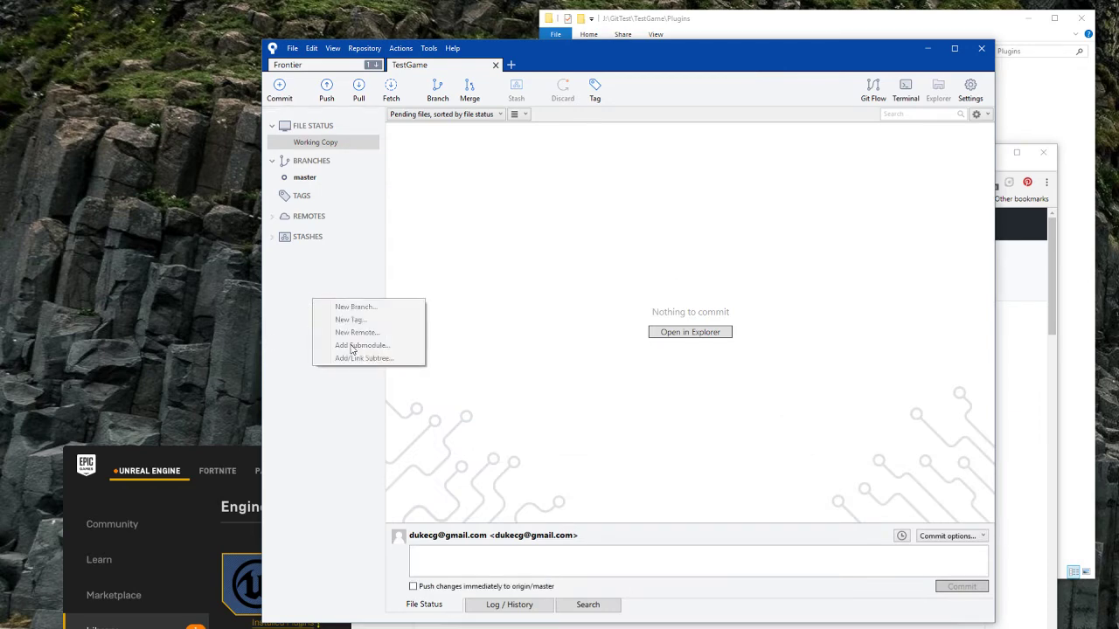
mouse_move(339, 347)
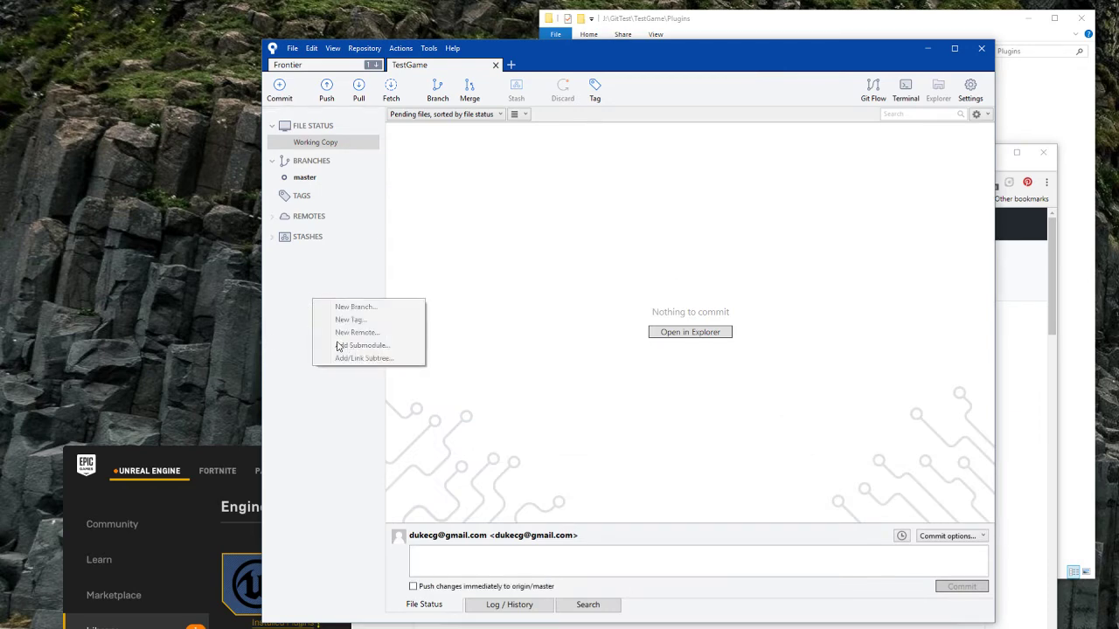
Dismiss the context menu and choose Repository > Add Submodule for TestGame.
click(317, 261)
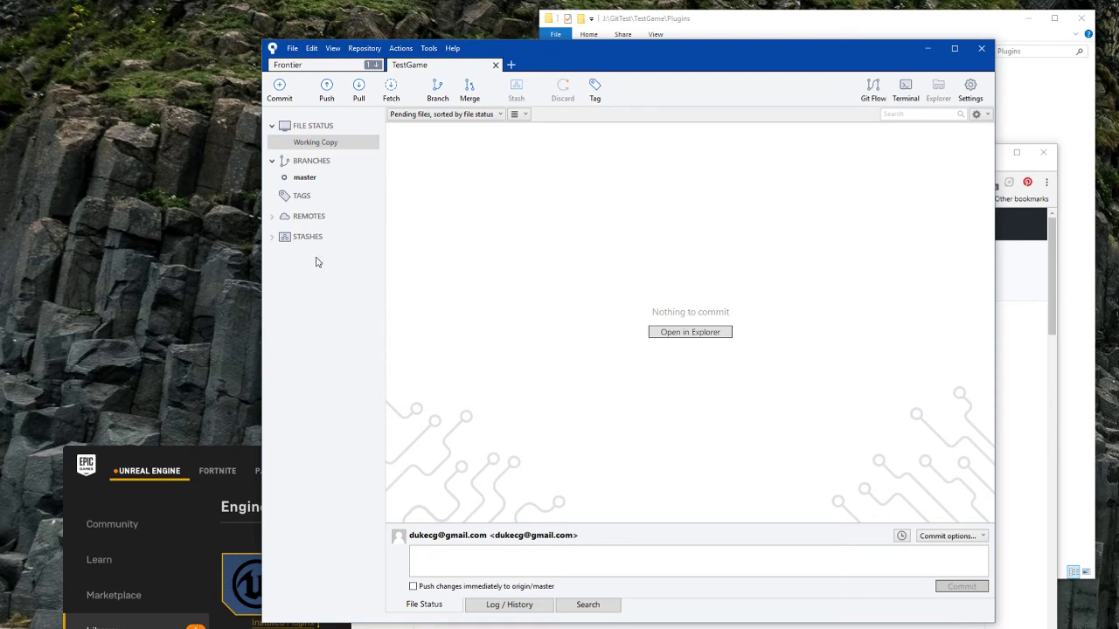
mouse_move(365, 48)
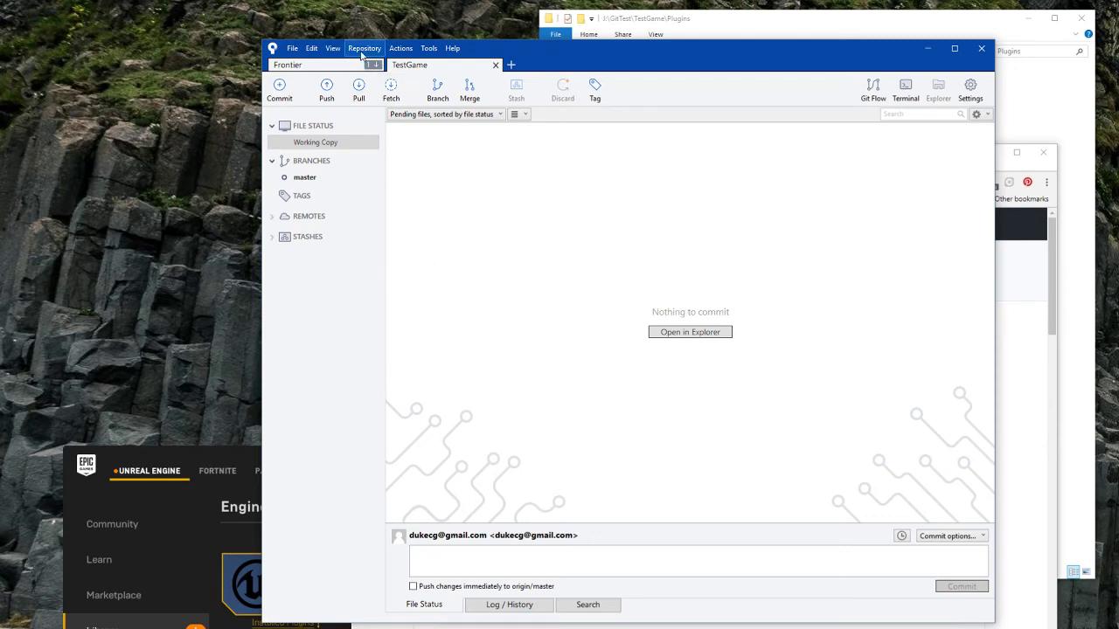
click(366, 48)
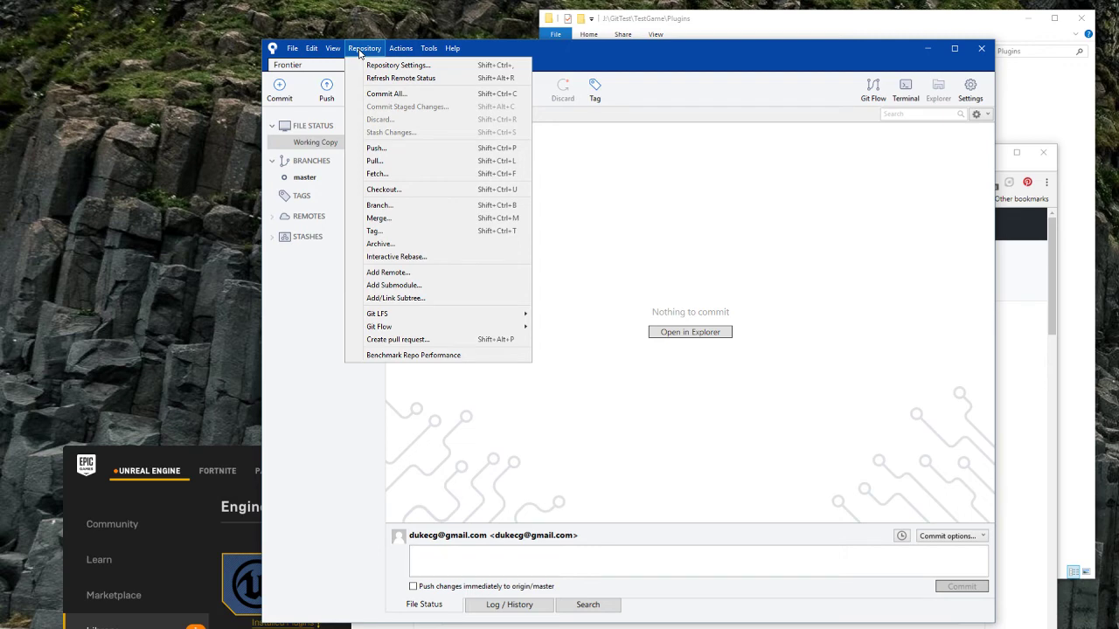
click(393, 285)
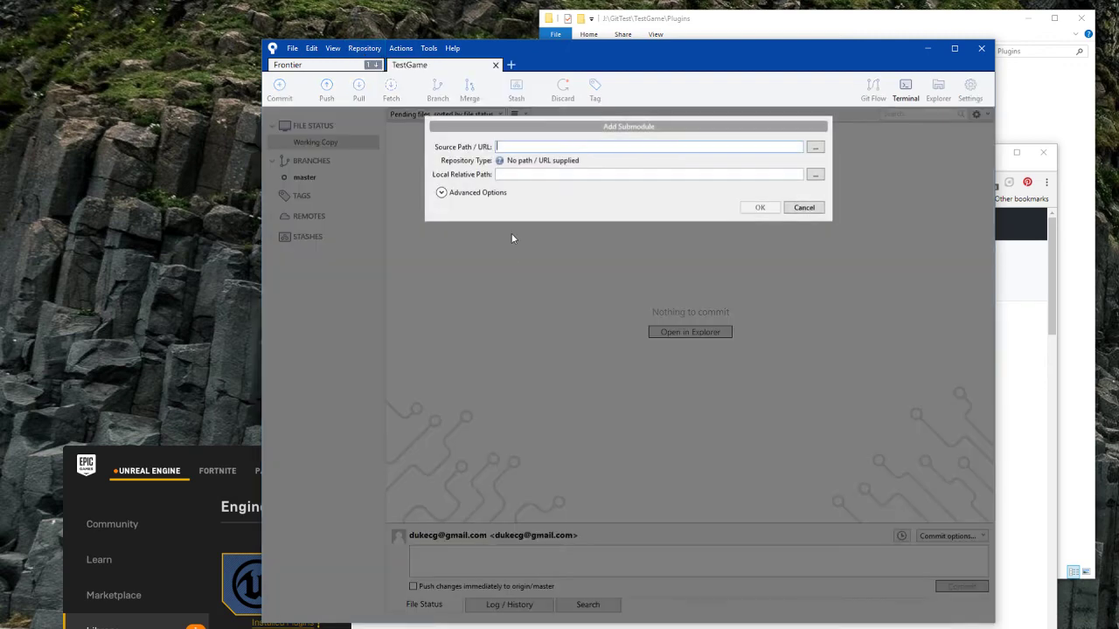
text(https://github.com/Koderz/RuntimeMeshComponent.git)
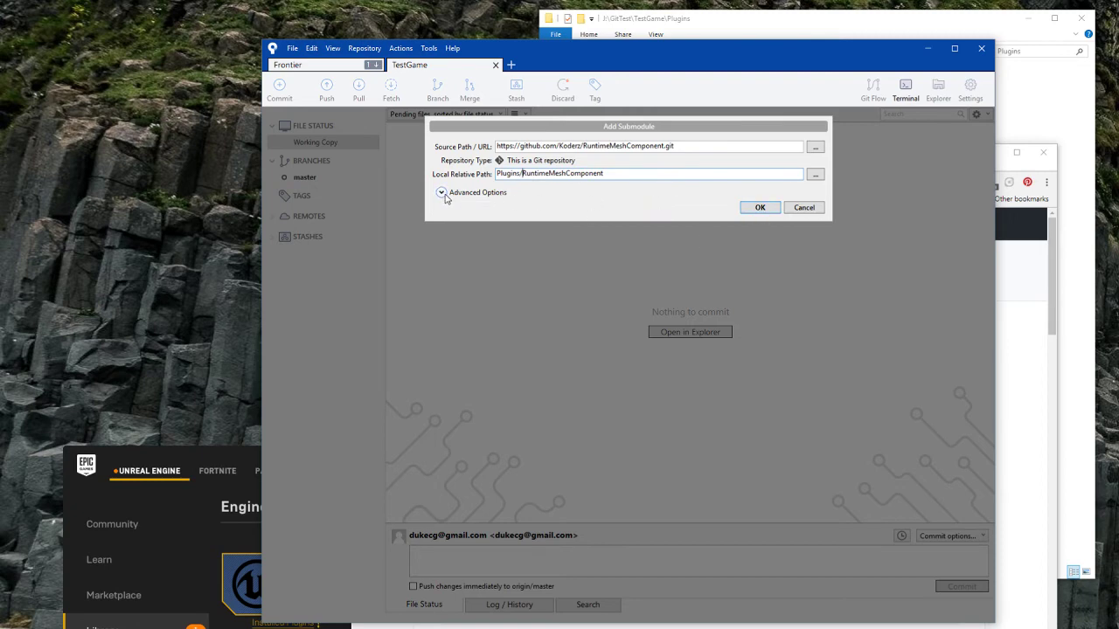
click(759, 207)
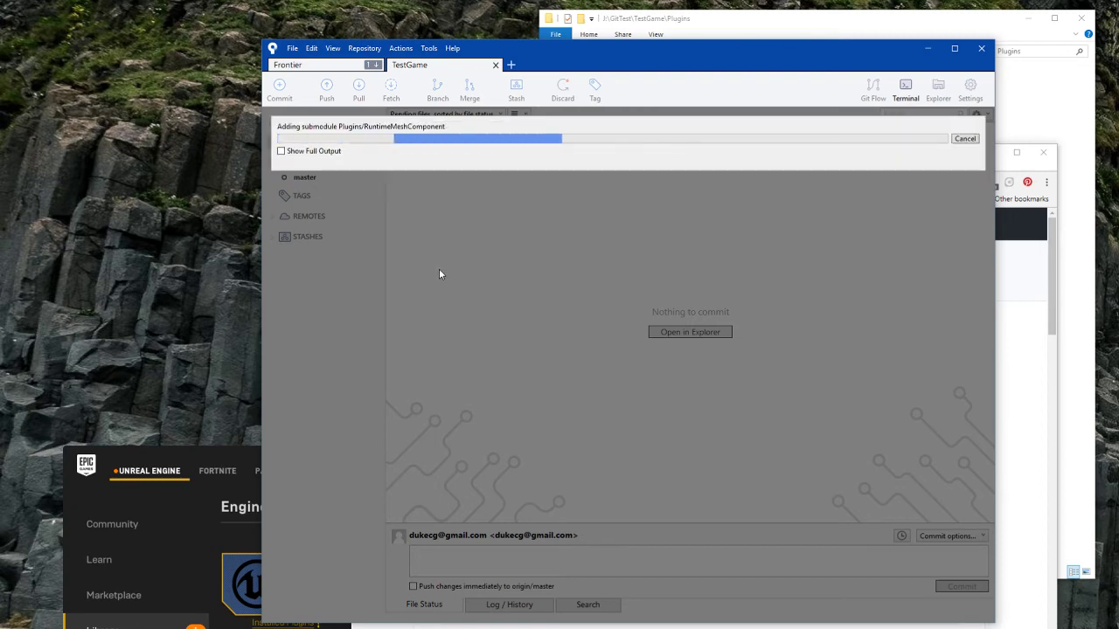
mouse_move(417, 226)
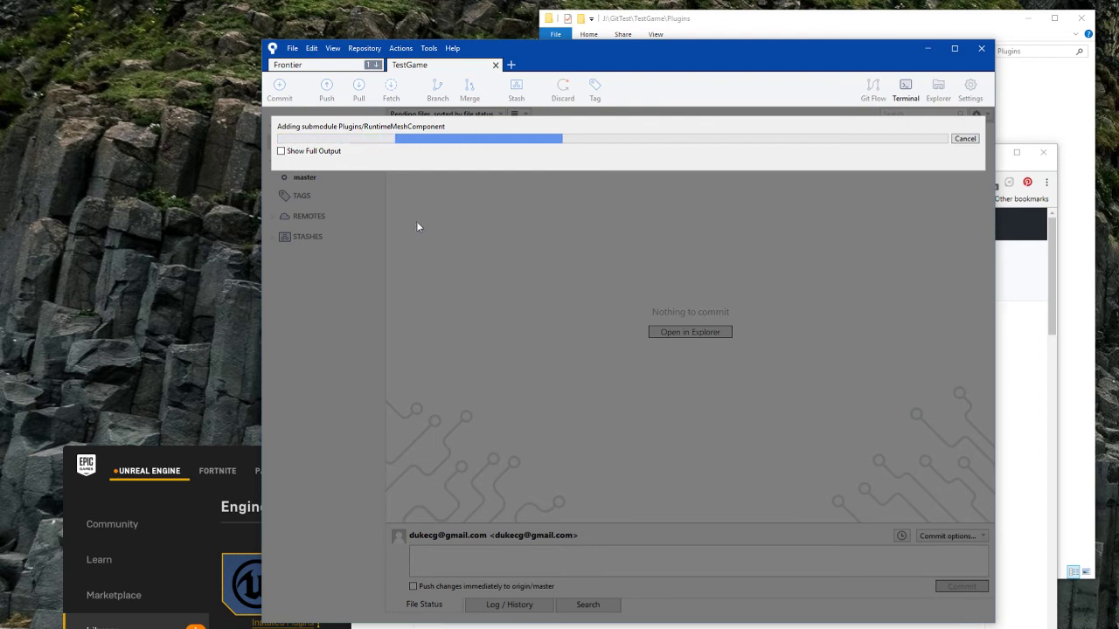
mouse_move(407, 216)
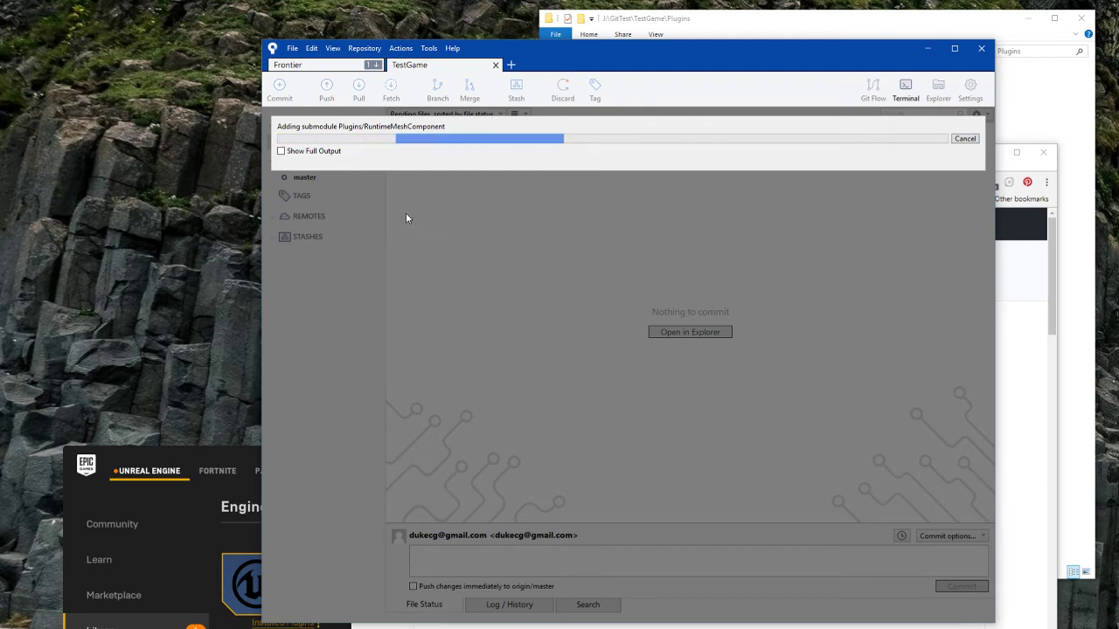
mouse_move(377, 194)
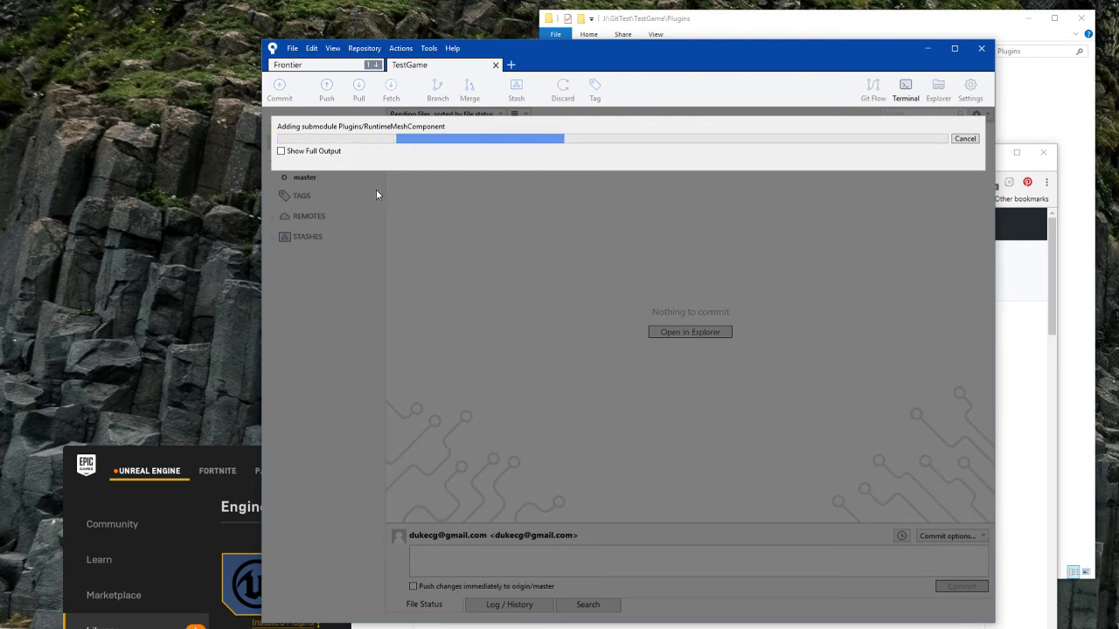
click(282, 150)
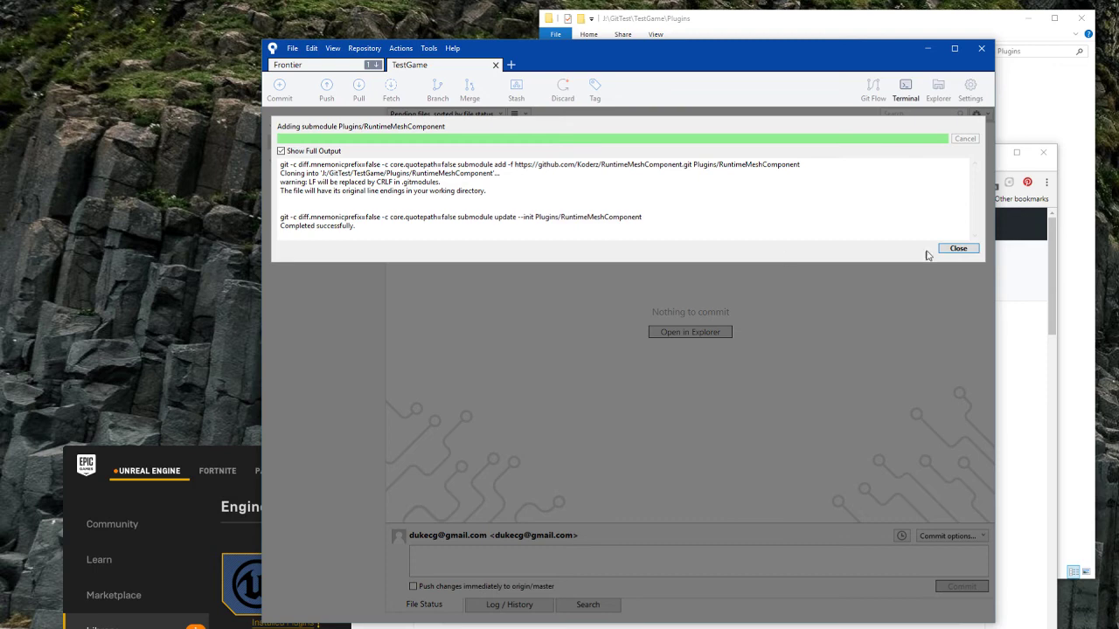
click(958, 248)
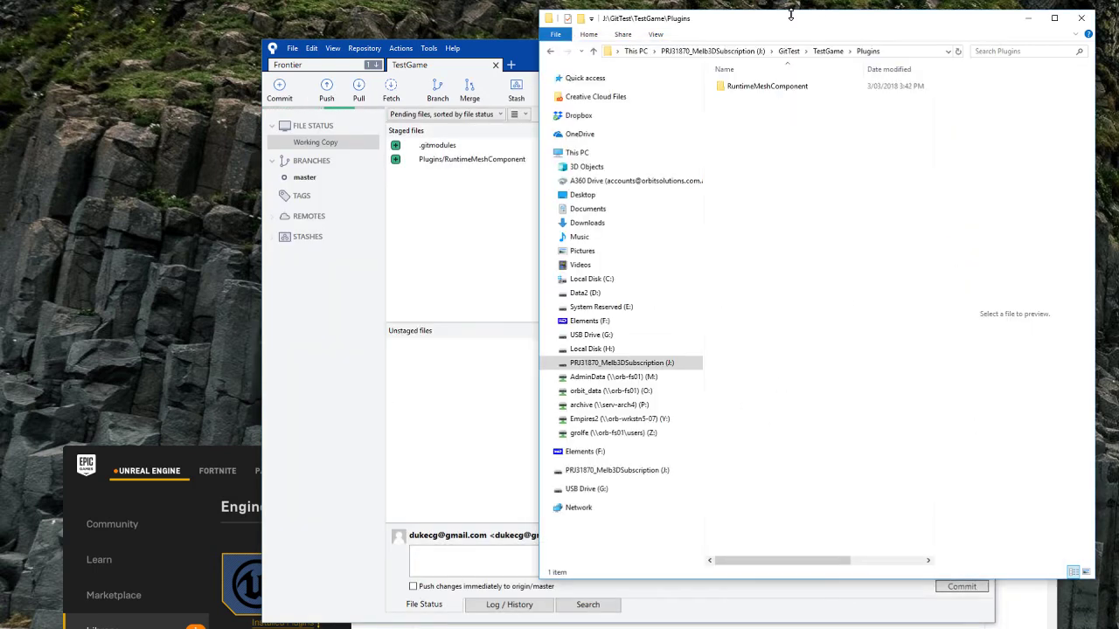
Inspect the staged .gitmodules diff and the RuntimeMeshComponent subproject commit hash.
double_click(763, 86)
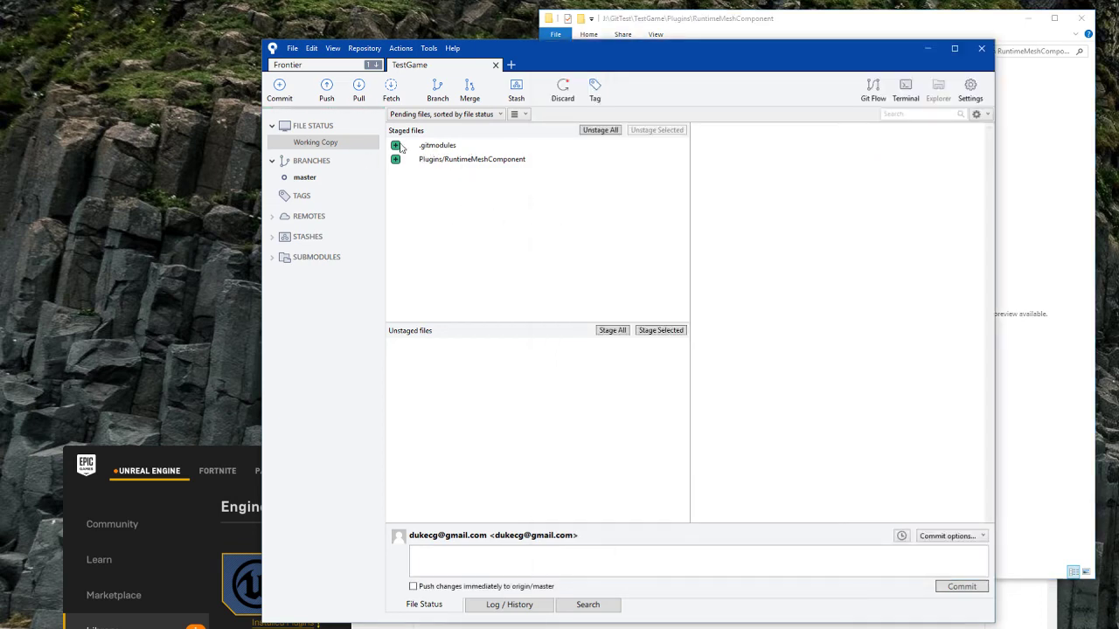
click(437, 145)
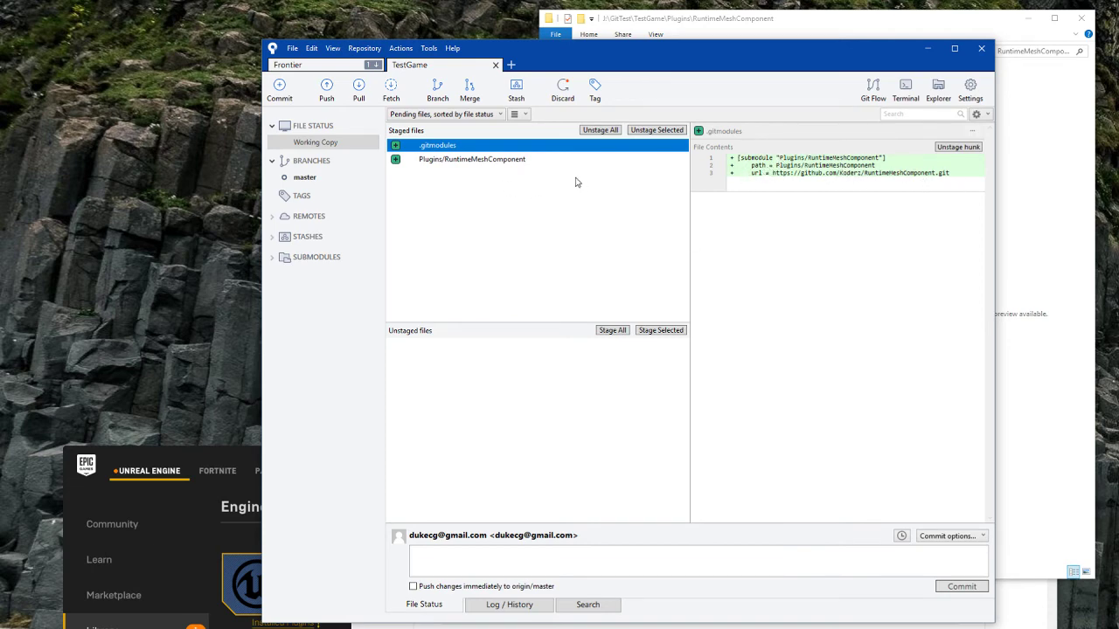
click(472, 159)
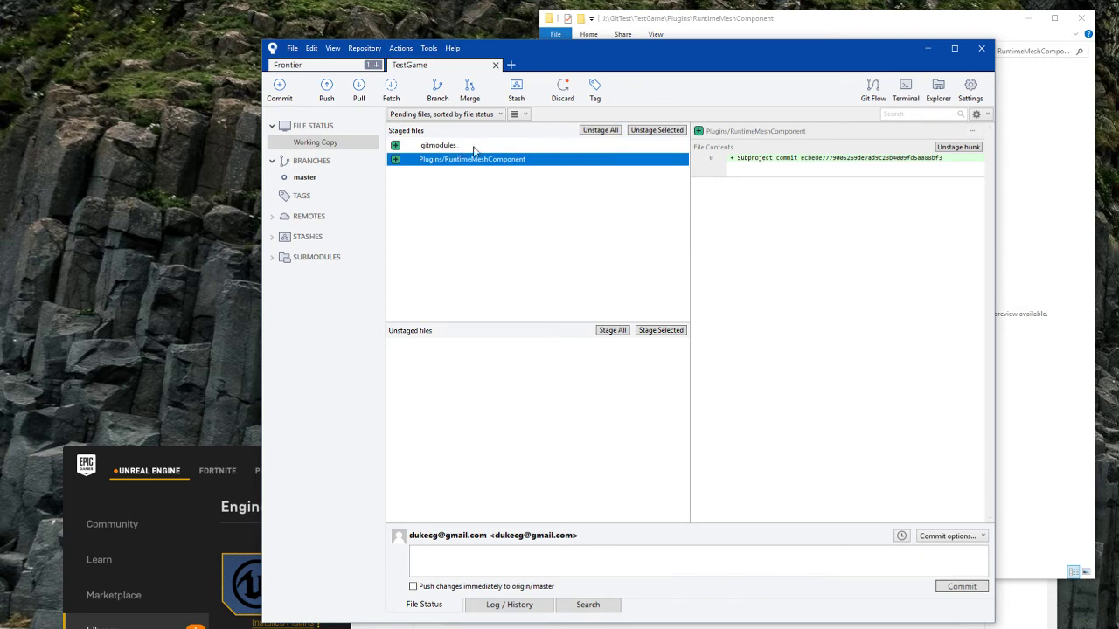
click(597, 564)
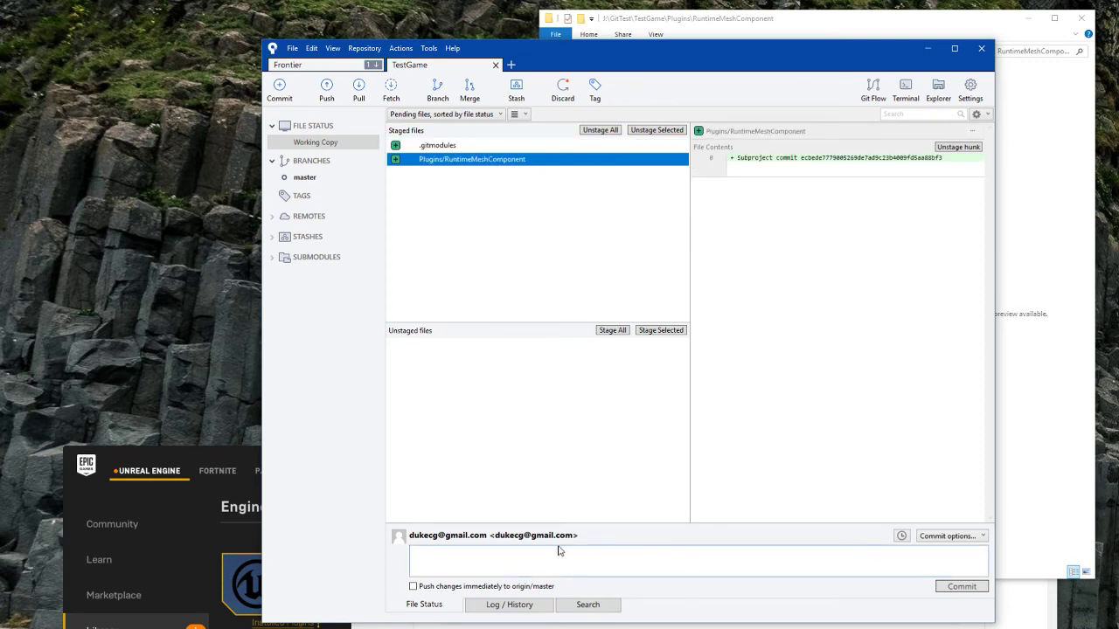
Commit the staged submodule as 'added runtimemeshcomponent' and push it to GitHub.
click(559, 552)
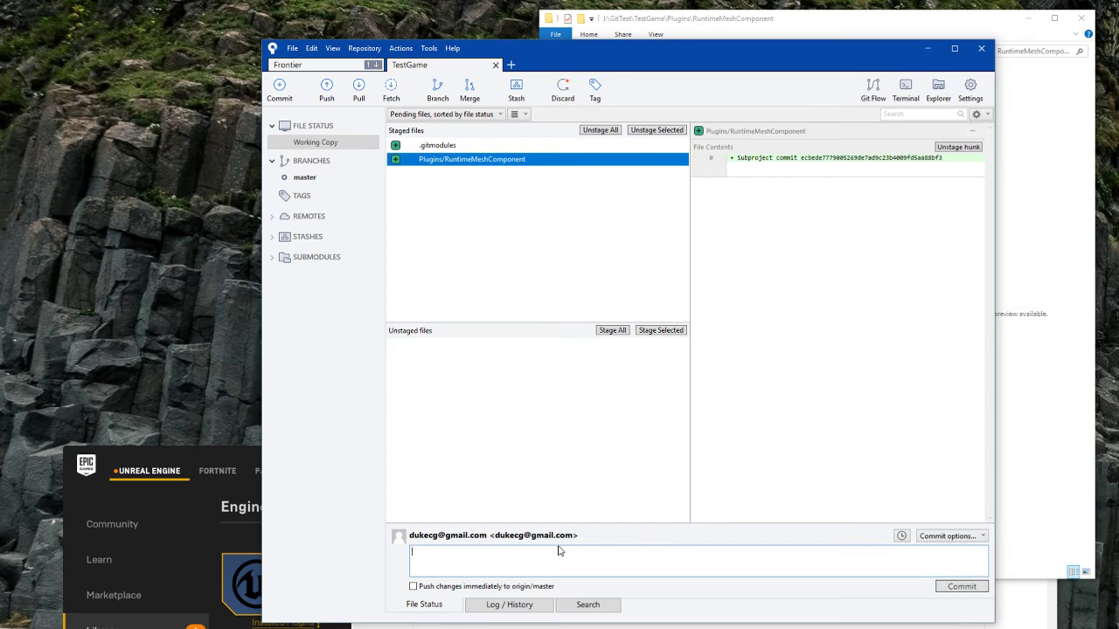
text(added runtimemeshcomponent)
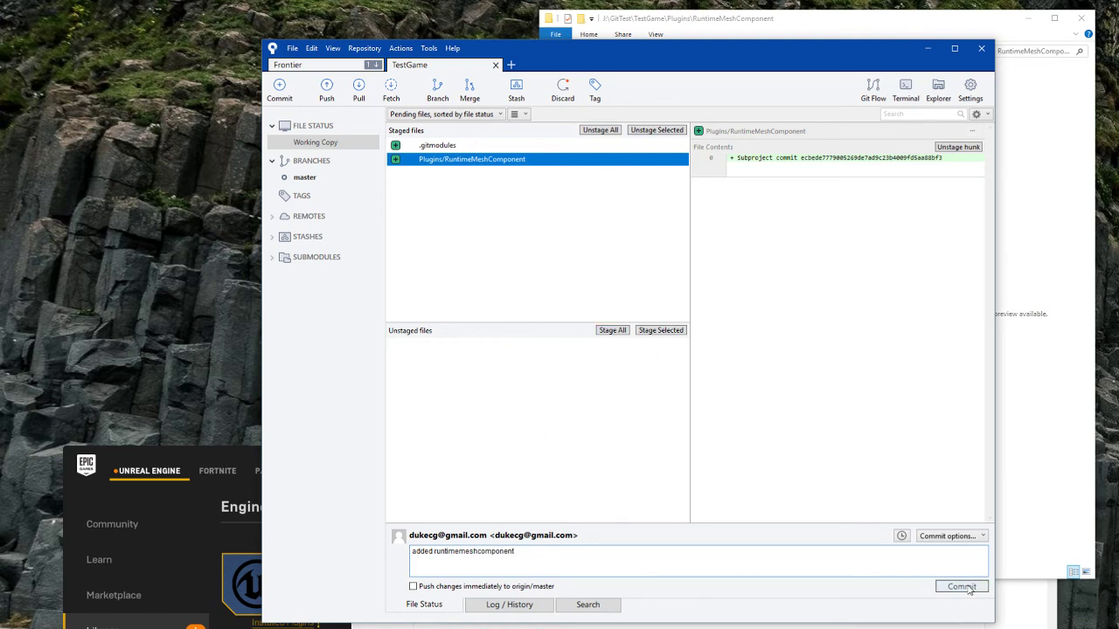
click(960, 587)
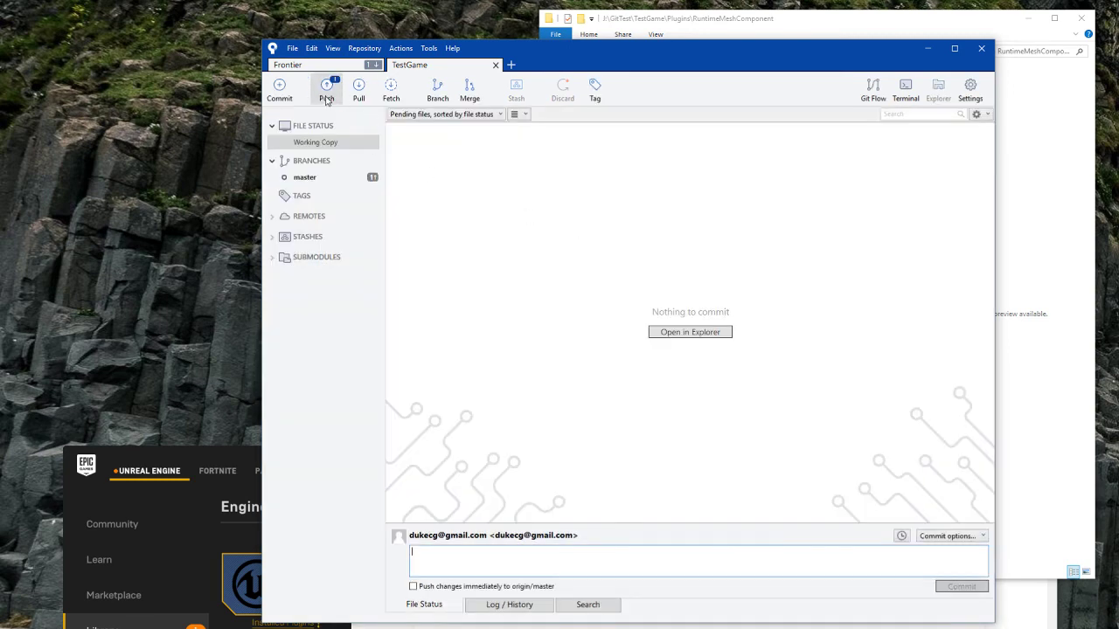
click(327, 87)
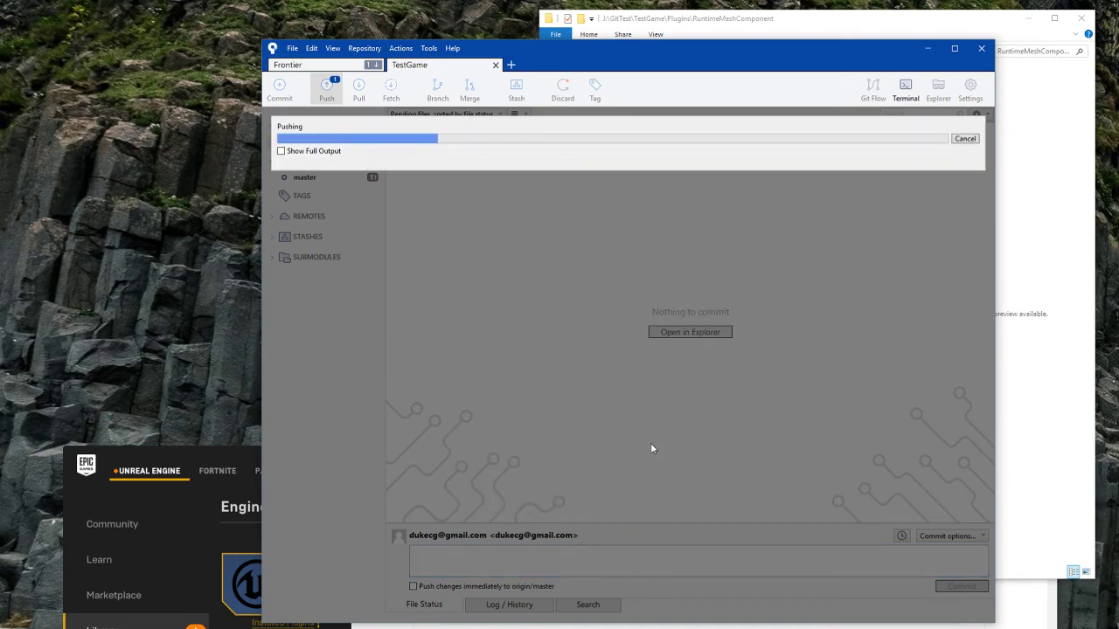
mouse_move(455, 190)
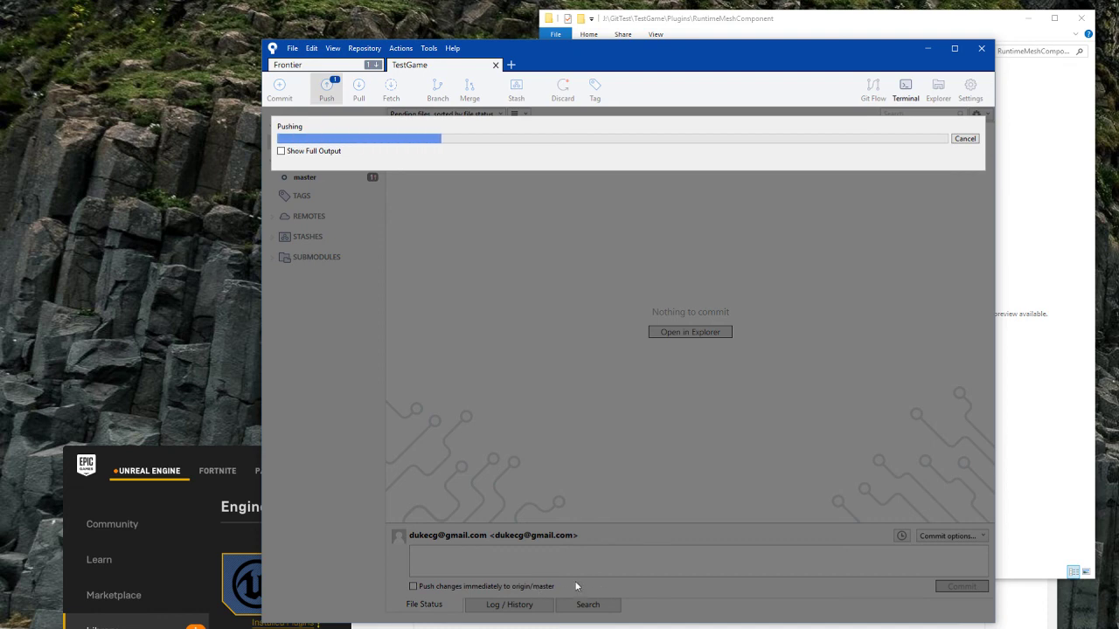
mouse_move(552, 469)
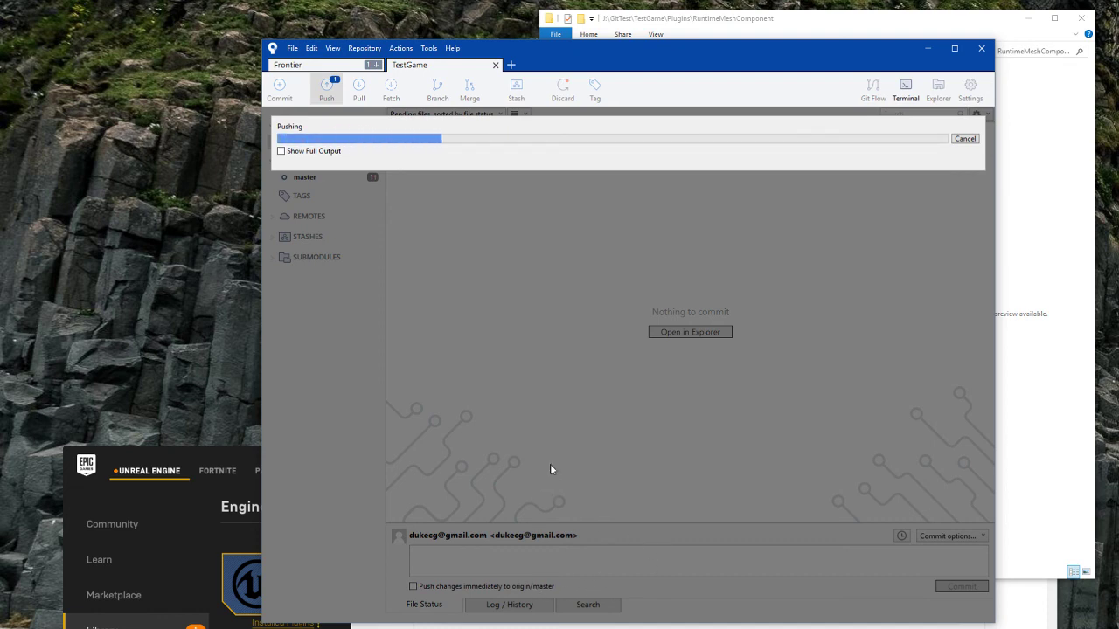
click(281, 151)
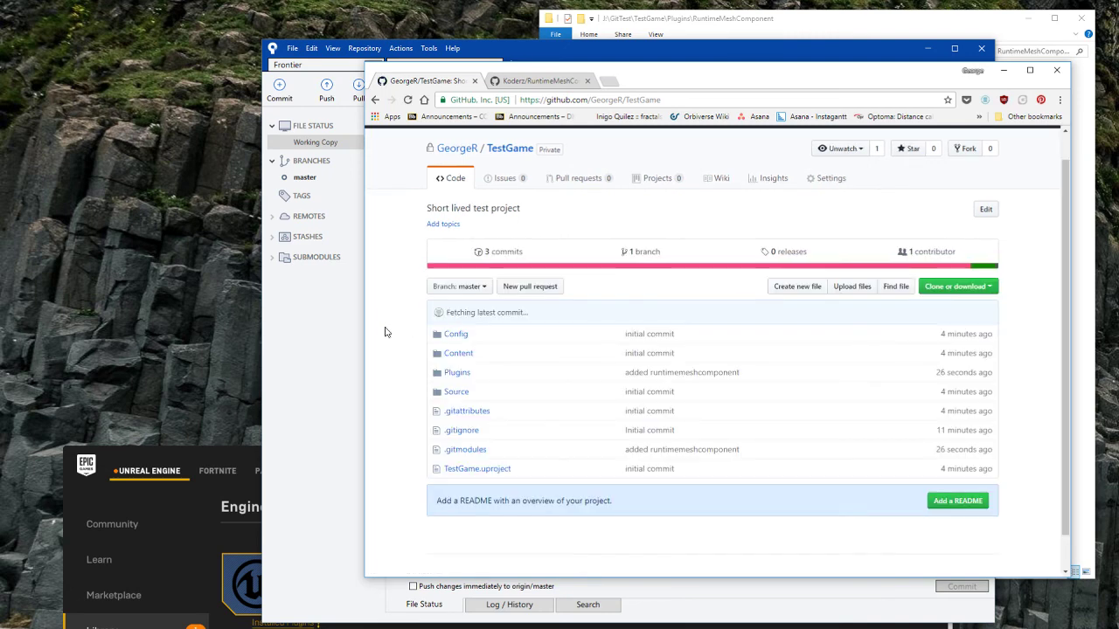
Open Plugins, follow the RuntimeMeshComponent @ ecbede7 link, then return.
click(456, 372)
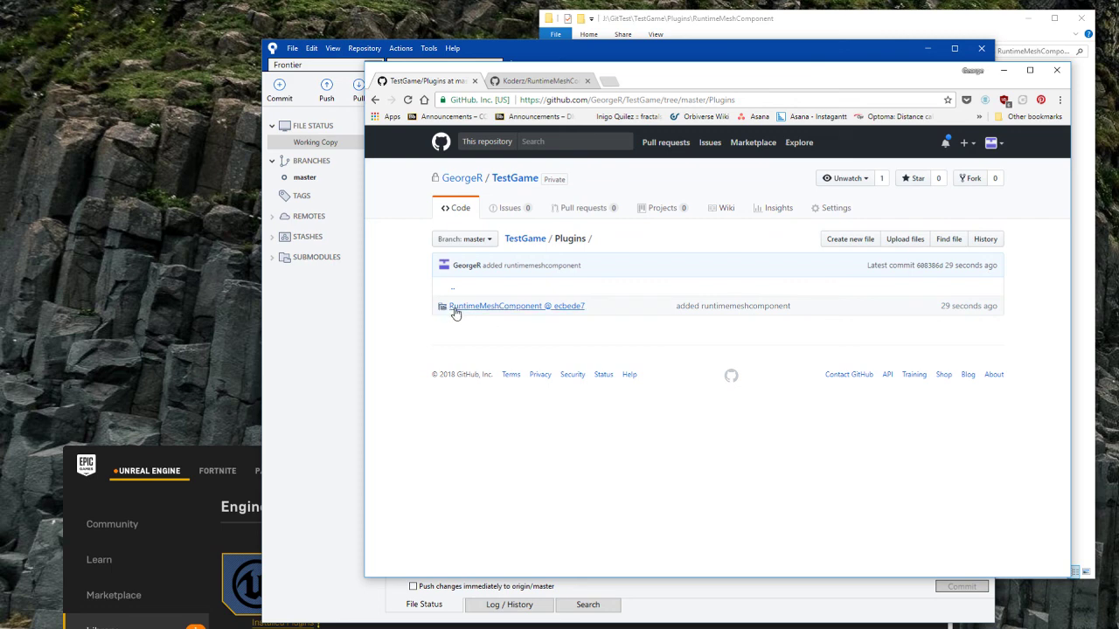
click(494, 306)
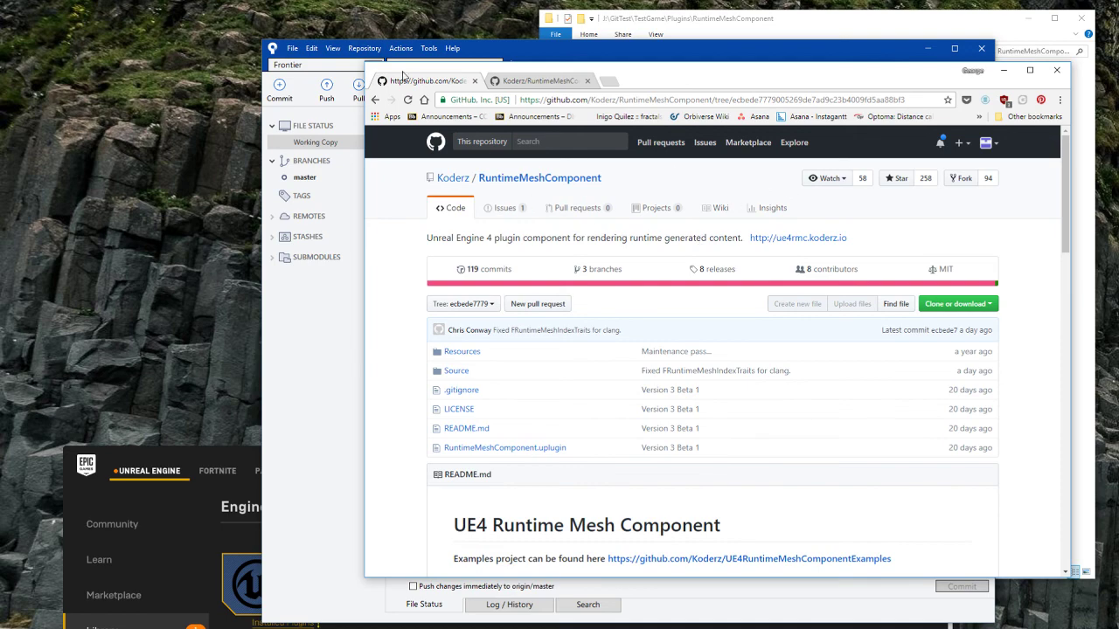
click(419, 114)
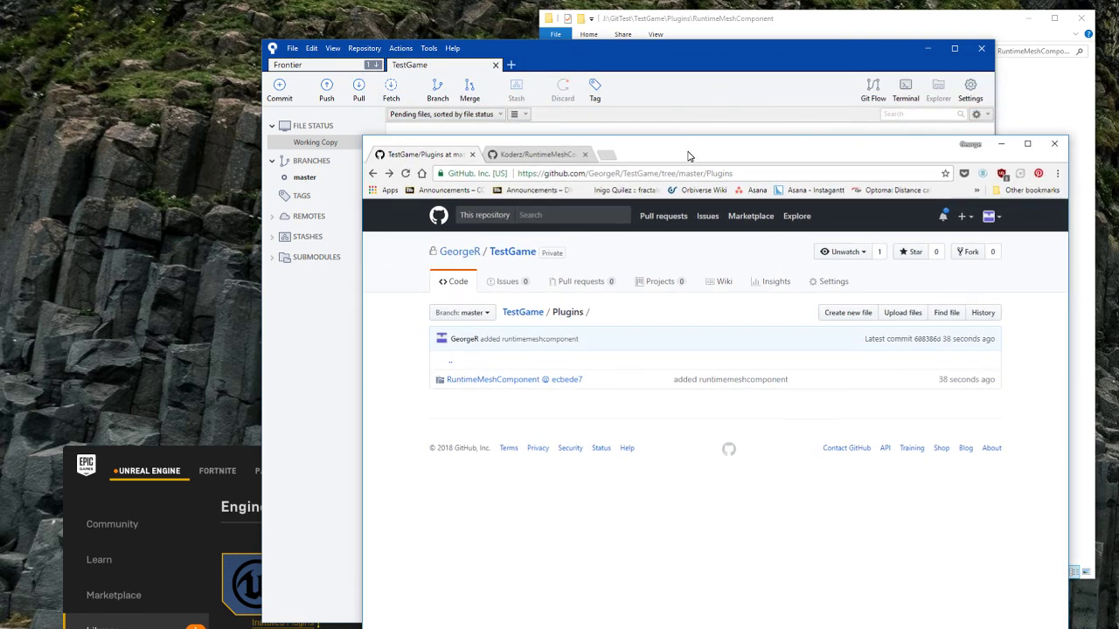
mouse_move(717, 59)
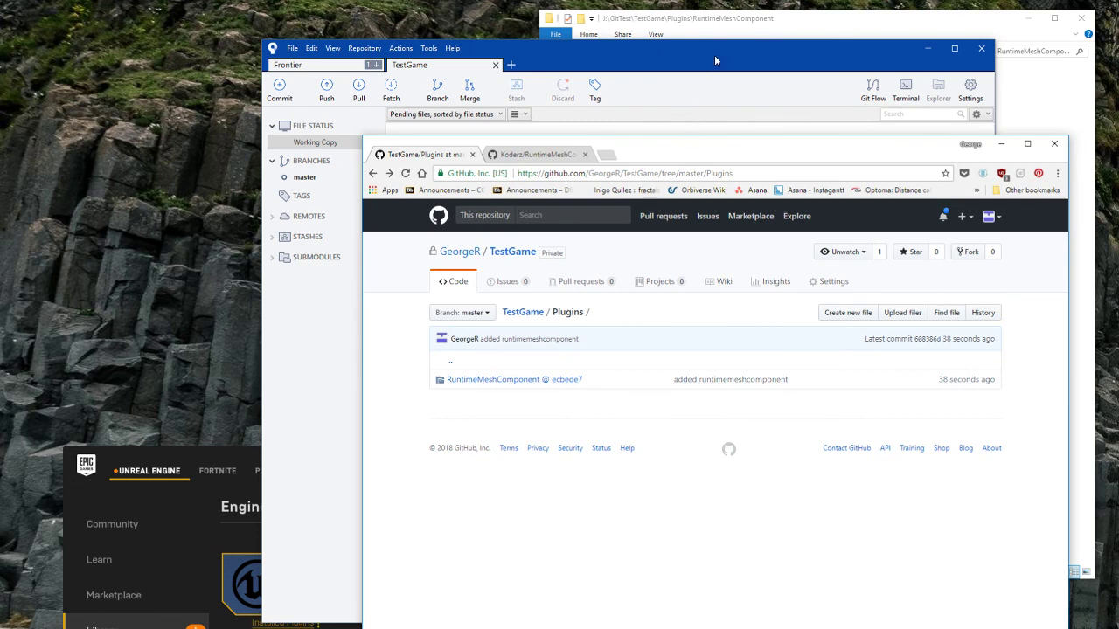
mouse_move(684, 59)
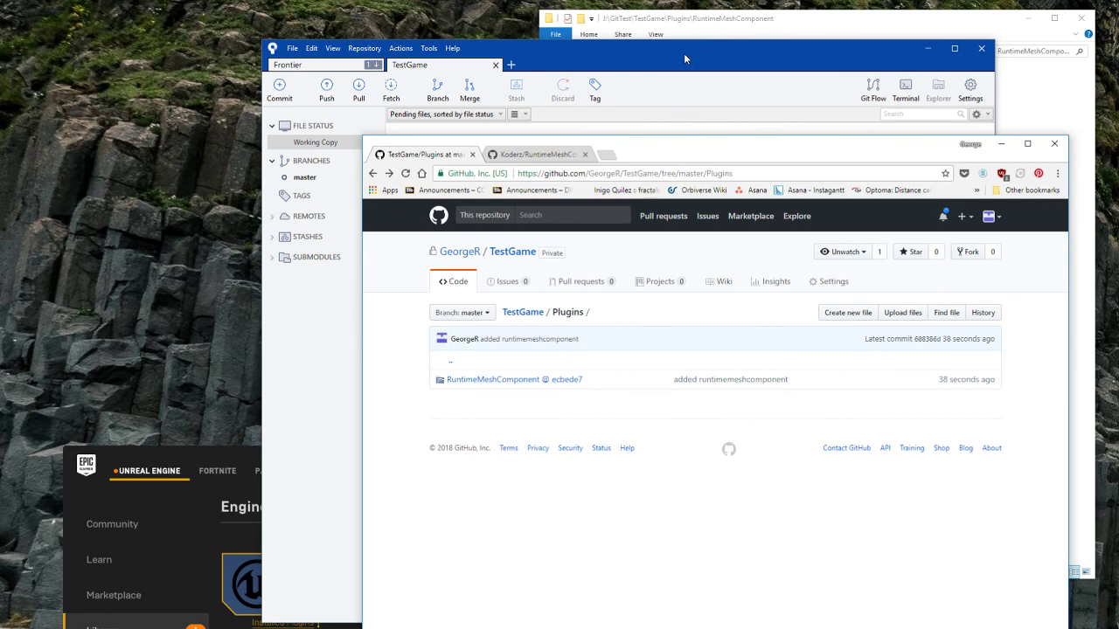